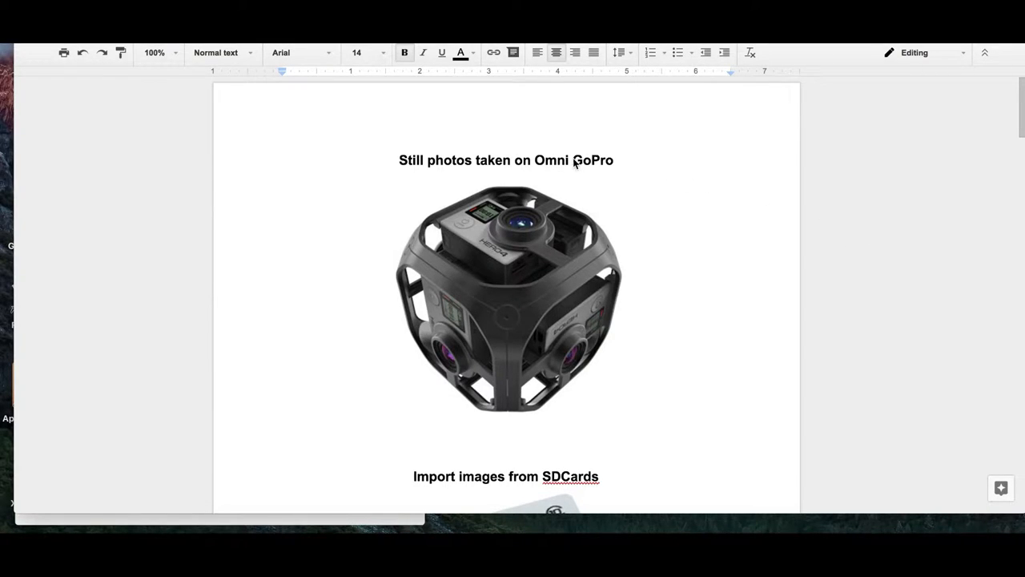
Scroll through the window to locate the SD_Cards directory.
click(615, 160)
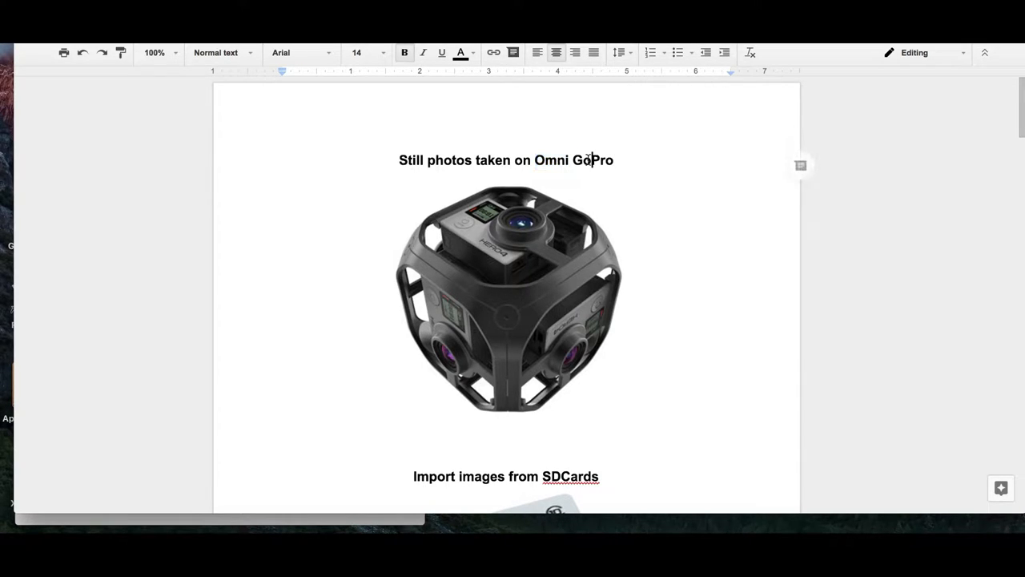
scroll(down, 3)
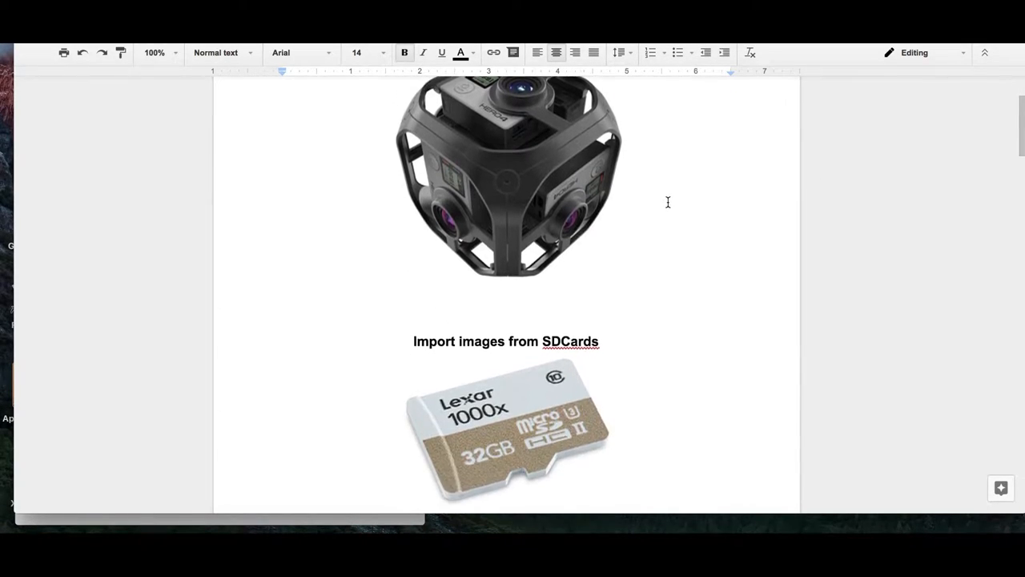
scroll(down, 3)
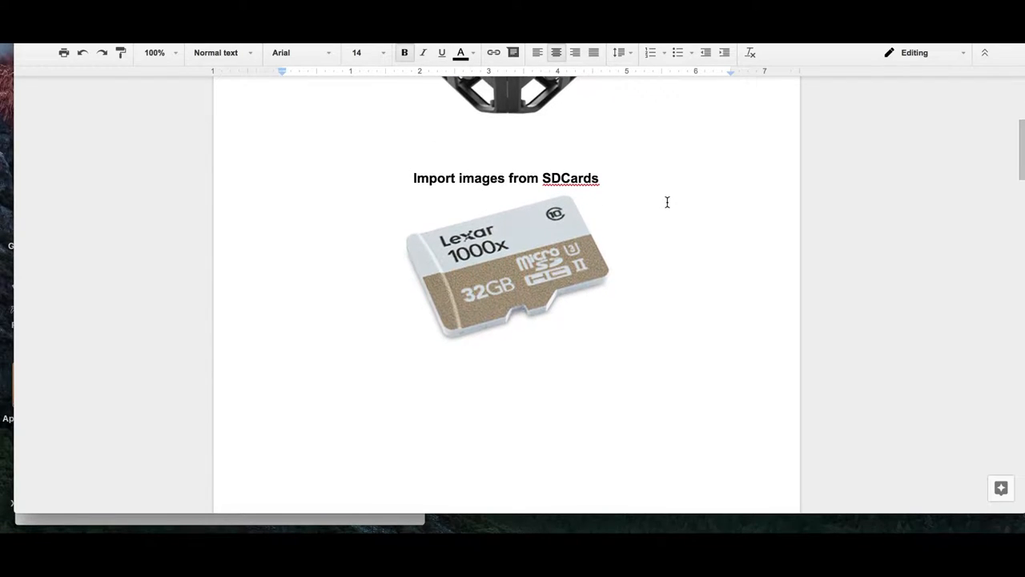
double_click(570, 178)
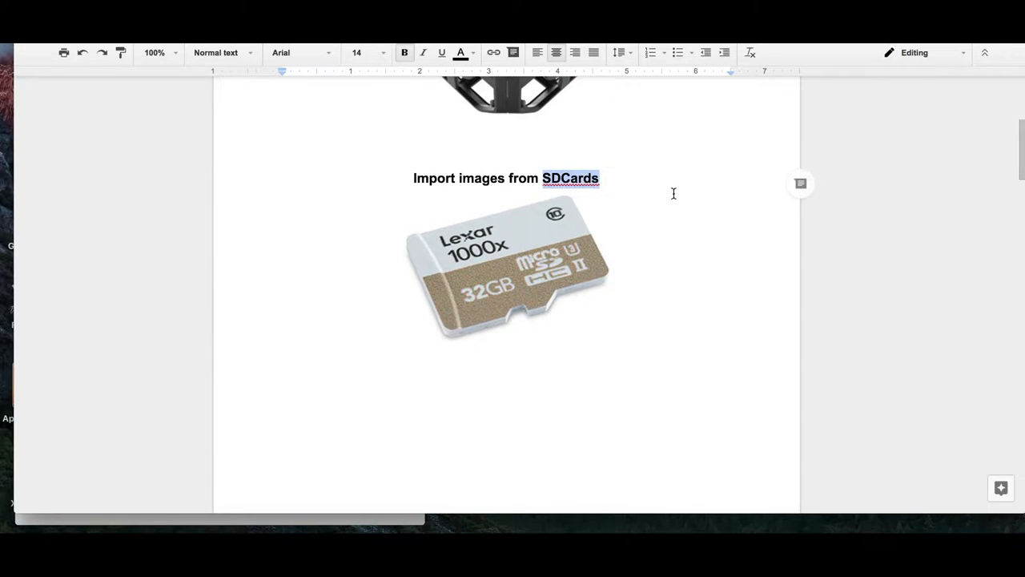
scroll(down, 3)
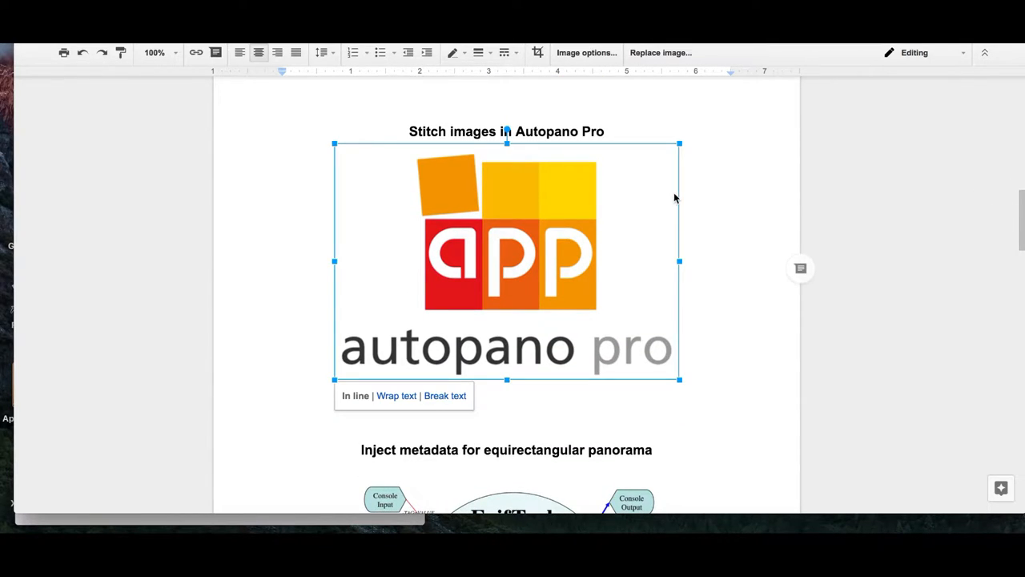
click(751, 250)
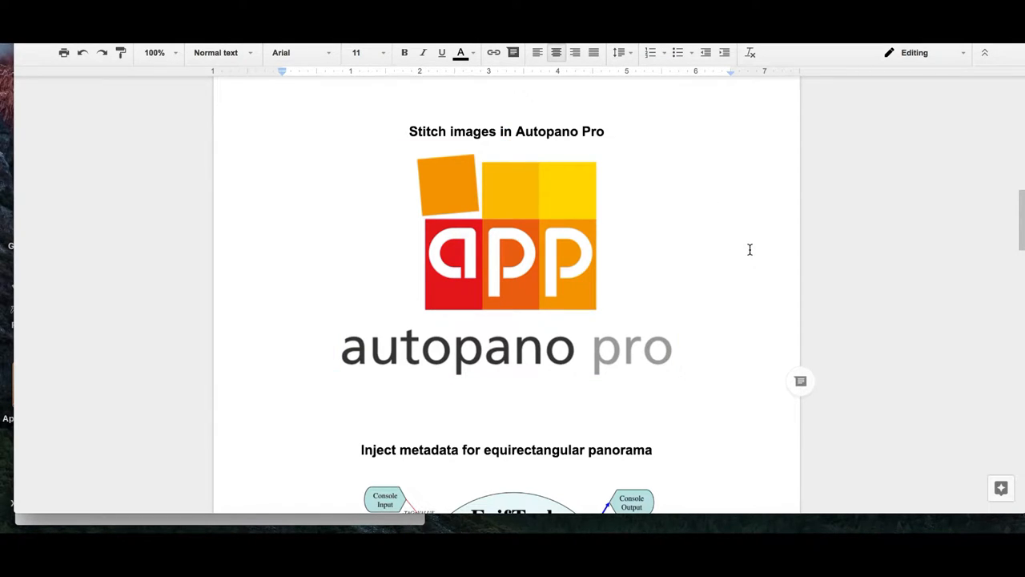
scroll(down, 3)
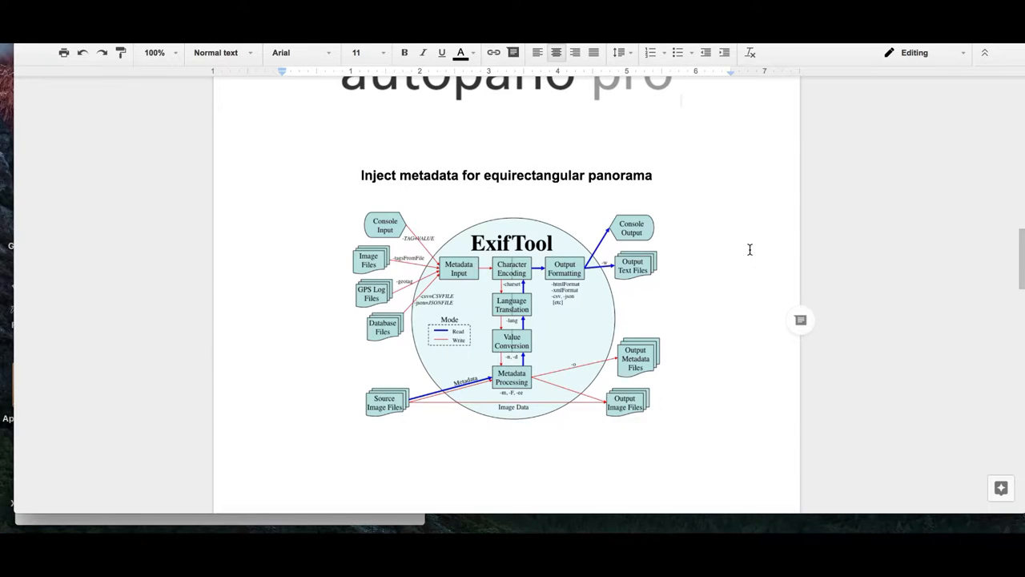
scroll(down, 3)
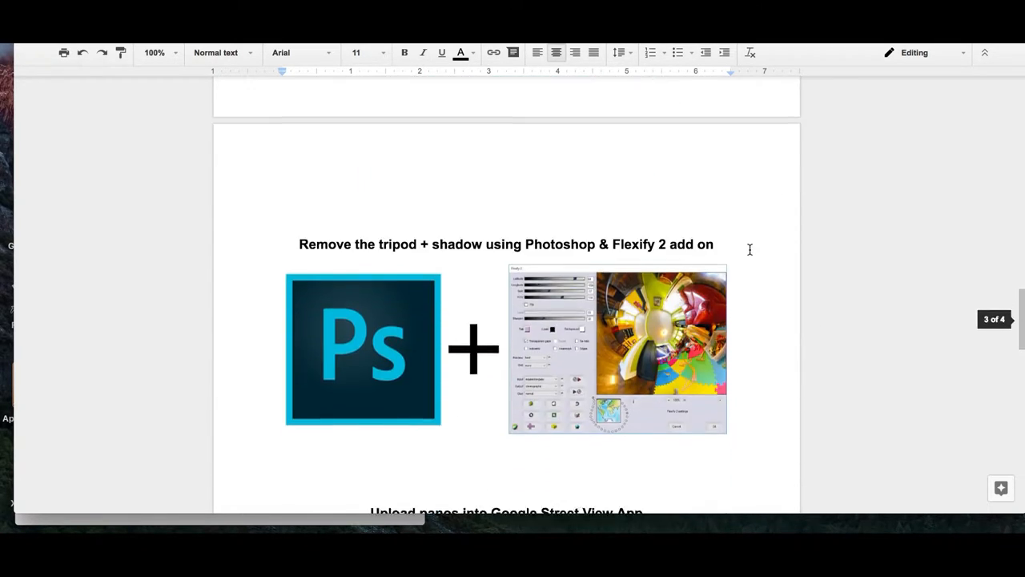
scroll(down, 3)
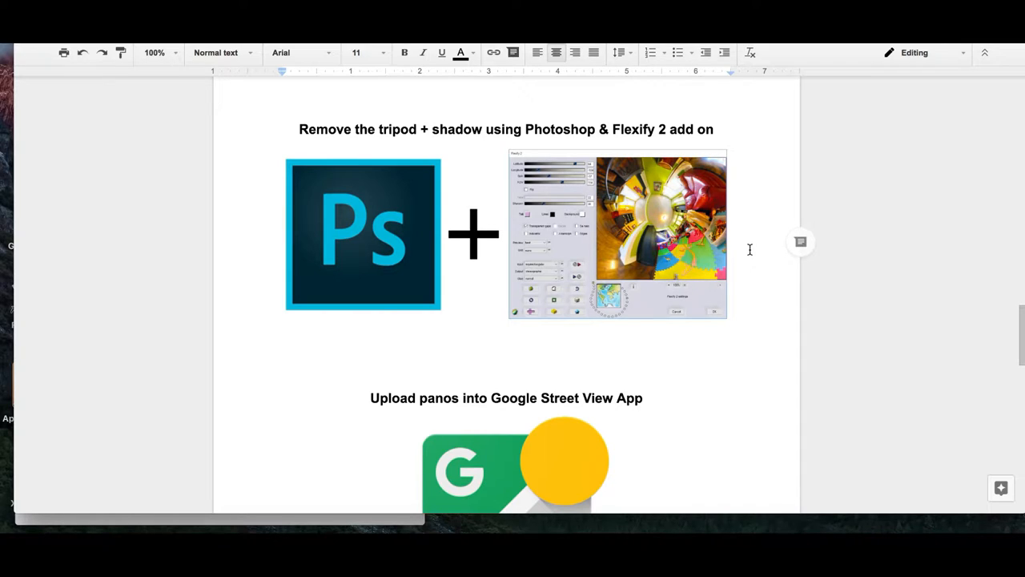
mouse_move(744, 252)
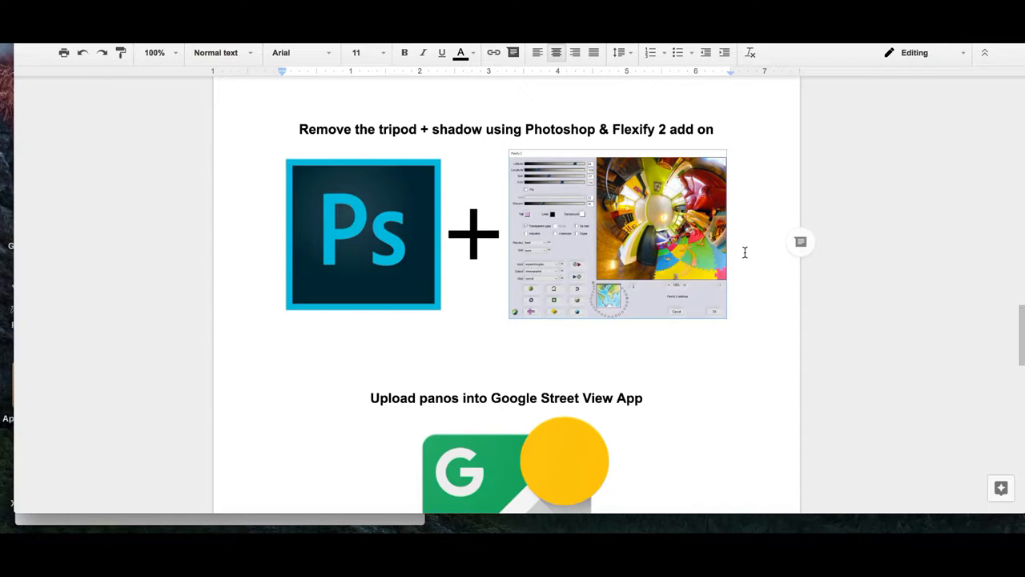
scroll(down, 3)
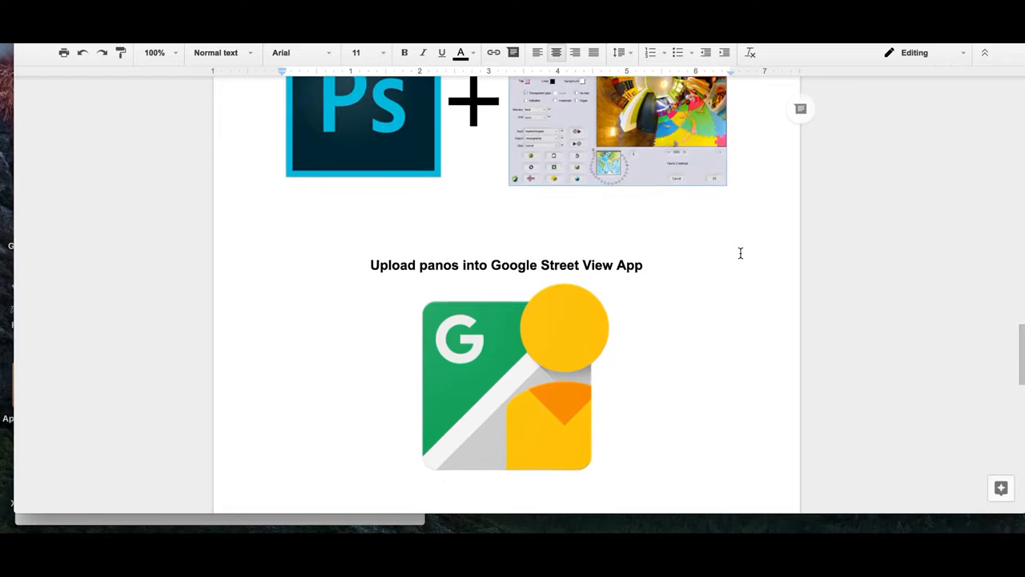
scroll(down, 3)
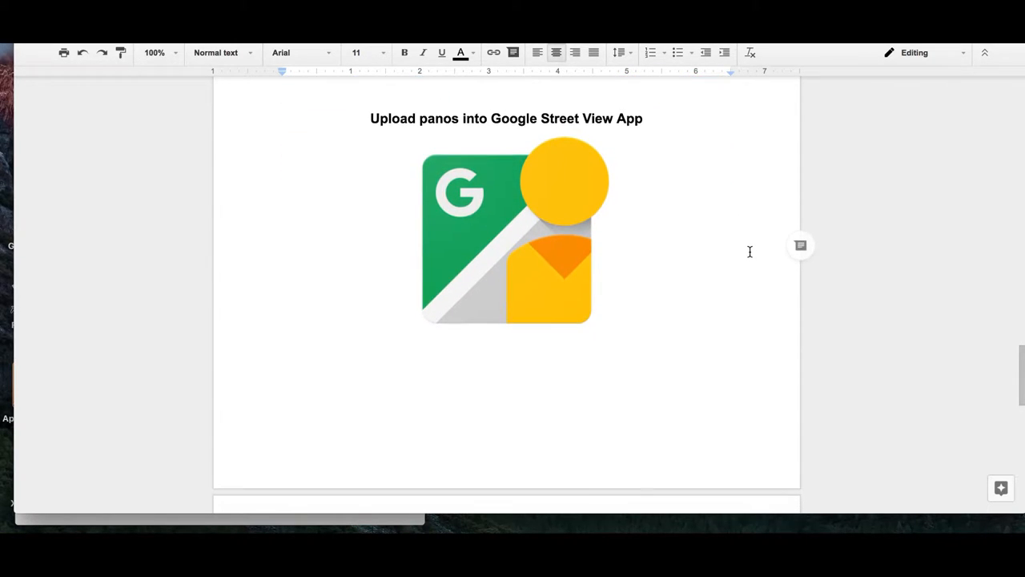
scroll(down, 3)
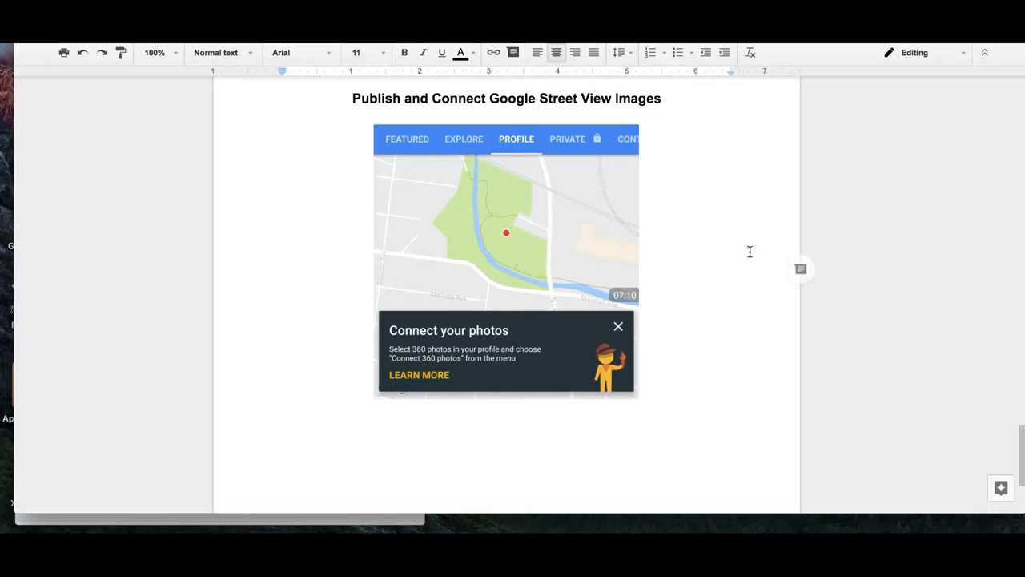
scroll(down, 3)
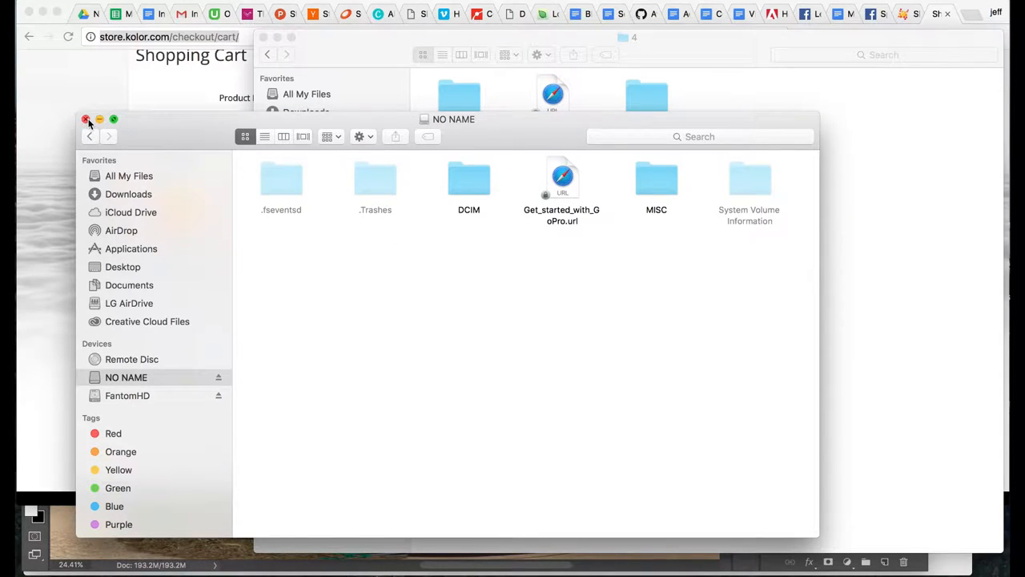
mouse_move(376, 259)
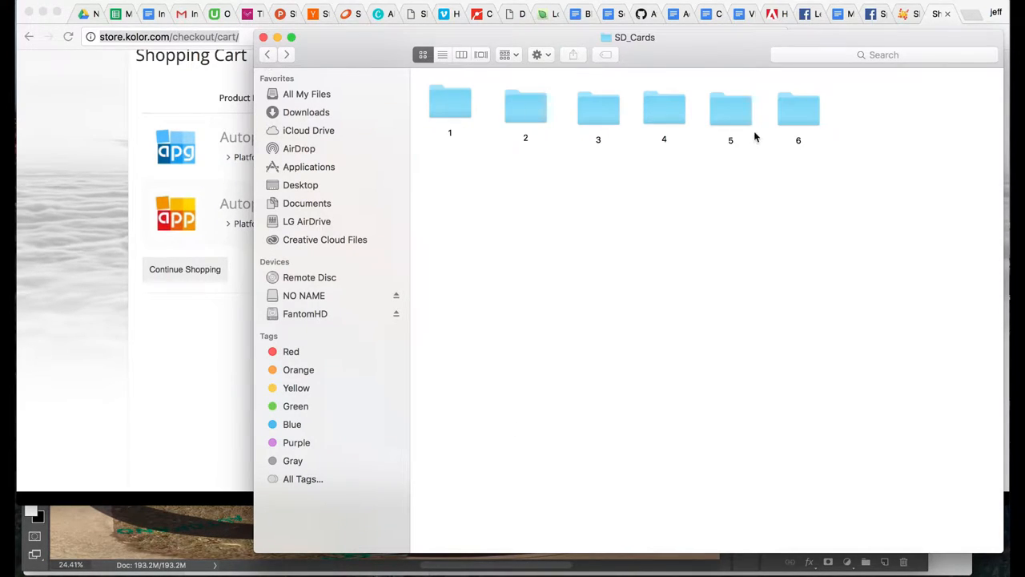
Open folder 5 in SD_Cards and show the FantomHD drive contents.
double_click(731, 106)
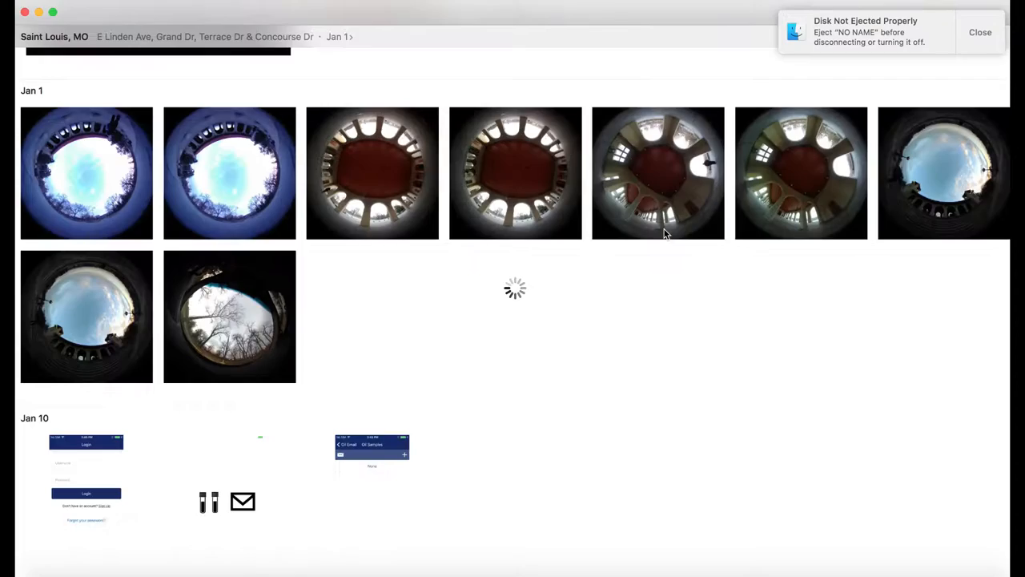
click(626, 12)
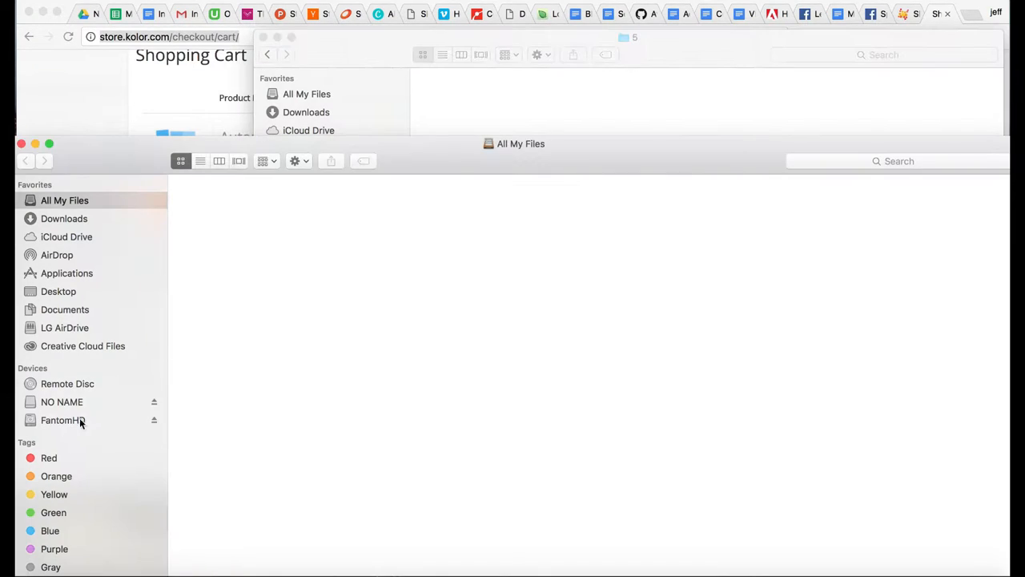
click(62, 401)
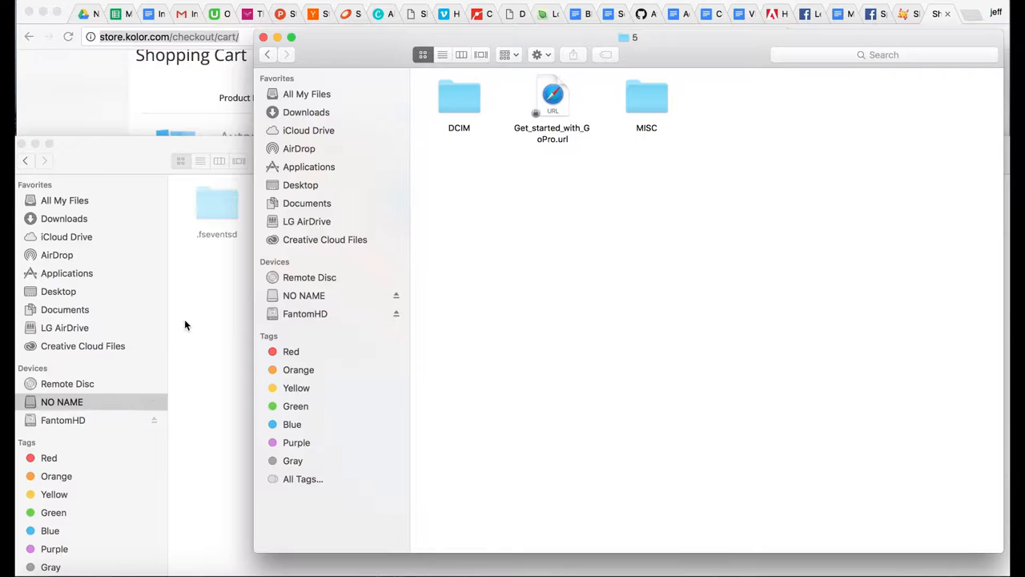
mouse_move(263, 37)
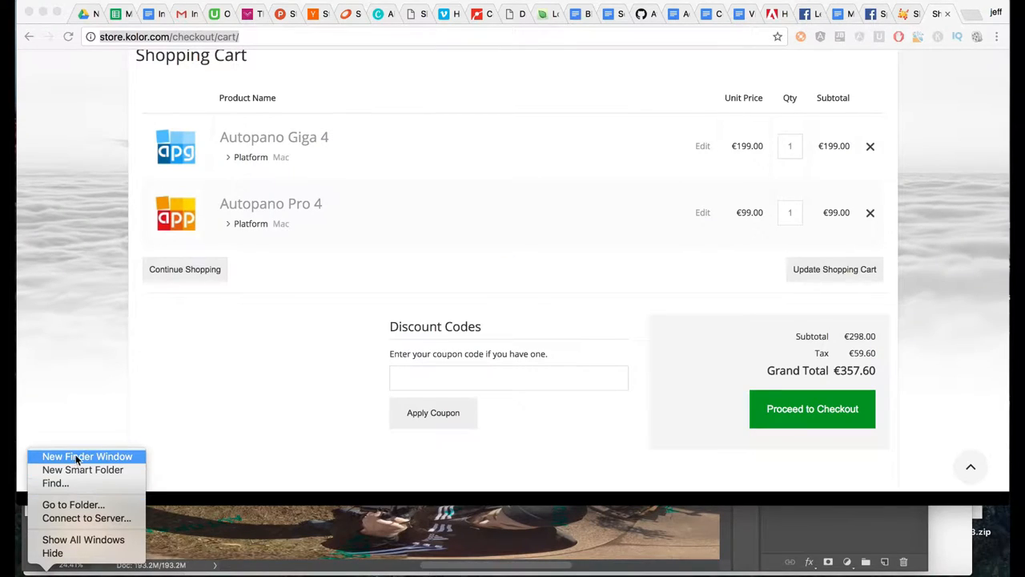
Open a new Finder window, enter the 360HIPPO folder and select FantomHD.
click(86, 456)
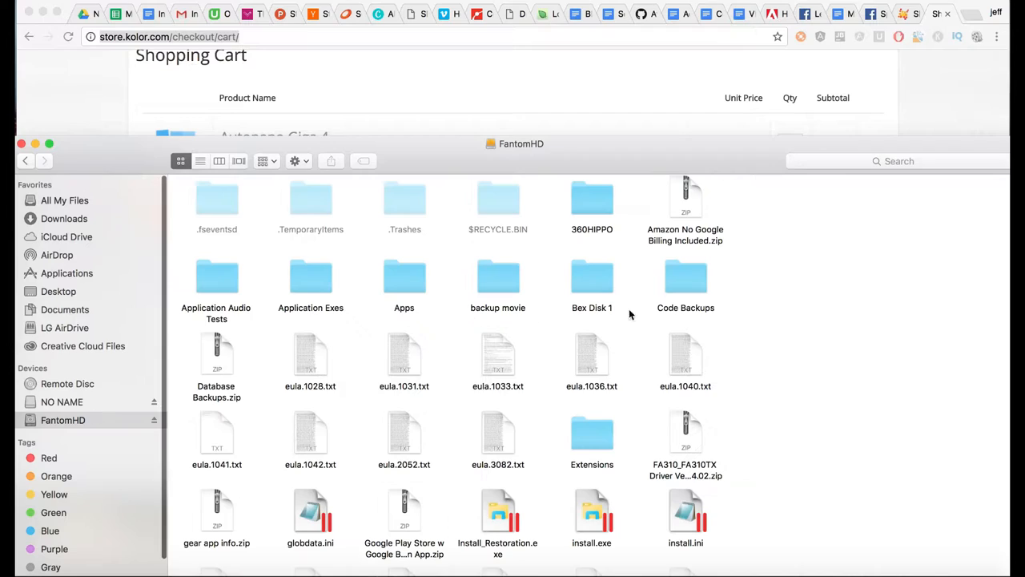
click(592, 198)
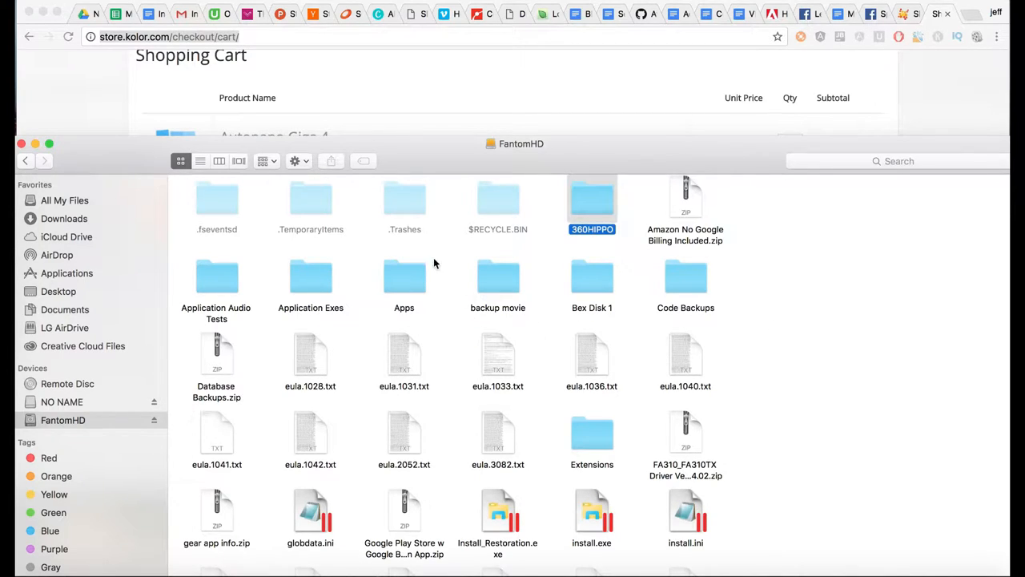
double_click(592, 198)
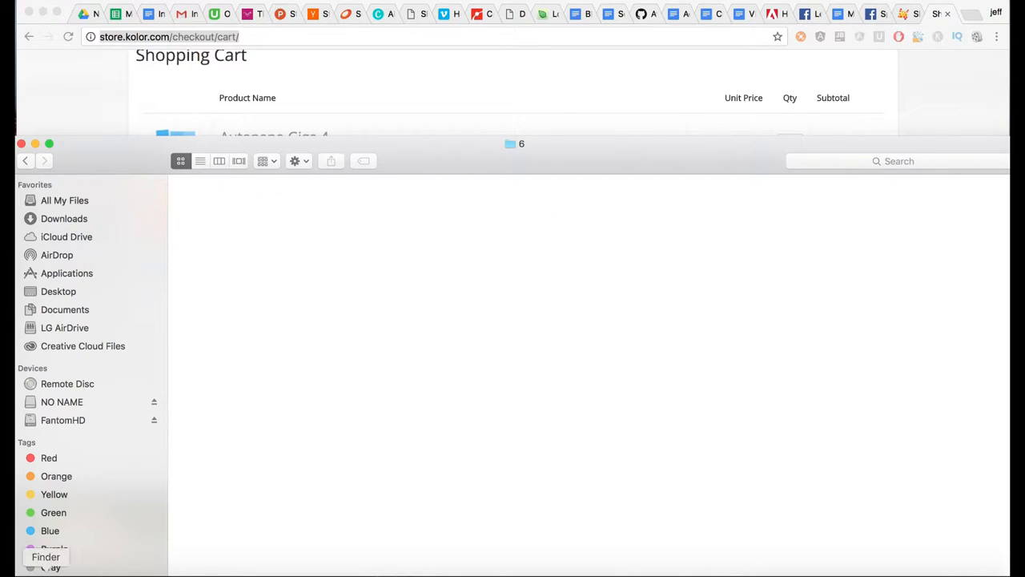
click(154, 401)
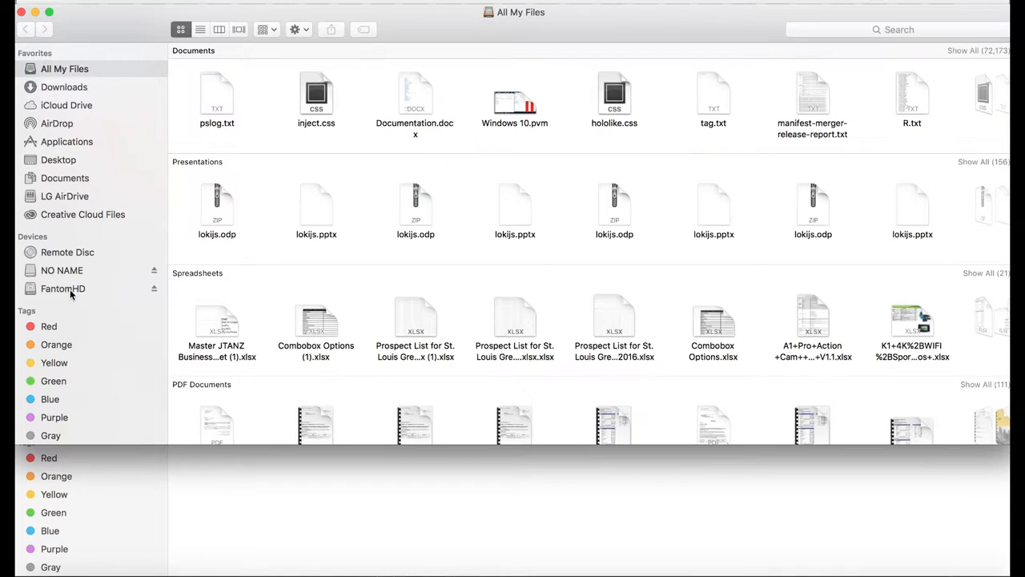
click(62, 270)
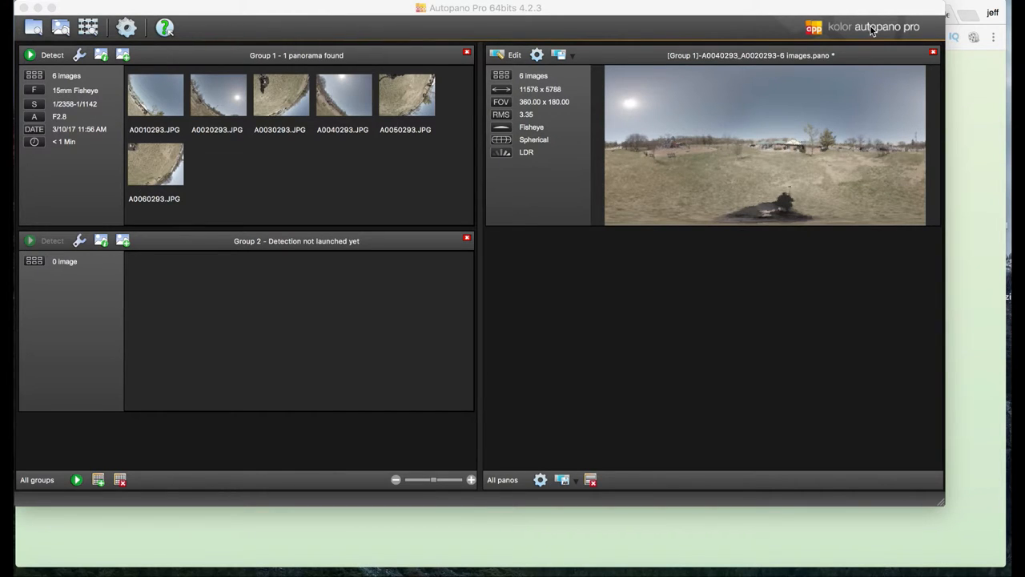
mouse_move(198, 330)
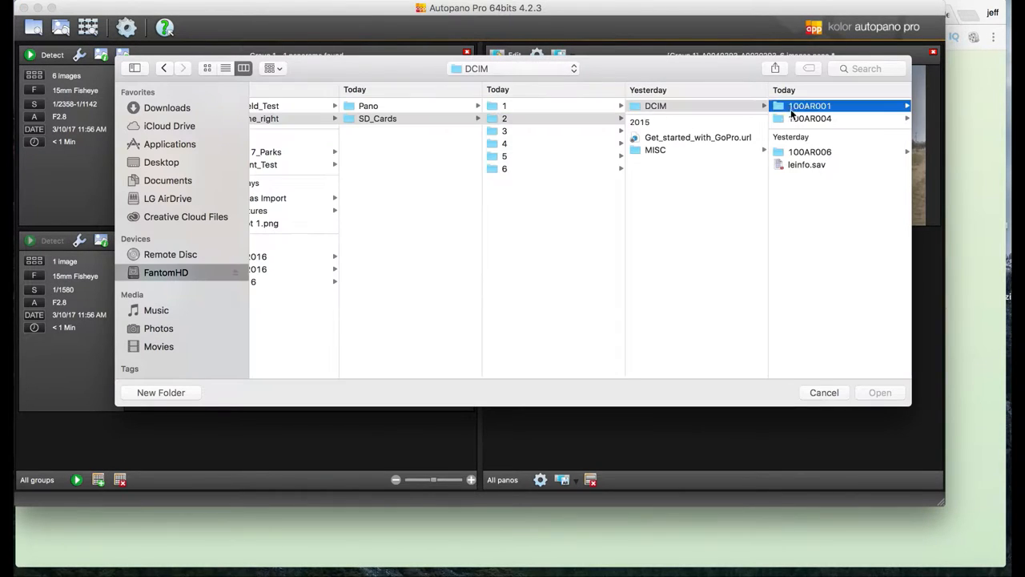
Open the 100AR001 photo folder from card 2 and pick 100AR002 from card 6.
double_click(809, 105)
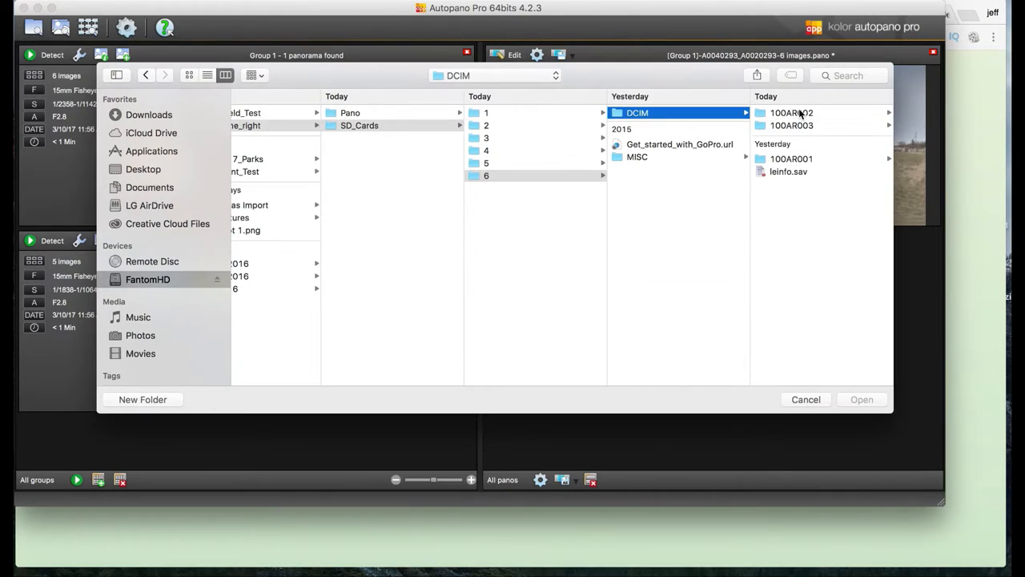
click(805, 398)
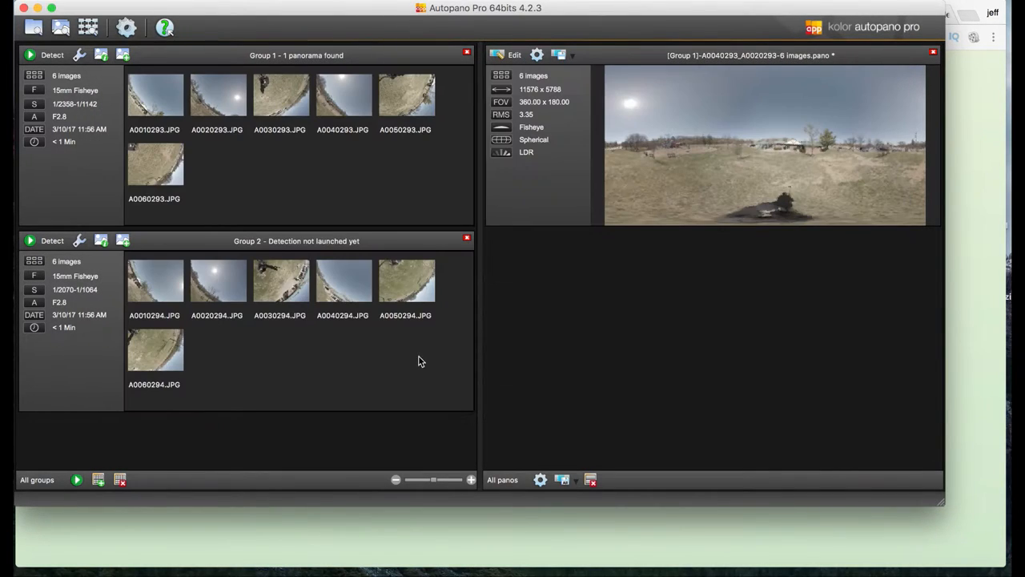
mouse_move(68, 262)
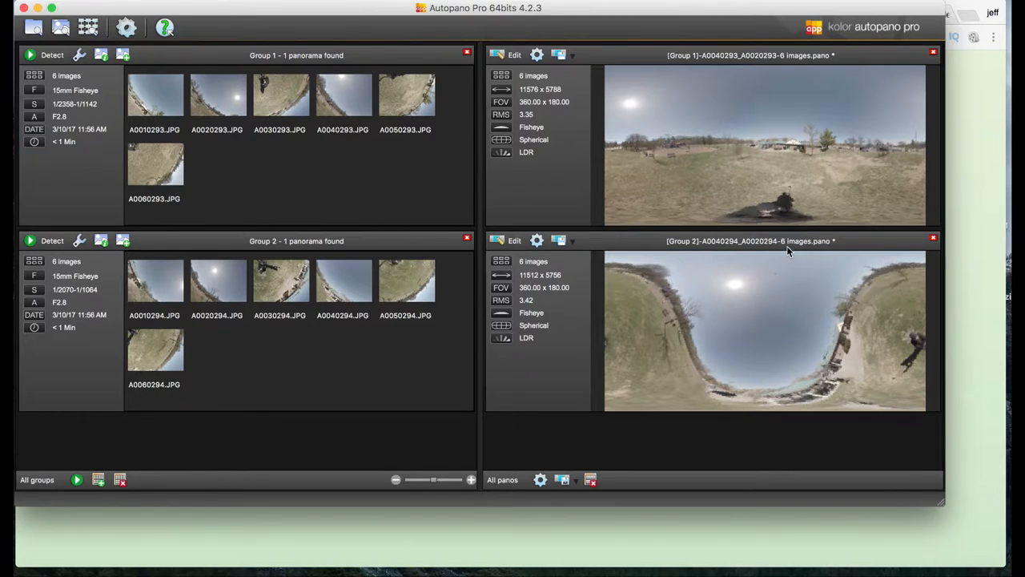
mouse_move(504, 240)
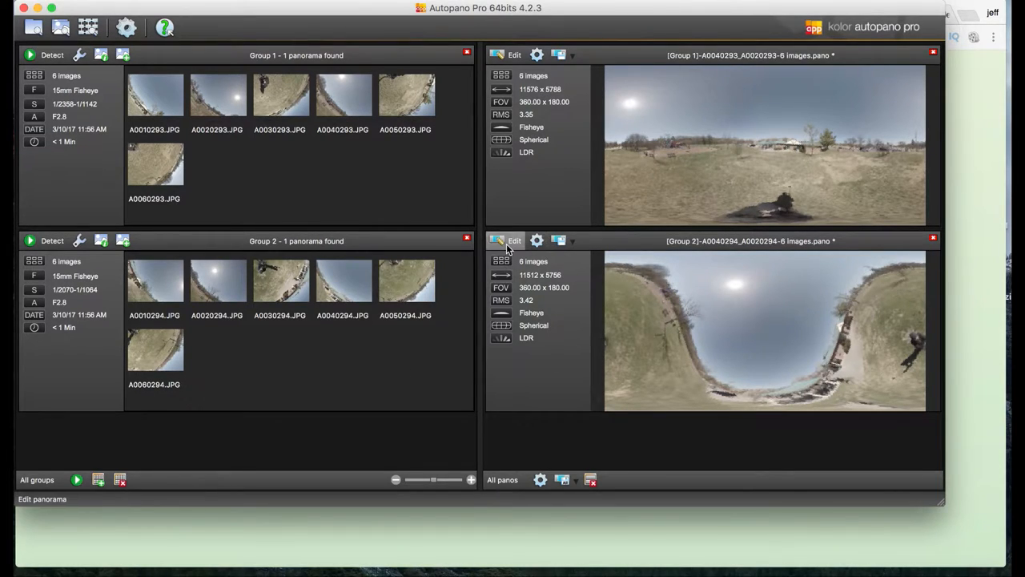
Edit the Group 2 panorama and level its horizon with the Move tool.
click(515, 240)
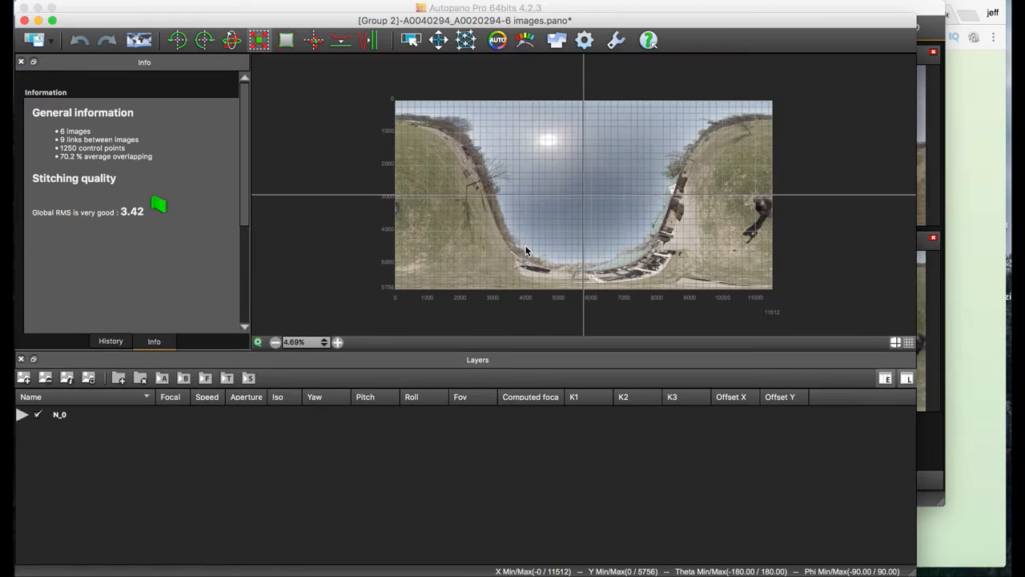
click(439, 40)
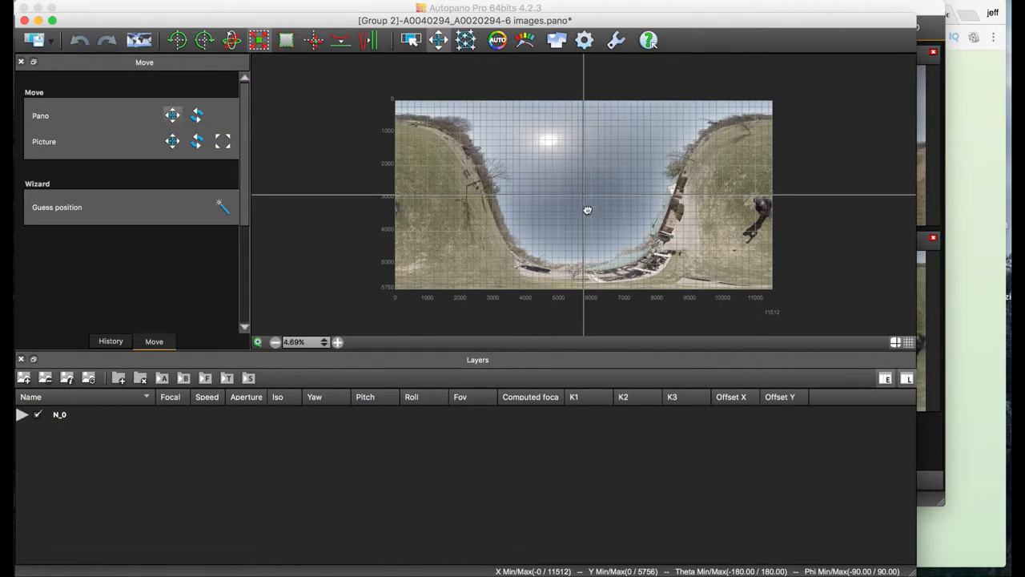
drag(587, 210, 559, 134)
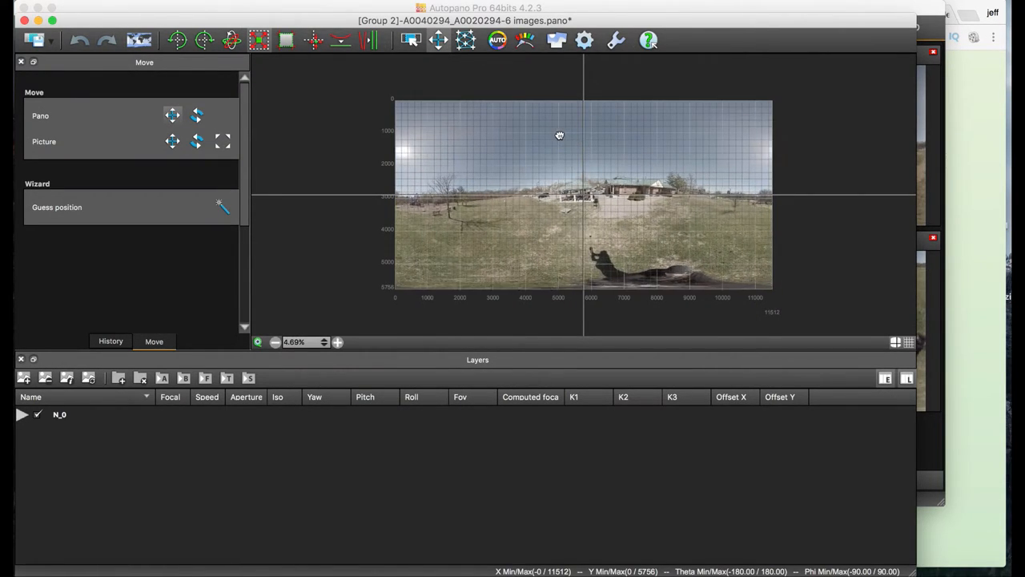
drag(559, 134, 597, 185)
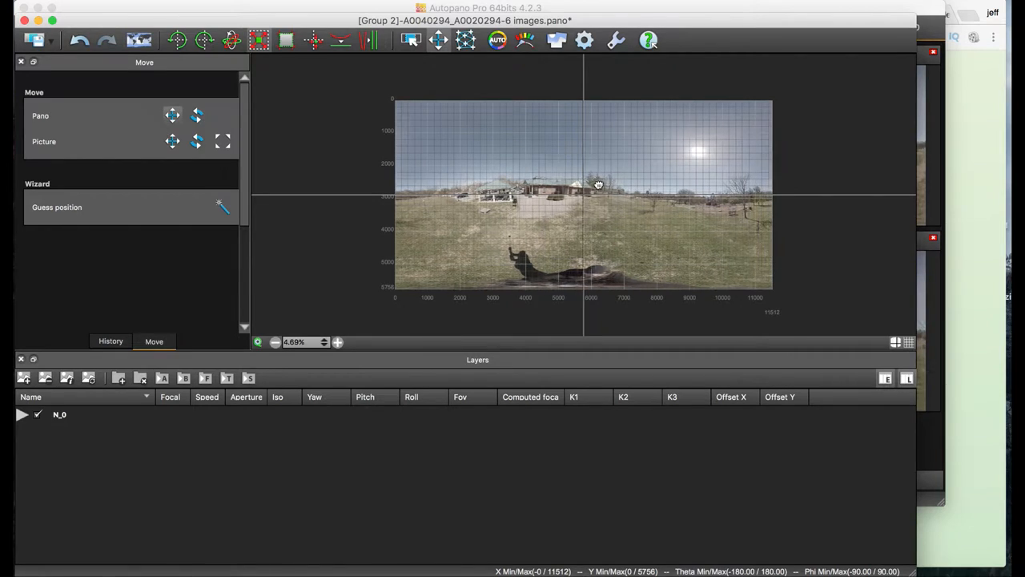
drag(596, 184, 651, 187)
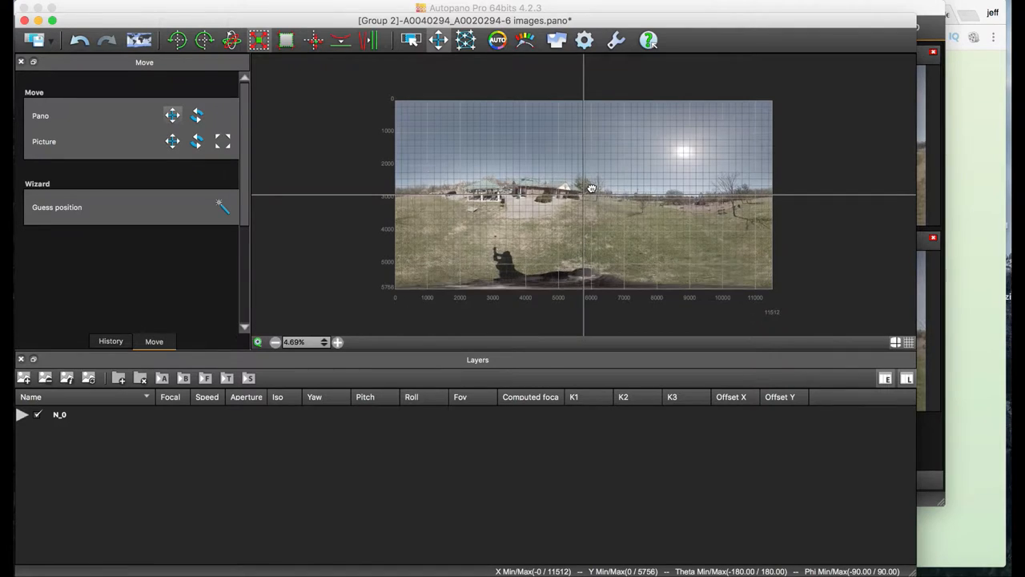
Turn the panorama so the buildings sit in the centre starting view.
drag(591, 189, 662, 190)
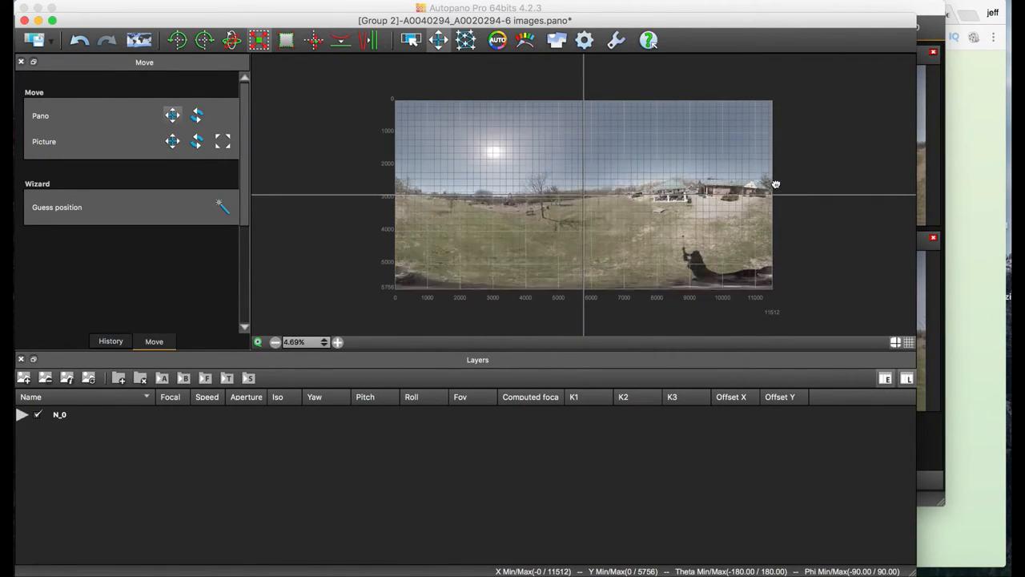
drag(775, 185, 569, 190)
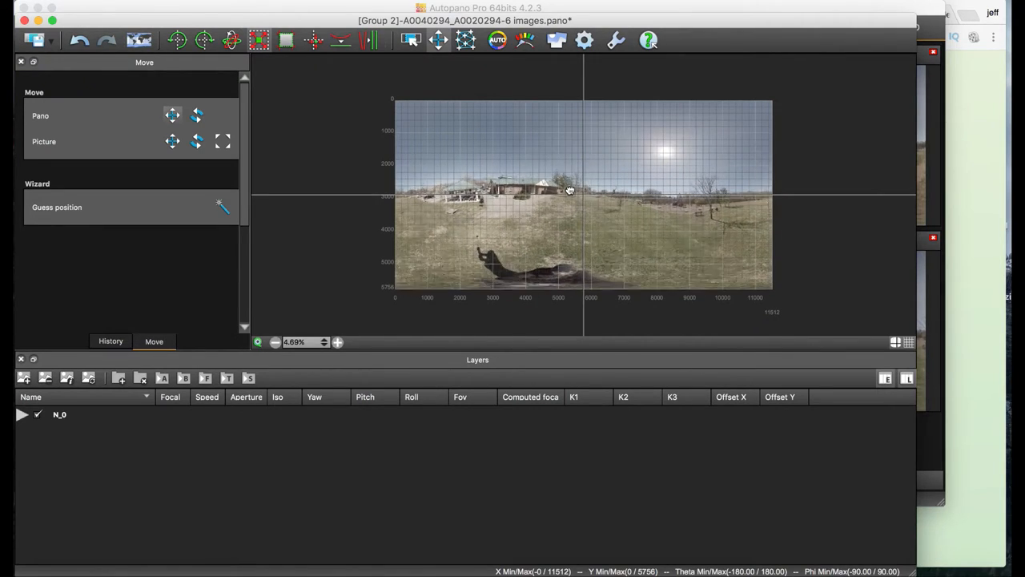
drag(569, 191, 675, 189)
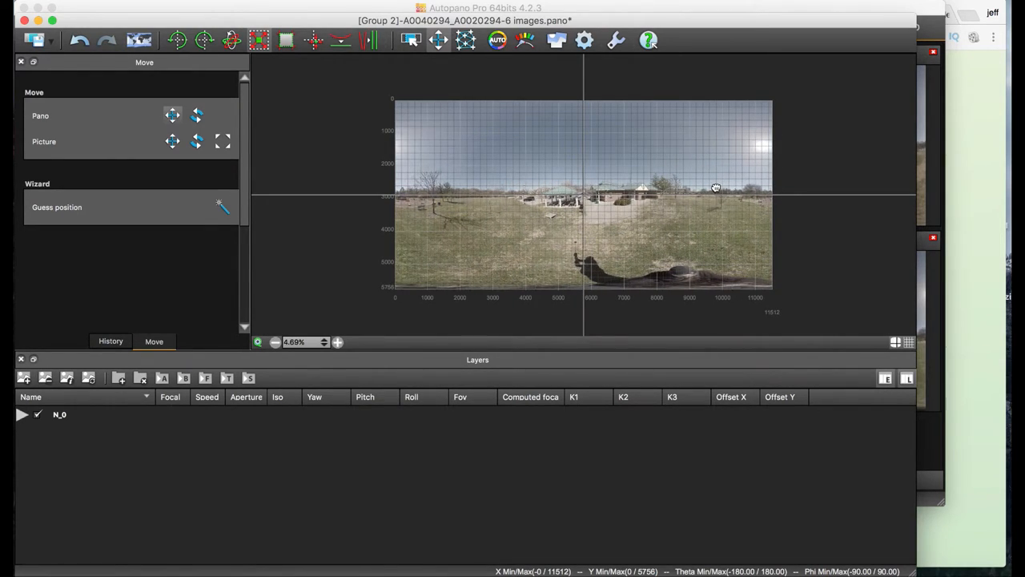
drag(715, 187, 678, 188)
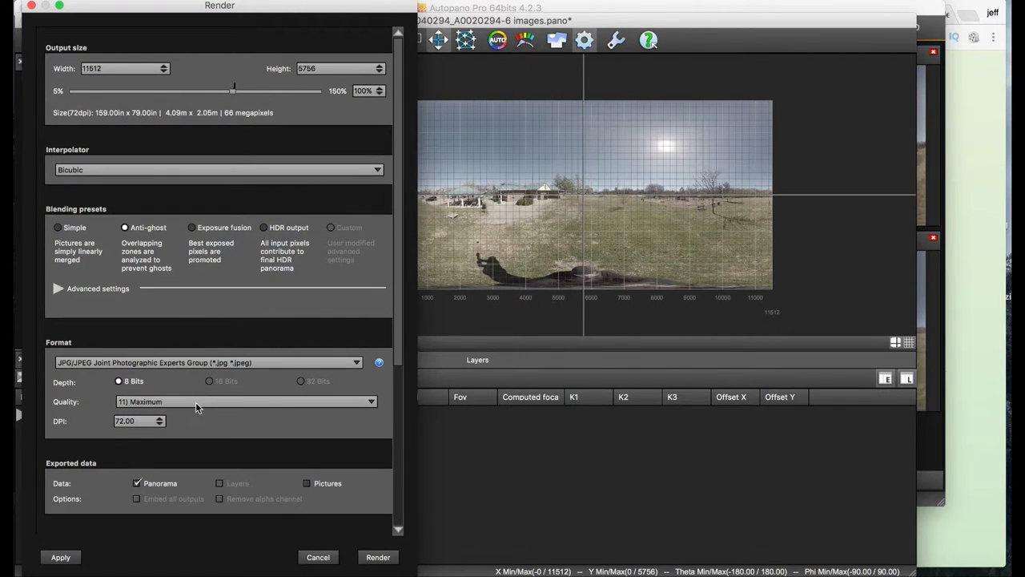
Render Group 2 into FantomHD/360HIPPO/gopro_omni/park_done_right/Pano with a numerical suffix.
scroll(down, 3)
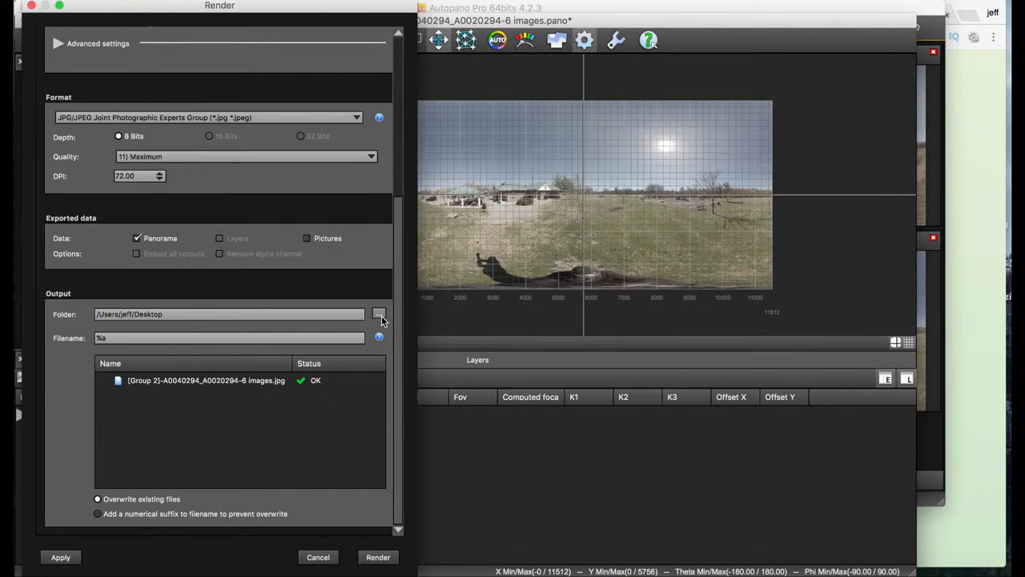
click(379, 313)
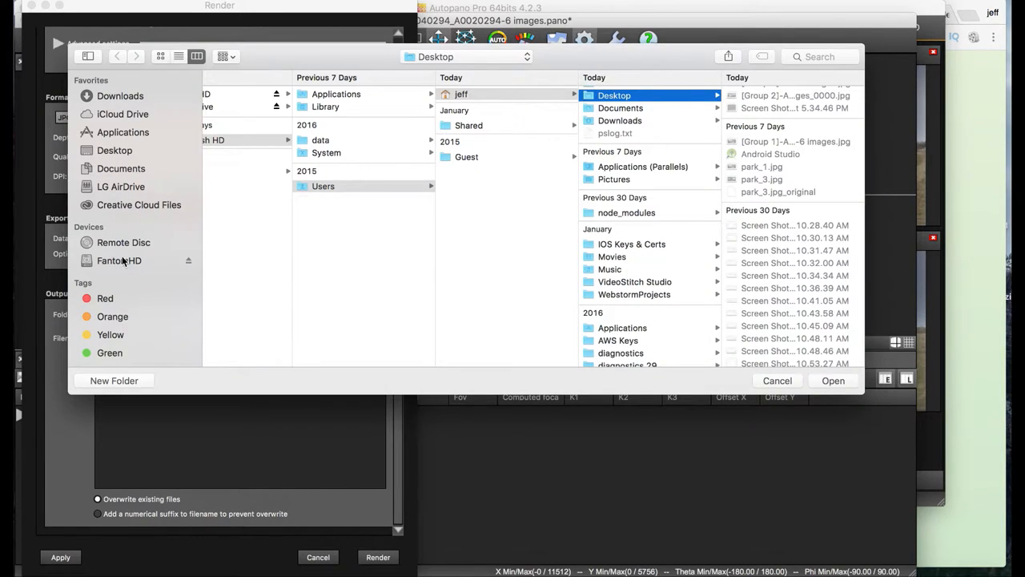
click(119, 261)
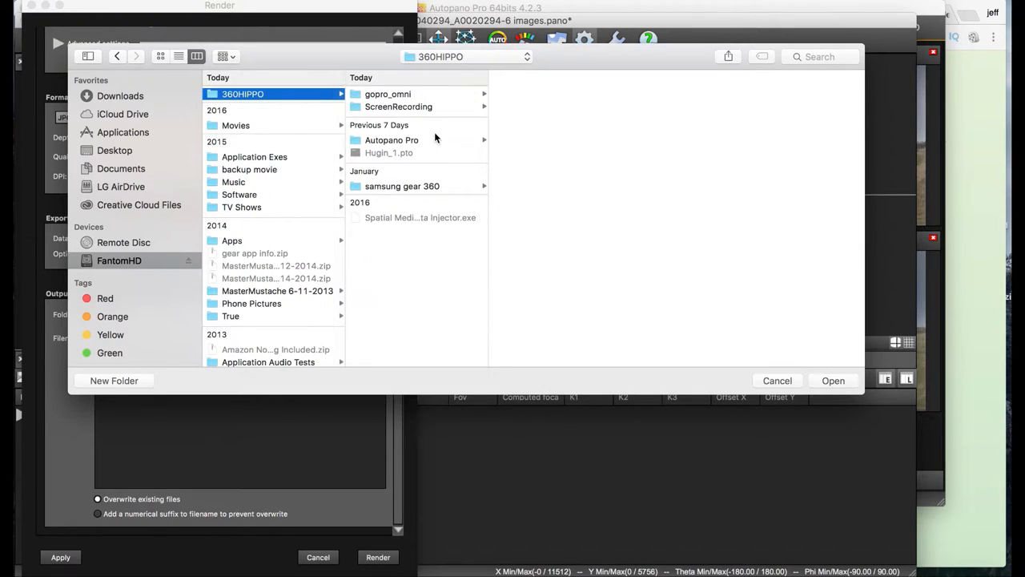
click(387, 93)
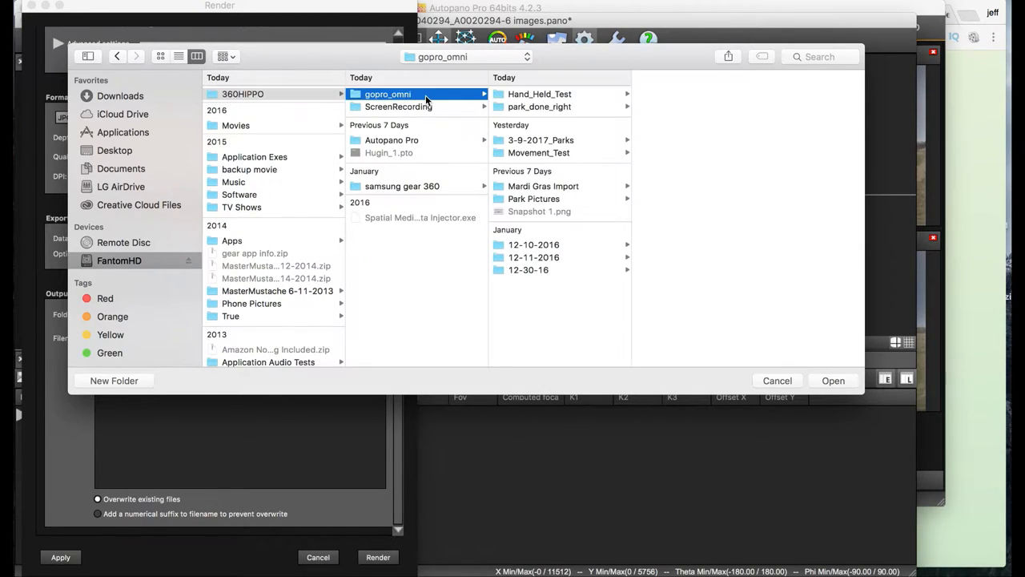
click(539, 106)
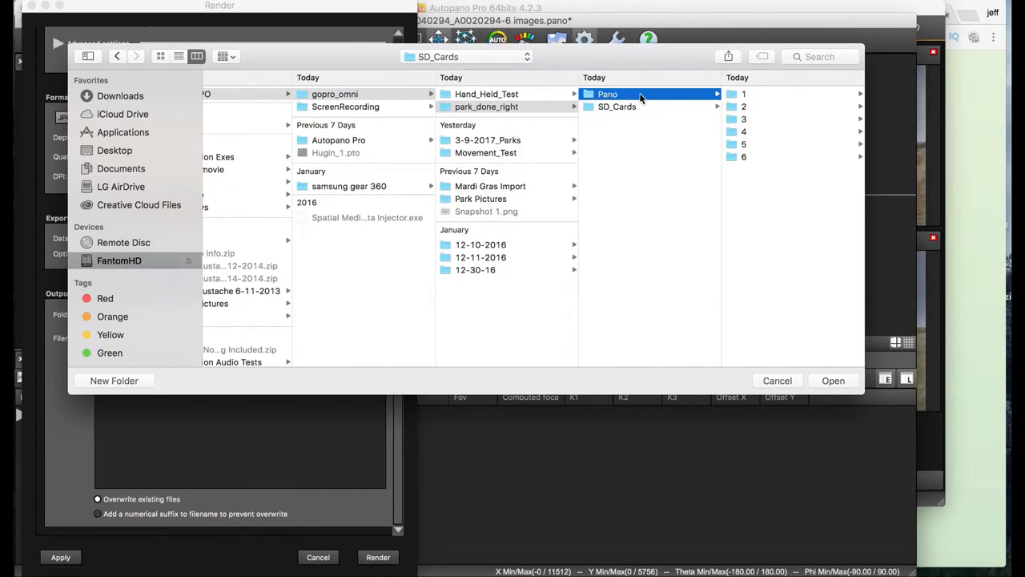
click(607, 93)
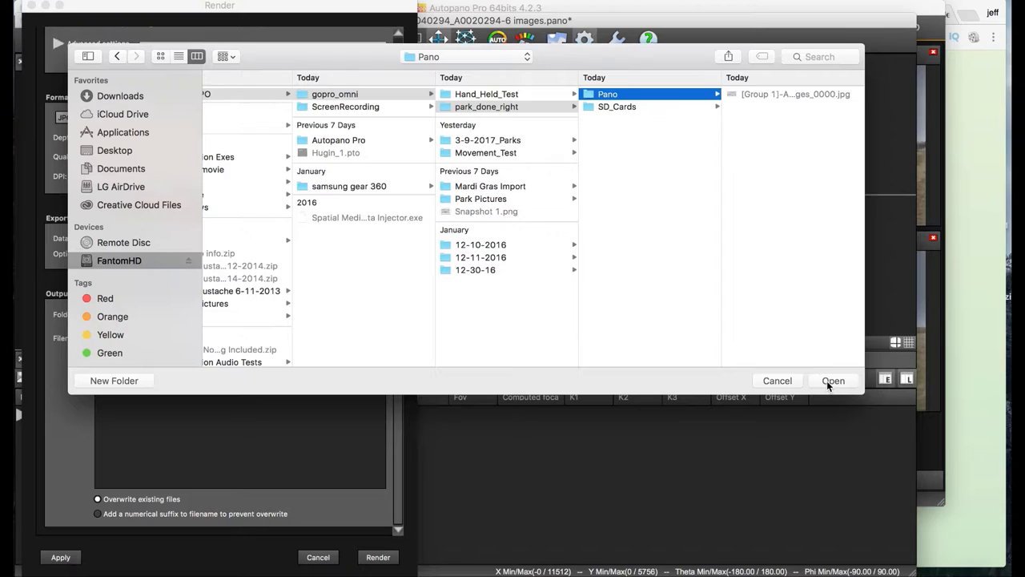
click(833, 381)
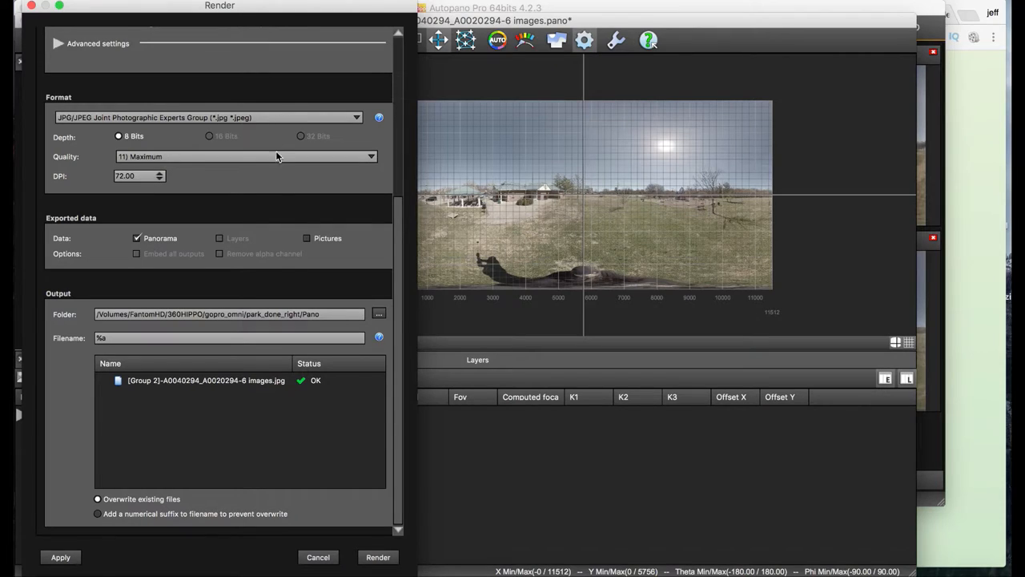
click(97, 513)
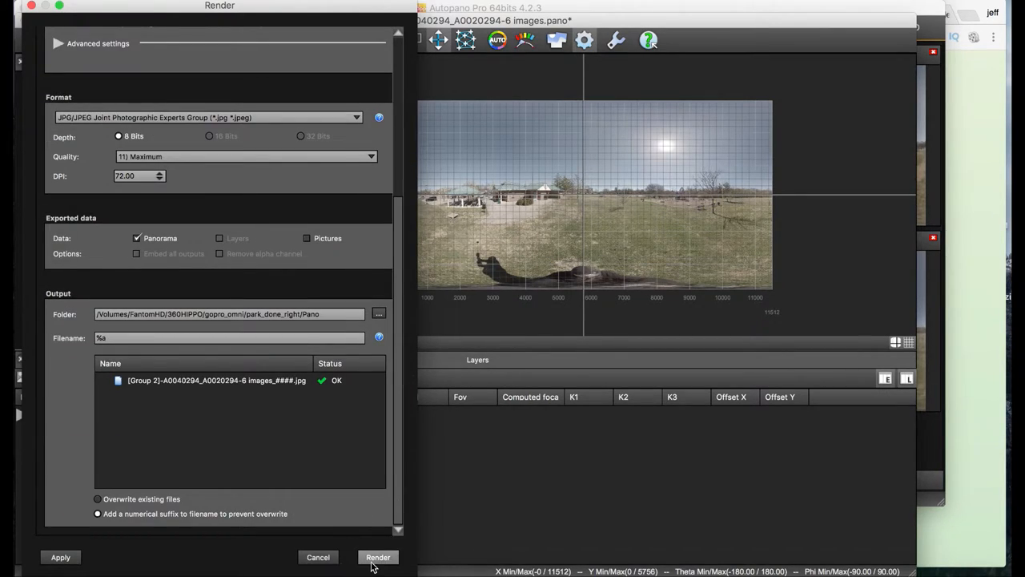
click(377, 557)
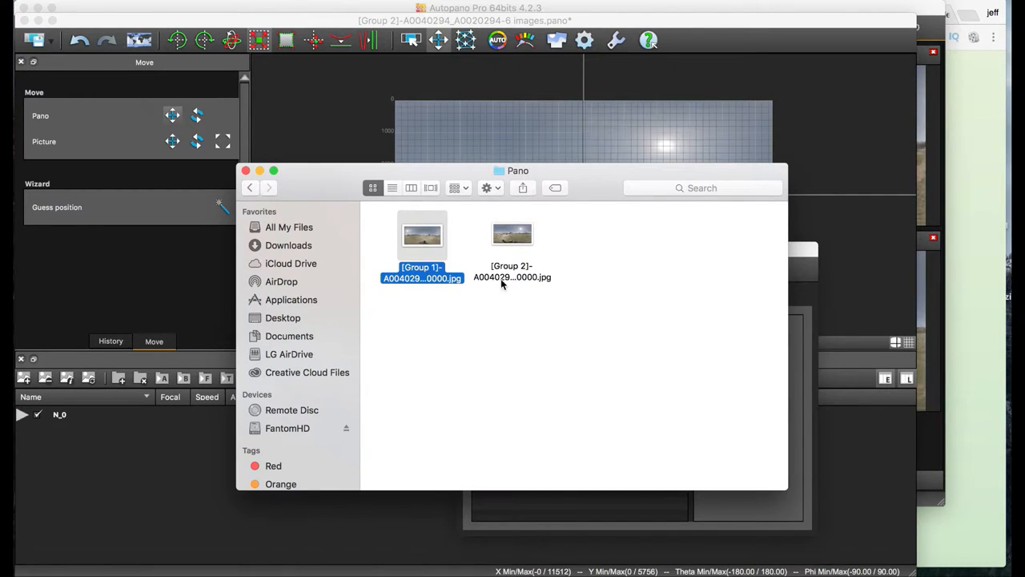
Preview the rendered Group 2 and Group 1 panorama JPEGs from the Pano folder.
click(512, 235)
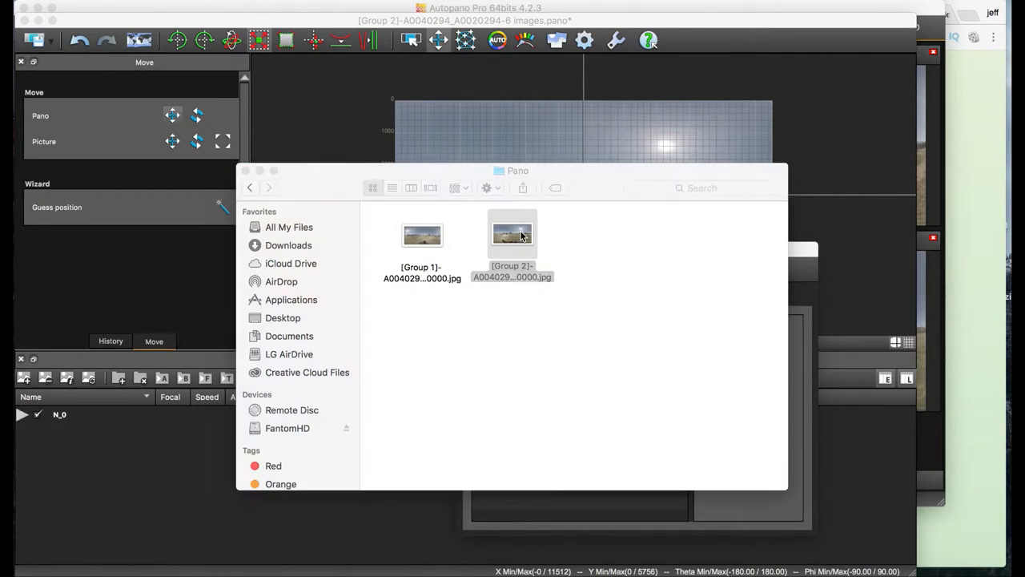
double_click(512, 234)
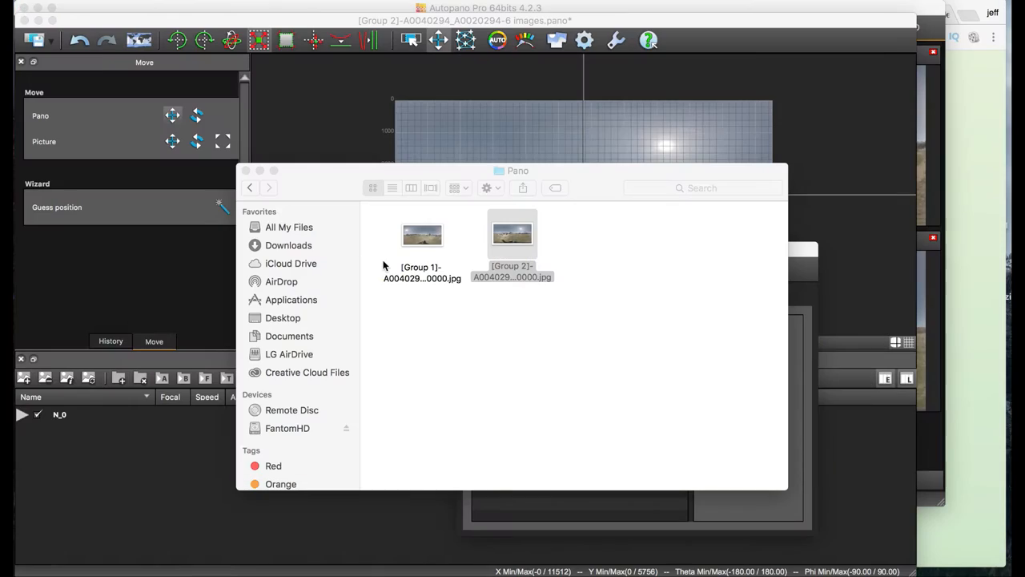
click(422, 235)
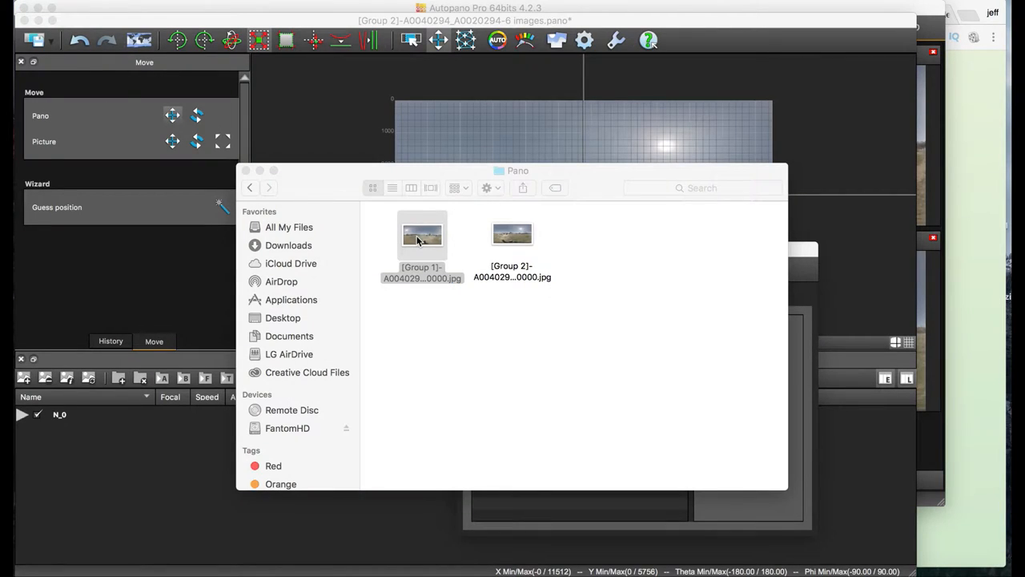
double_click(422, 234)
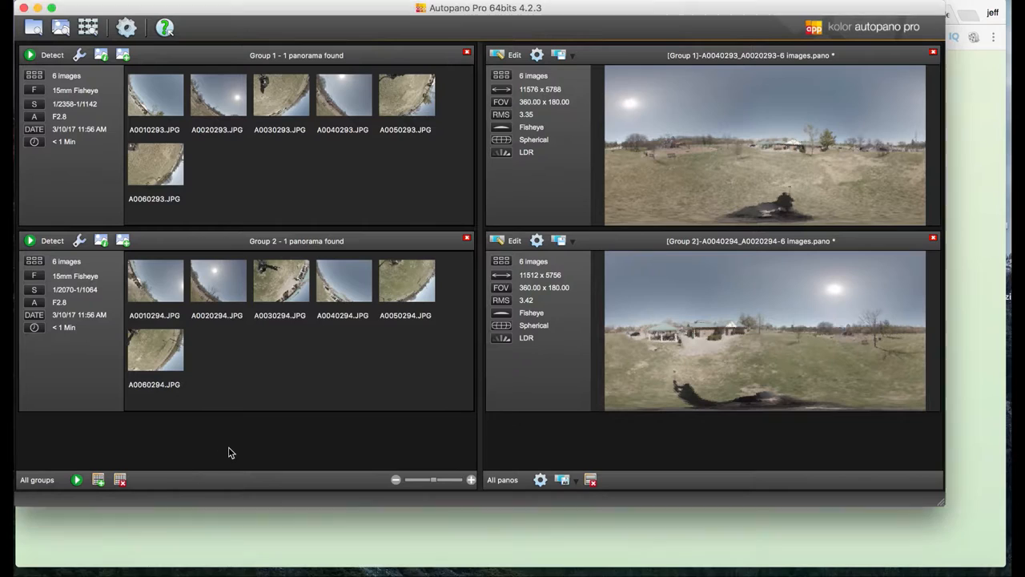
mouse_move(98, 479)
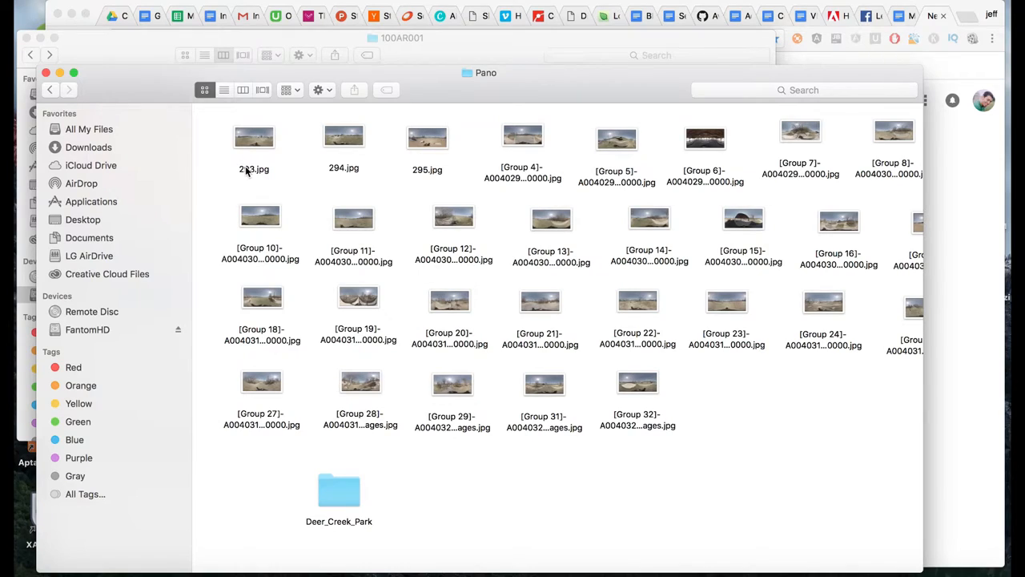
Rename the Group 4 panorama file to 296 and begin renaming Group 5.
click(522, 136)
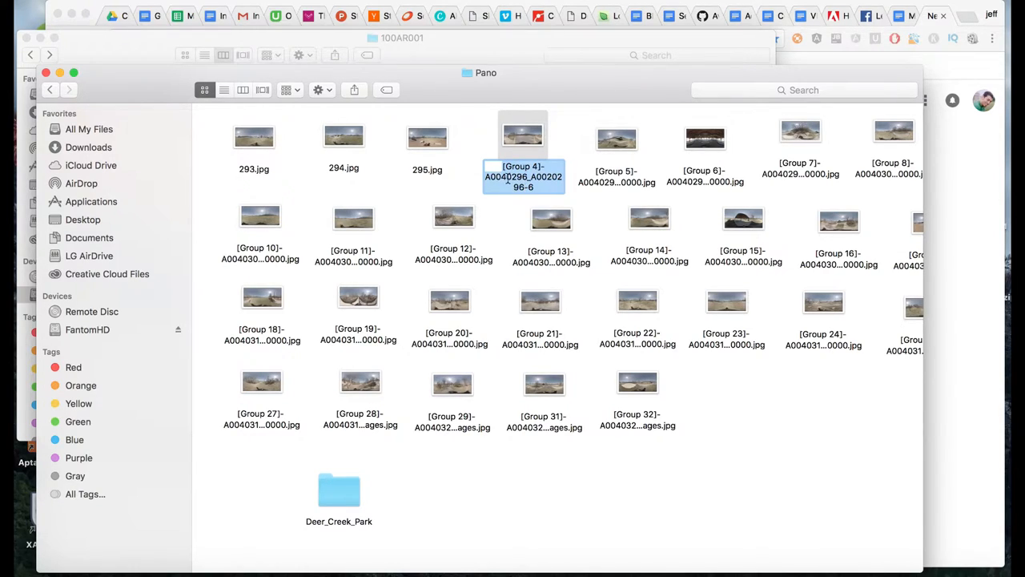
click(523, 176)
text(296.jpg)
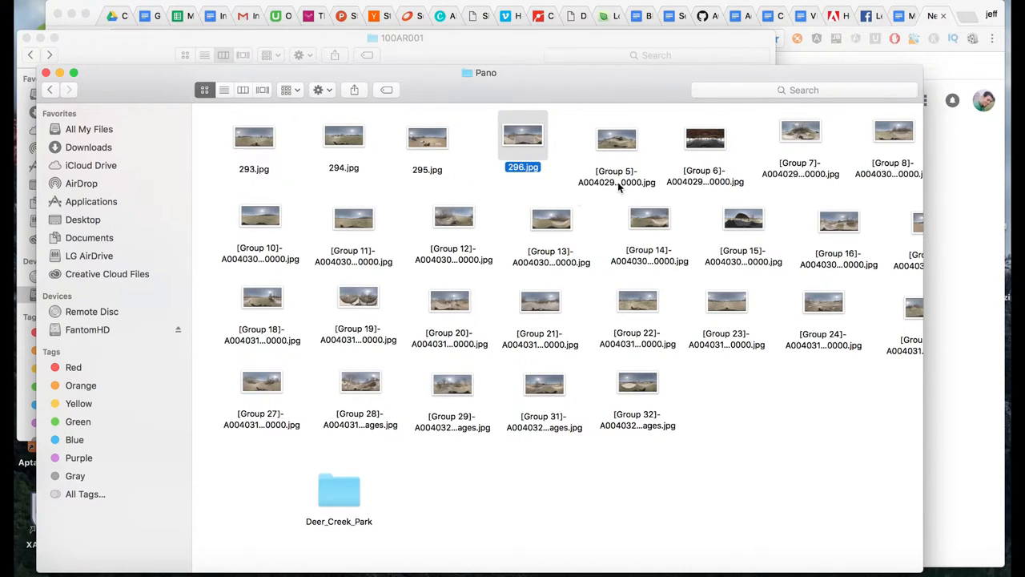
click(617, 138)
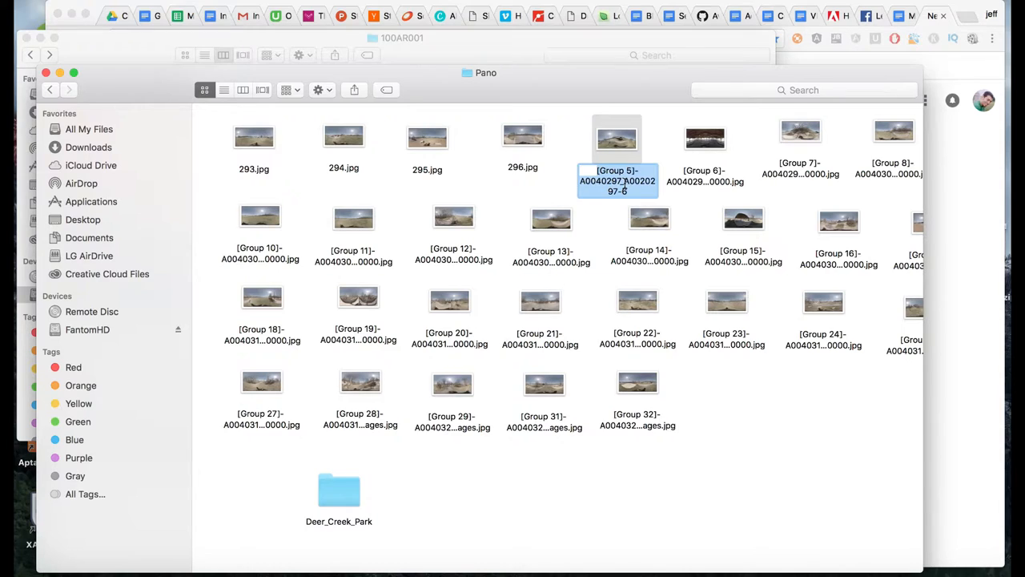
double_click(339, 491)
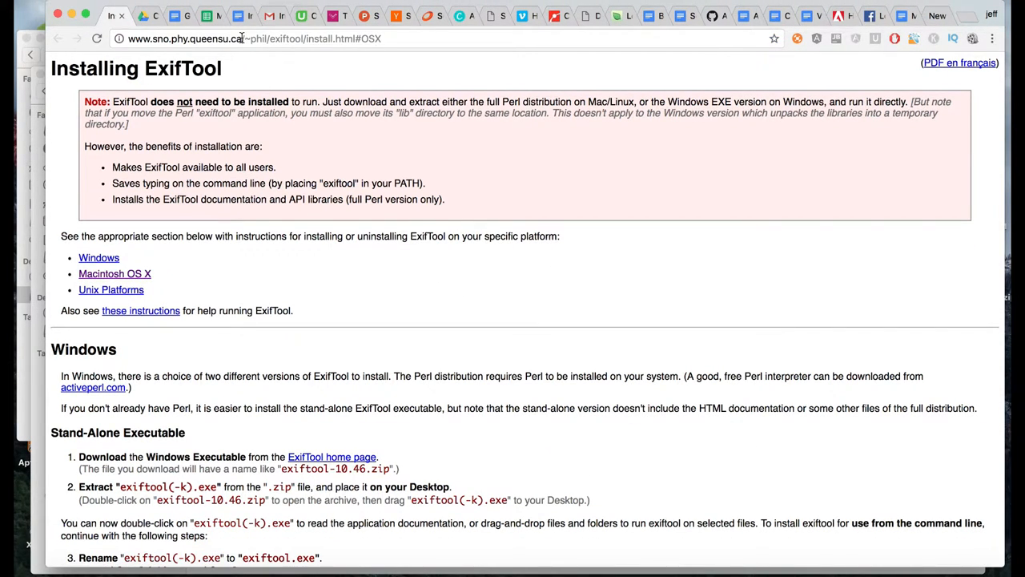
Scroll the ExifTool install page down to the Macintosh OS X package instructions.
scroll(down, 3)
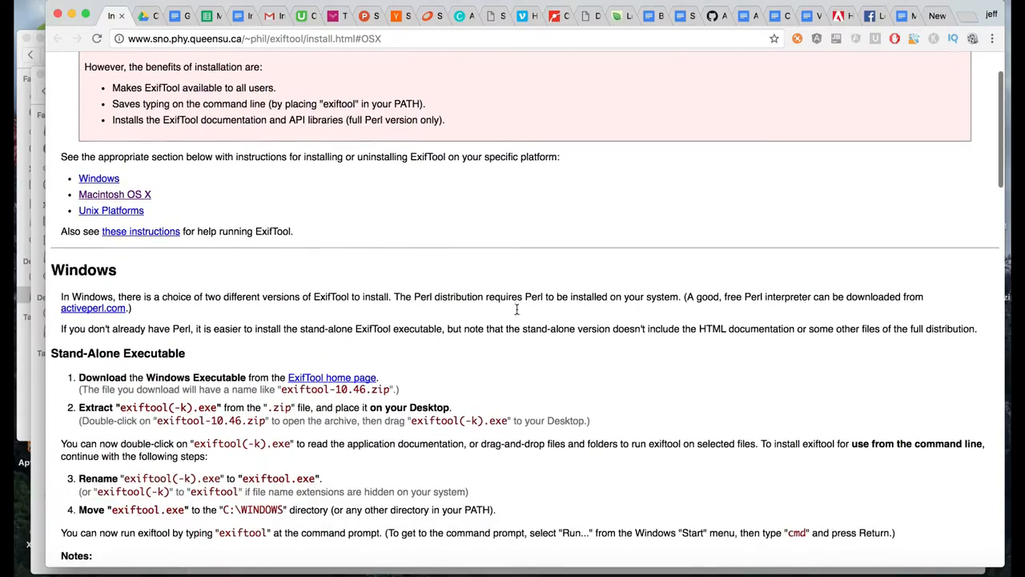
scroll(down, 3)
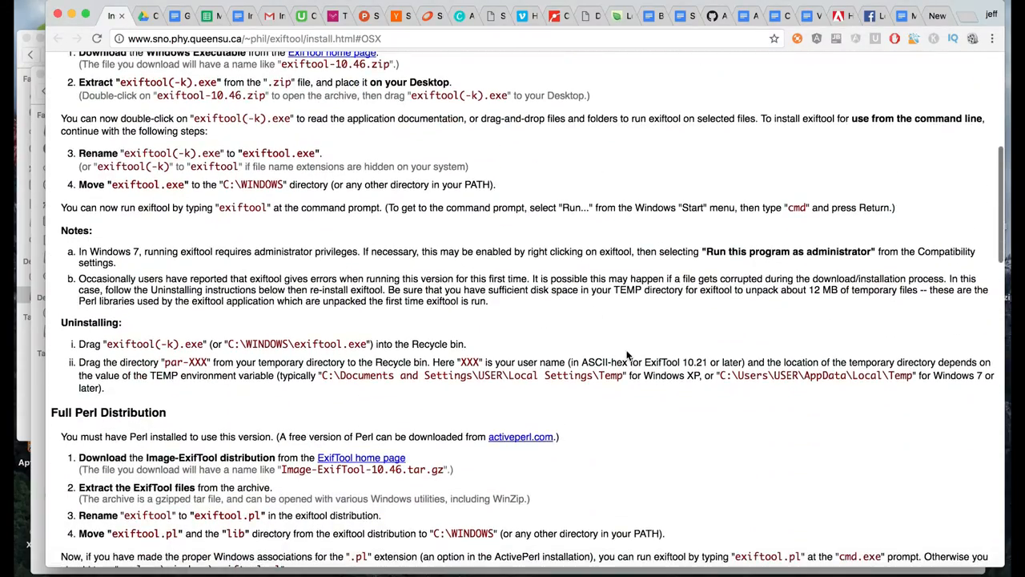
scroll(down, 3)
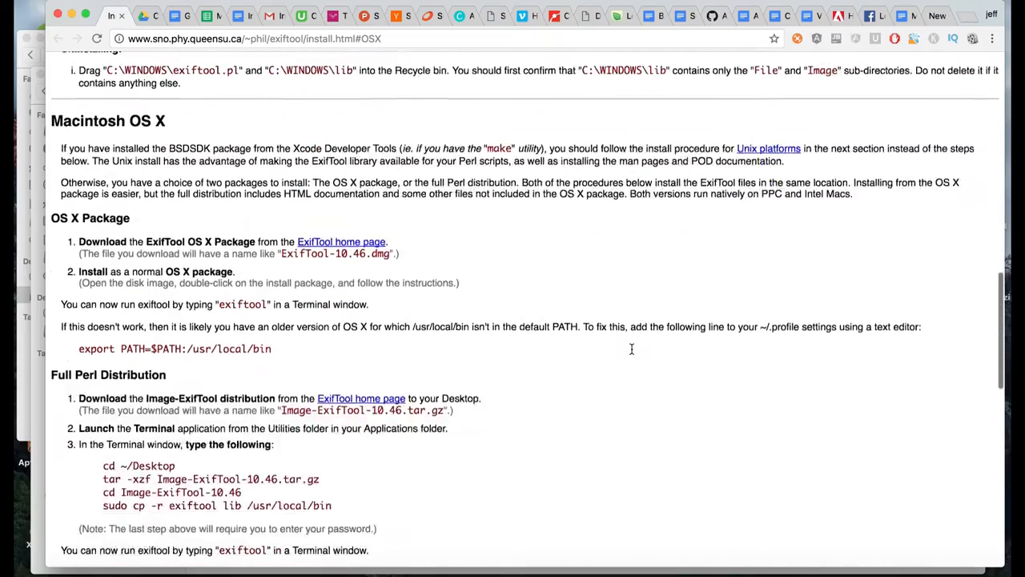
scroll(down, 3)
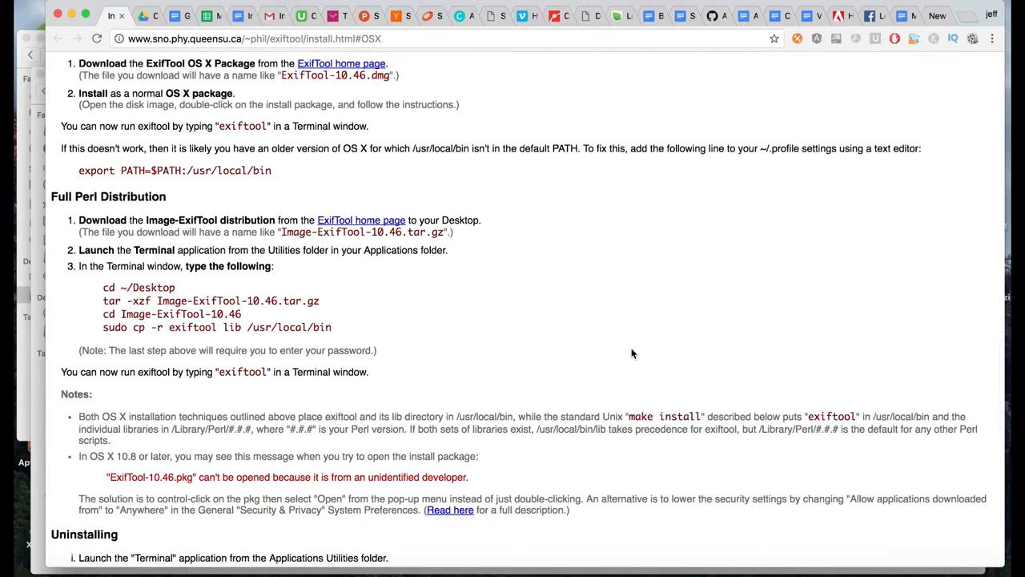
scroll(down, 3)
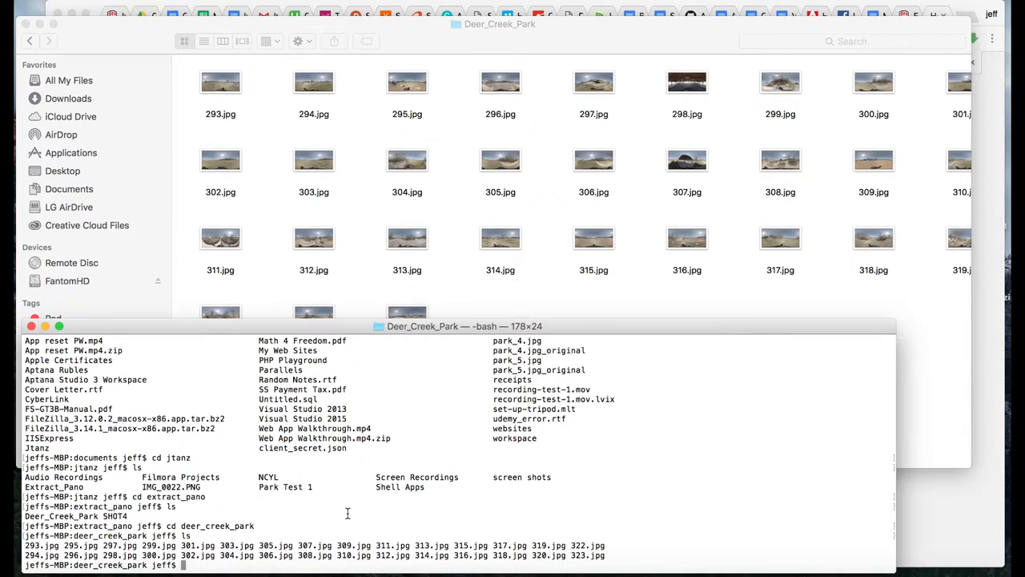
Run exiftool -ProjectionType="equirectangular" on 293.jpg and 294.jpg.
drag(25, 545, 609, 555)
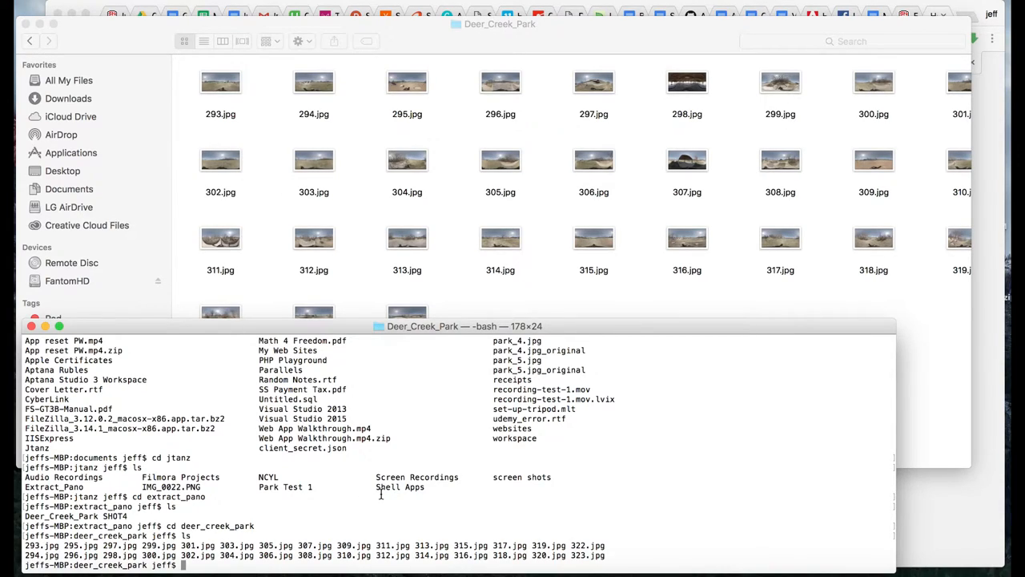
text(exiftool -ProjectionType="equirectangular" photo.jpg)
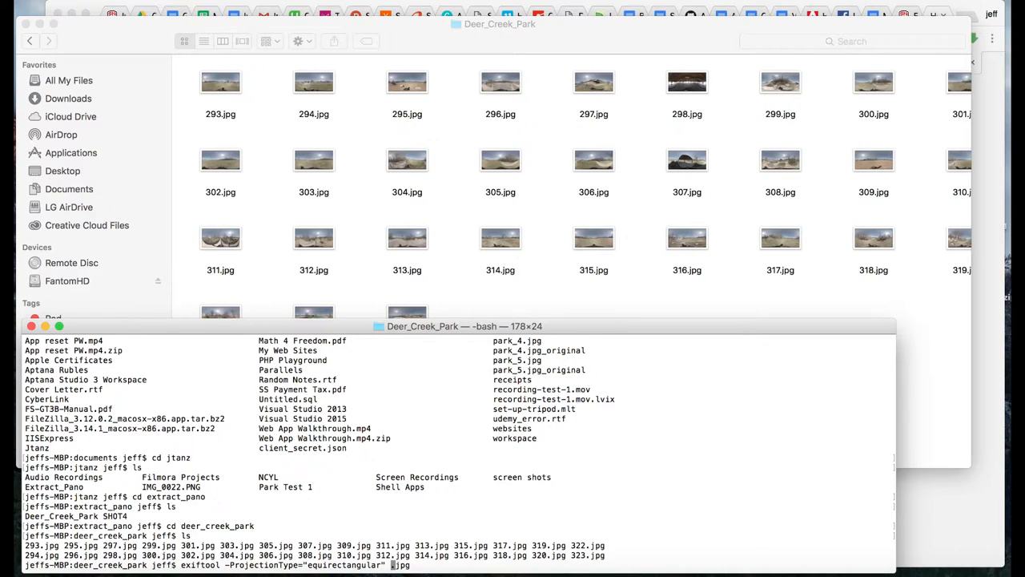
text(293.jpg)
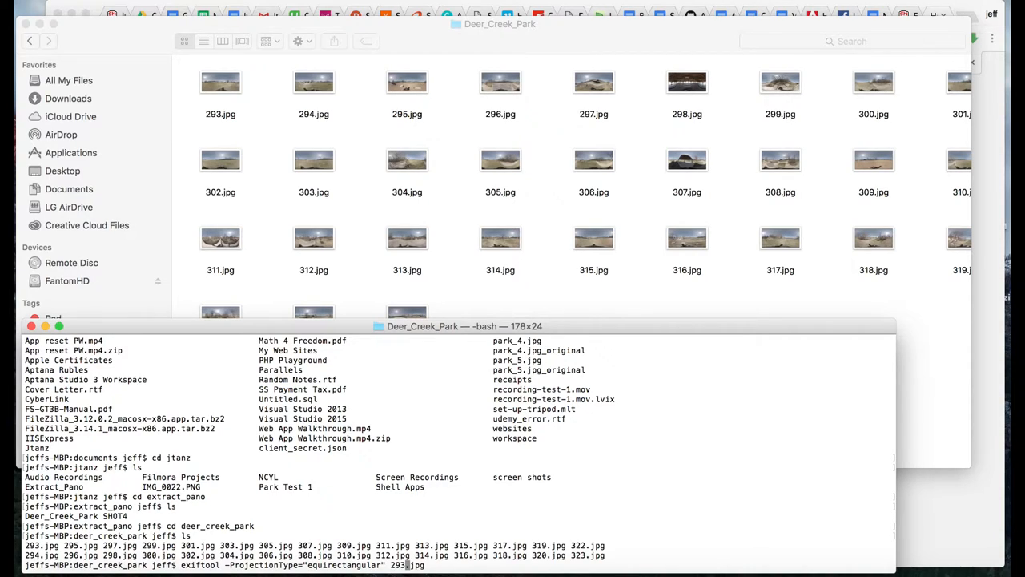
key(enter)
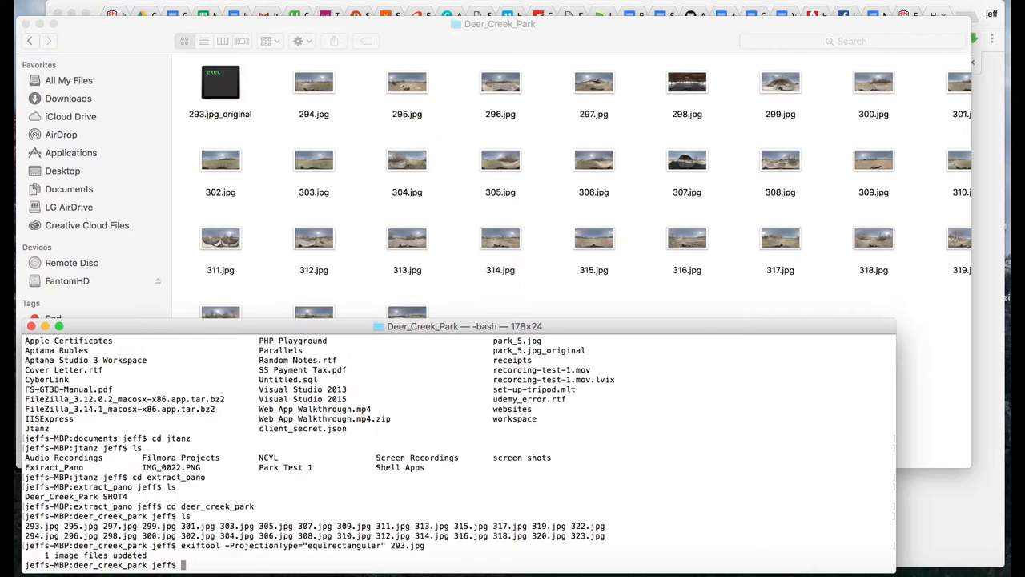
text(exiftool -ProjectionType="equirectangular" 293.jpg)
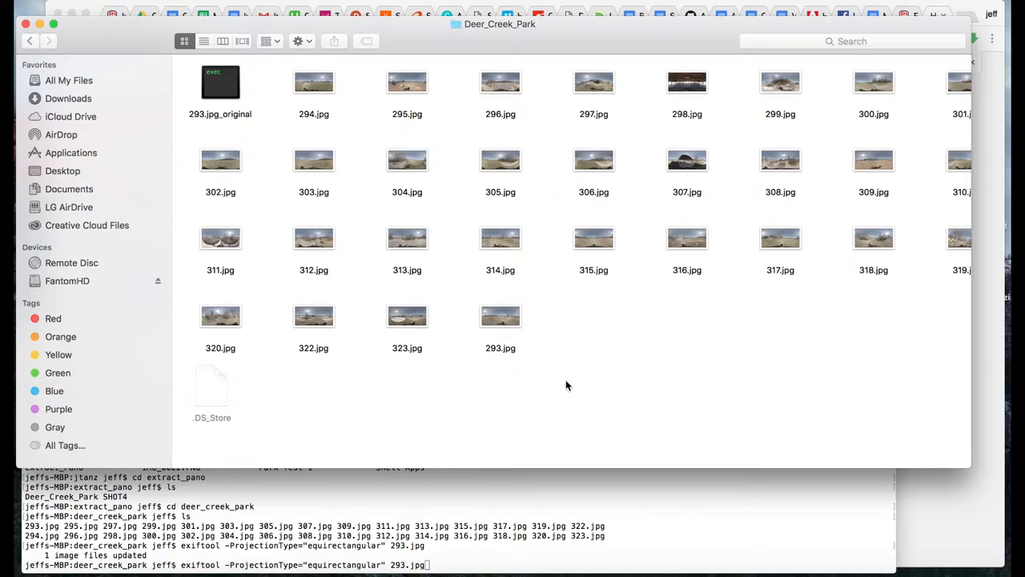
mouse_move(699, 520)
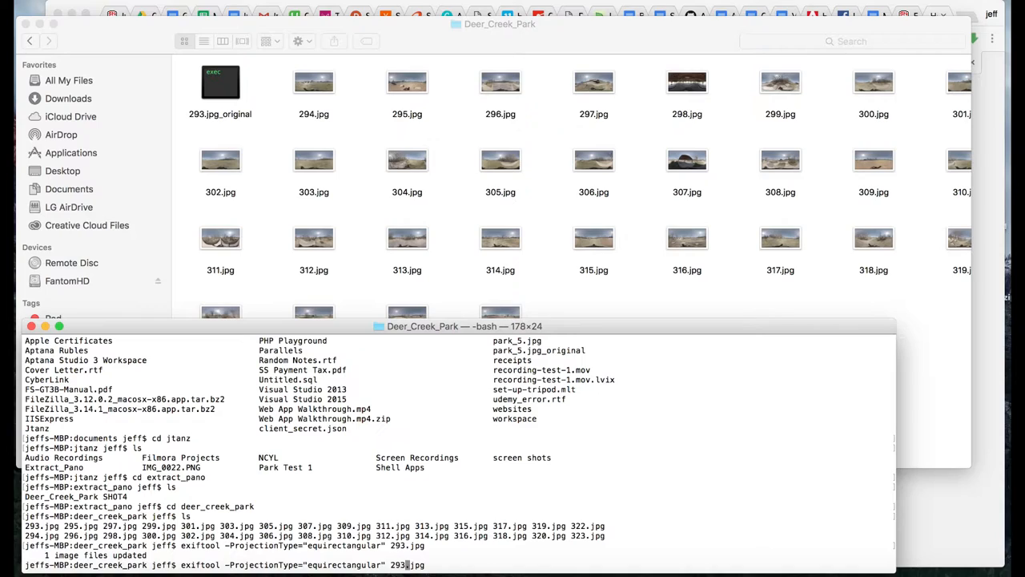
key(enter)
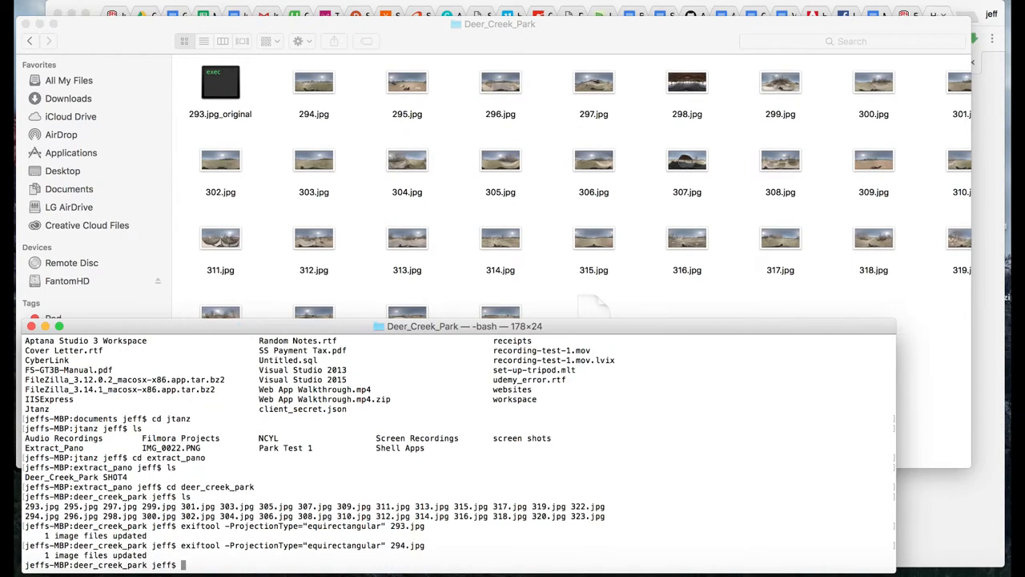
text(exiftool -ProjectionType="equirectangular" 294.jpg)
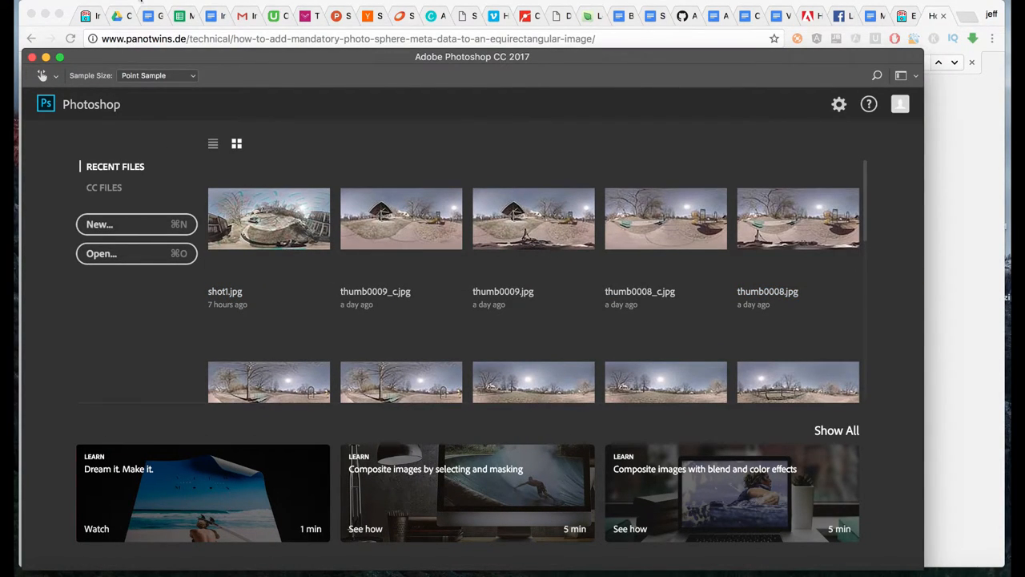
mouse_move(322, 213)
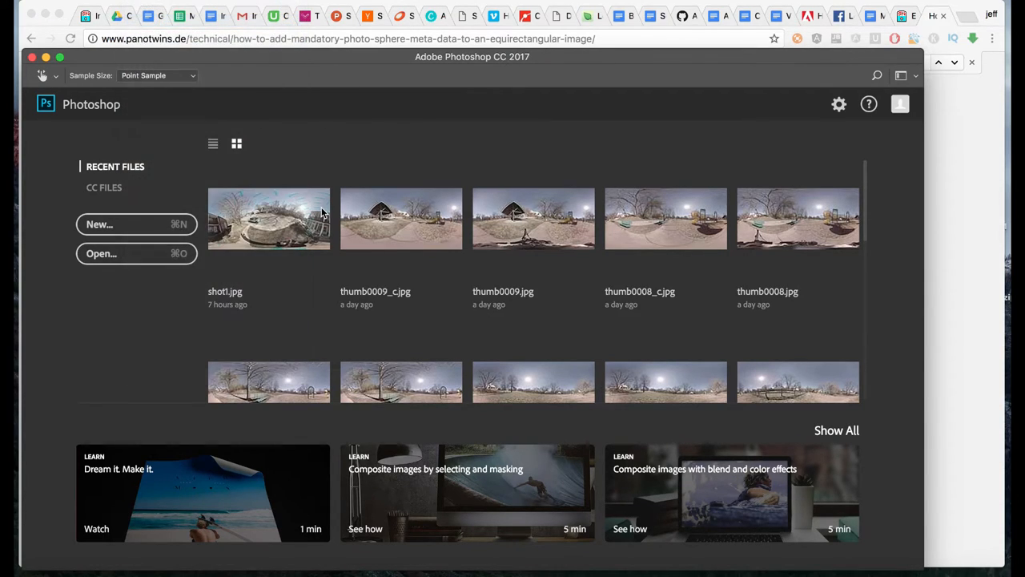
Open 293.jpg from Deer_Creek_Park and close the Properties panel.
click(101, 253)
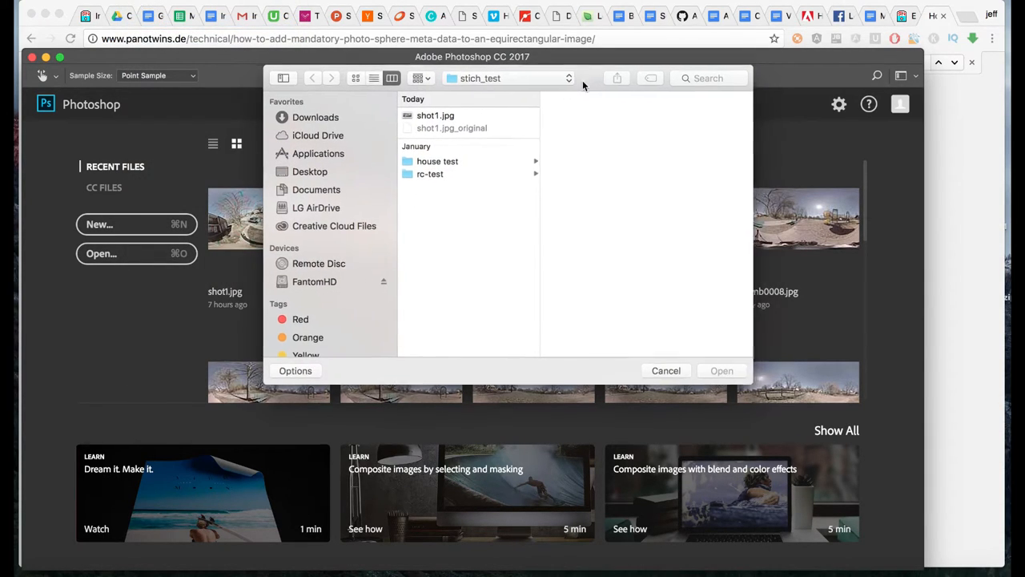
click(314, 281)
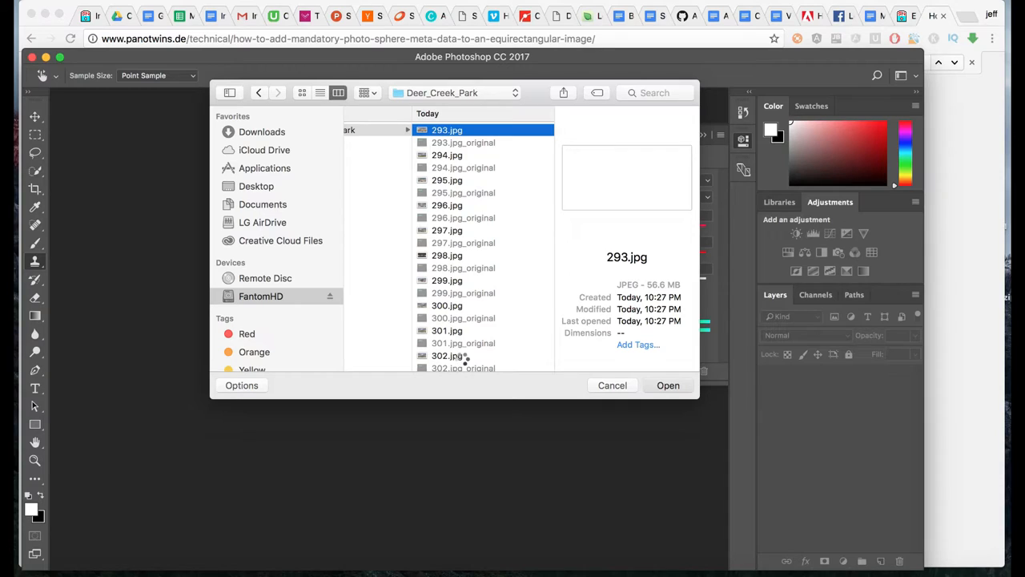
click(668, 385)
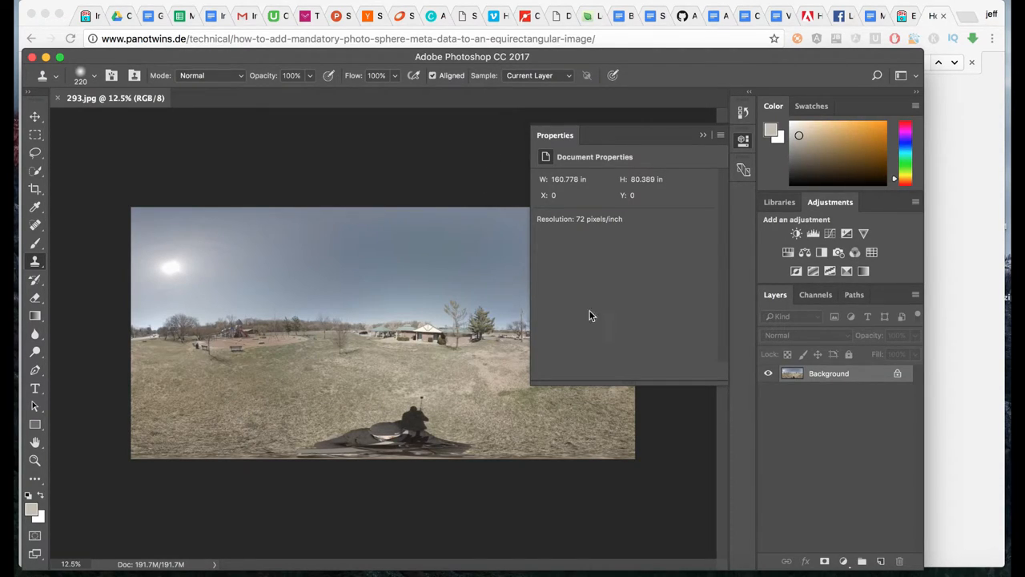
mouse_move(729, 398)
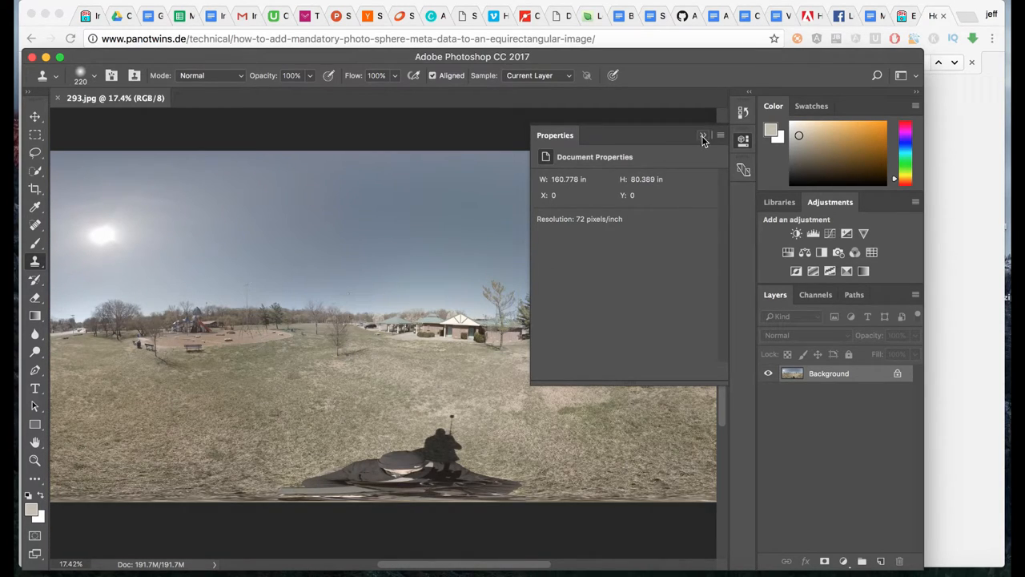
click(703, 135)
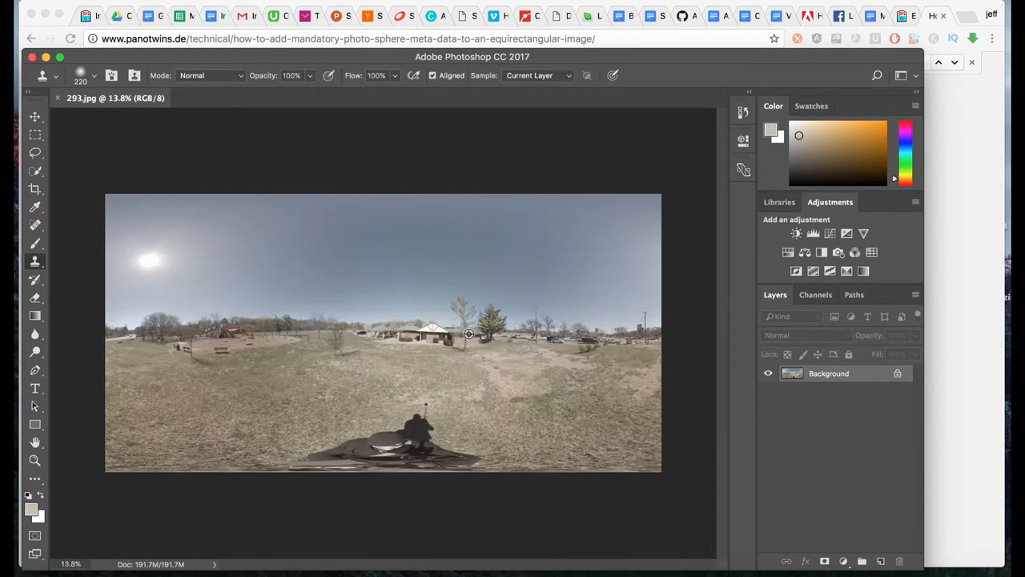
click(401, 6)
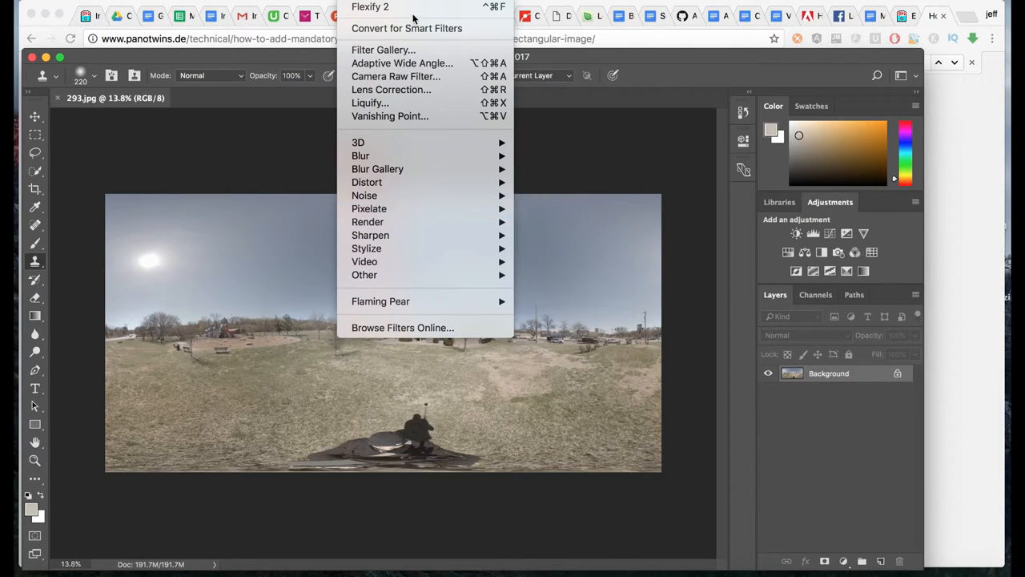
mouse_move(381, 301)
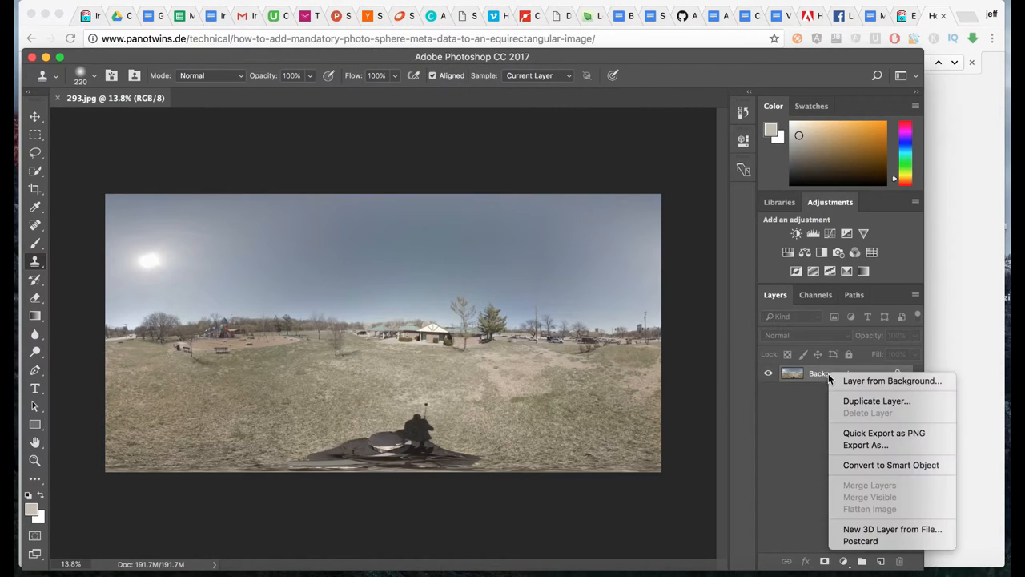
Duplicate the Background layer and convert the copy via Flexify from equirectangular to zenith & nadir.
click(876, 400)
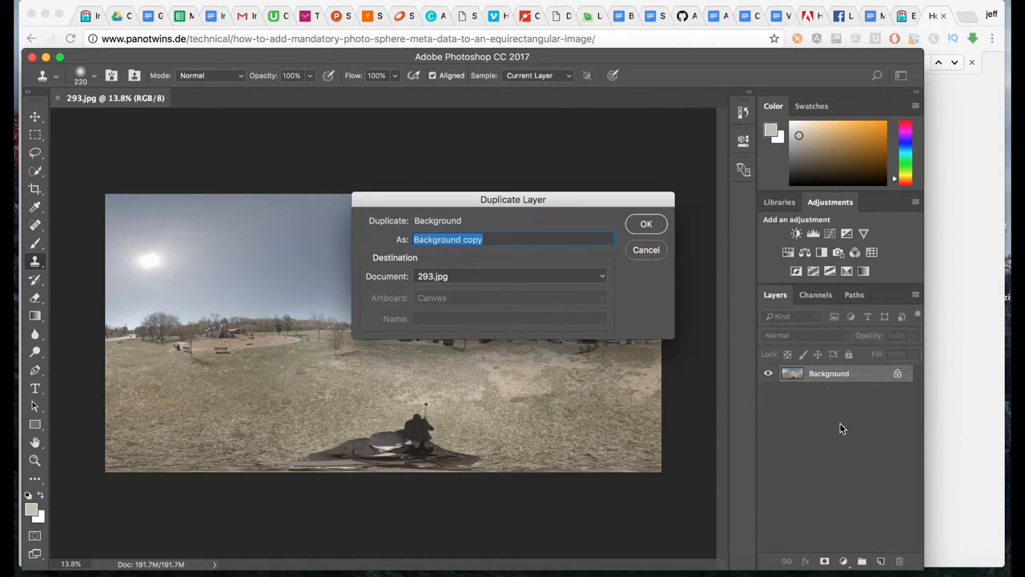
click(646, 223)
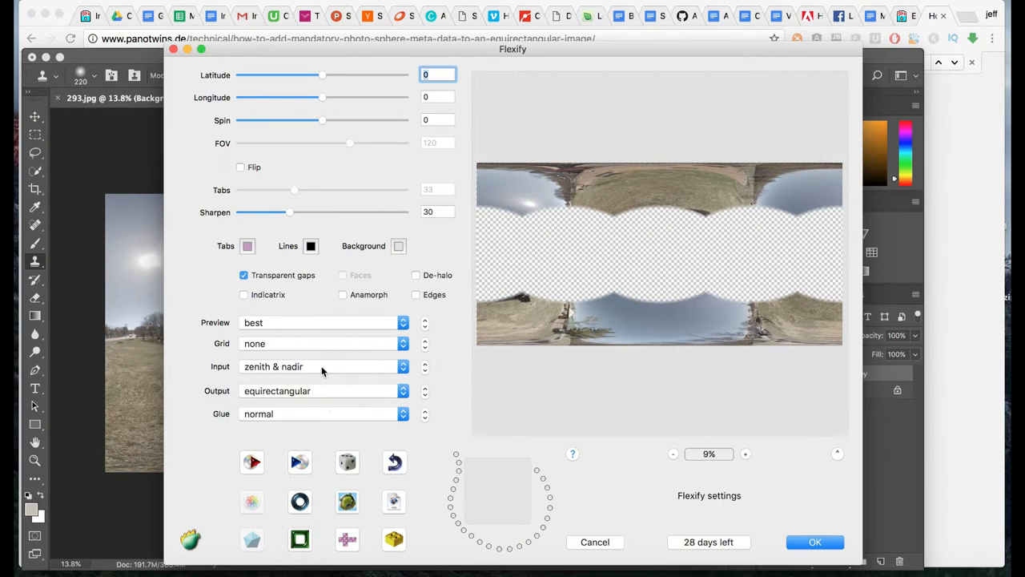
click(320, 366)
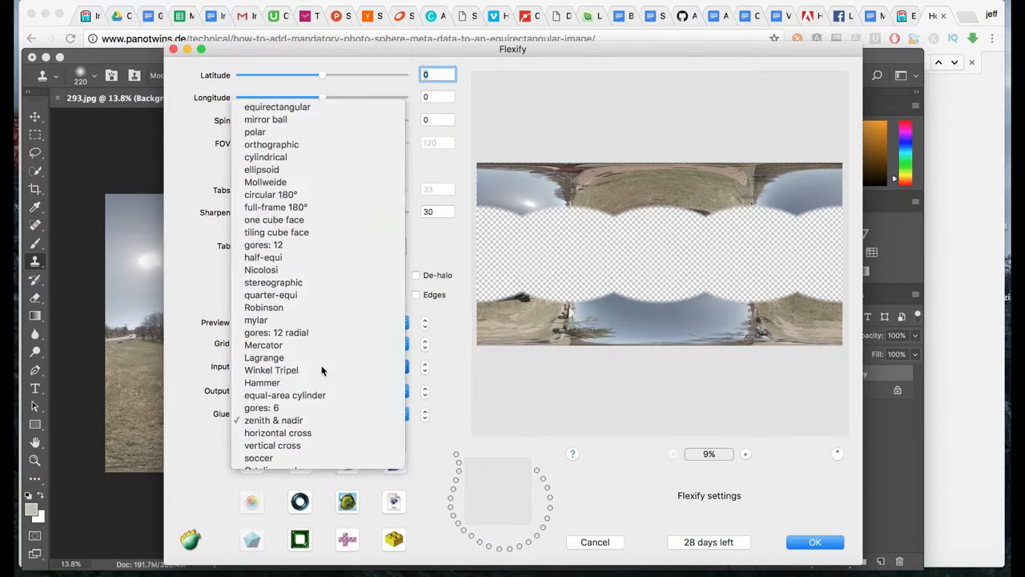
click(277, 106)
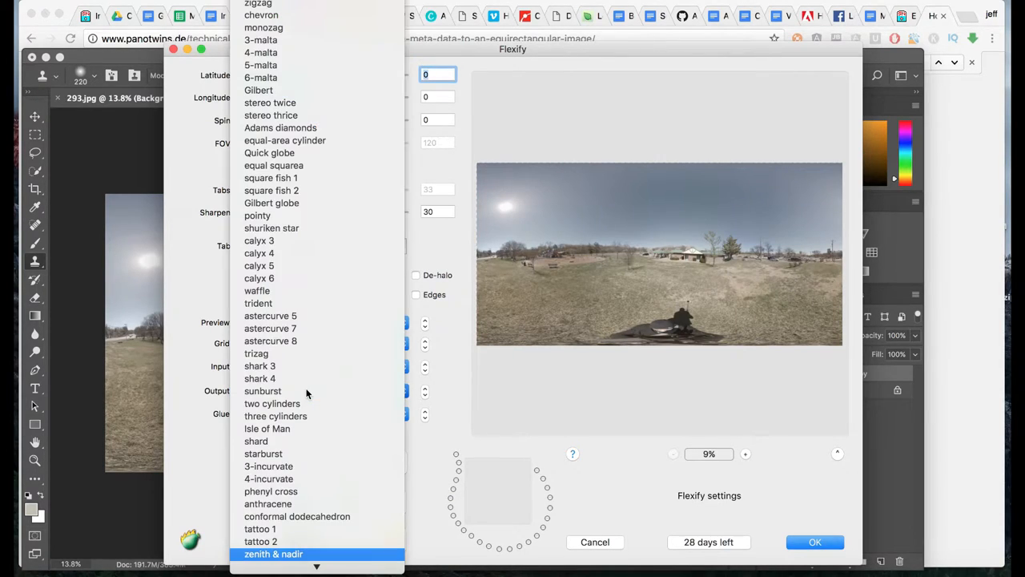
click(273, 553)
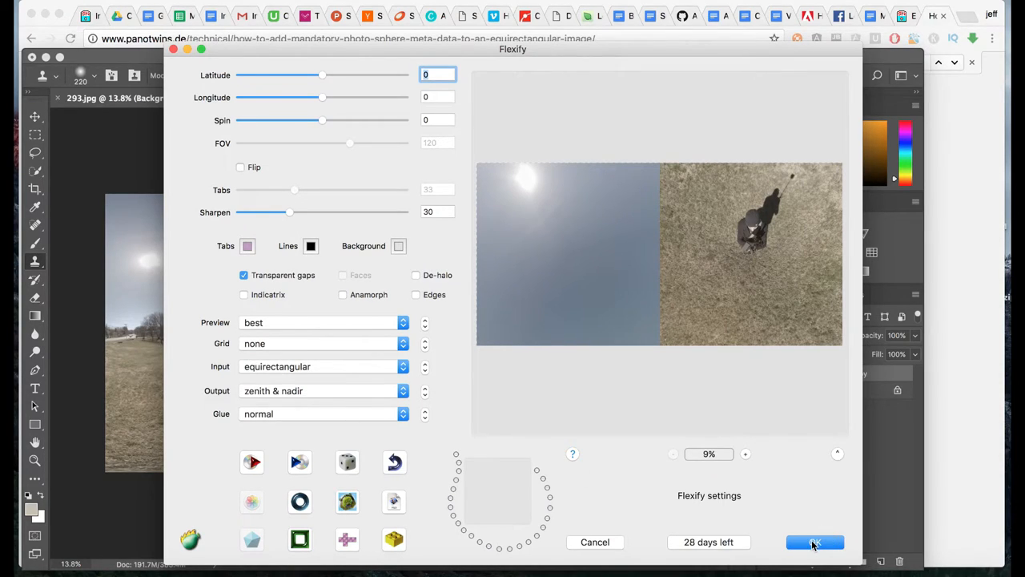
click(814, 542)
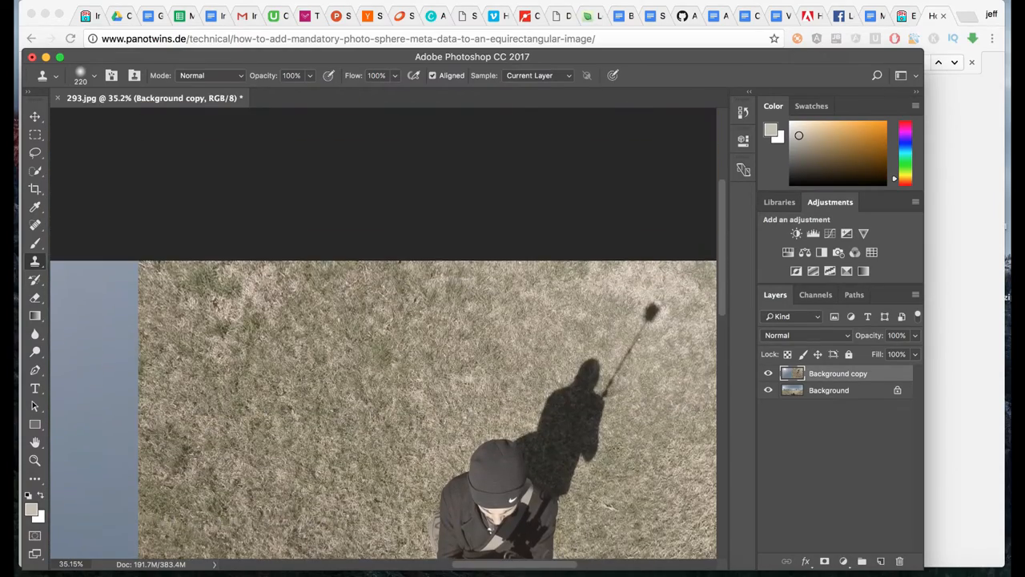
Clone-stamp the photographer and their shadow out of the grass in the ground view.
scroll(down, 3)
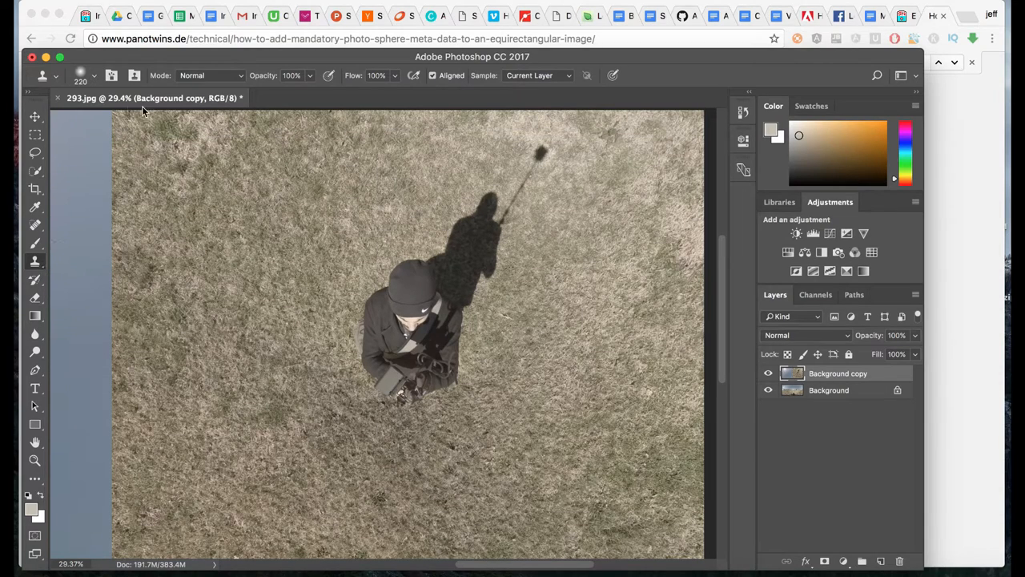
click(92, 75)
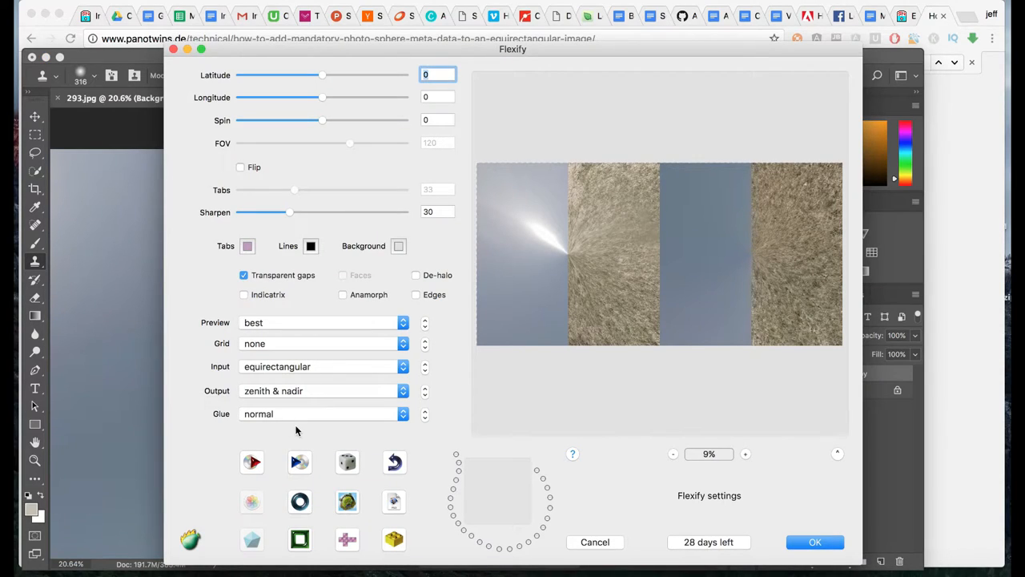
Set Flexify's input to zenith & nadir and output to equirectangular, and apply.
click(320, 366)
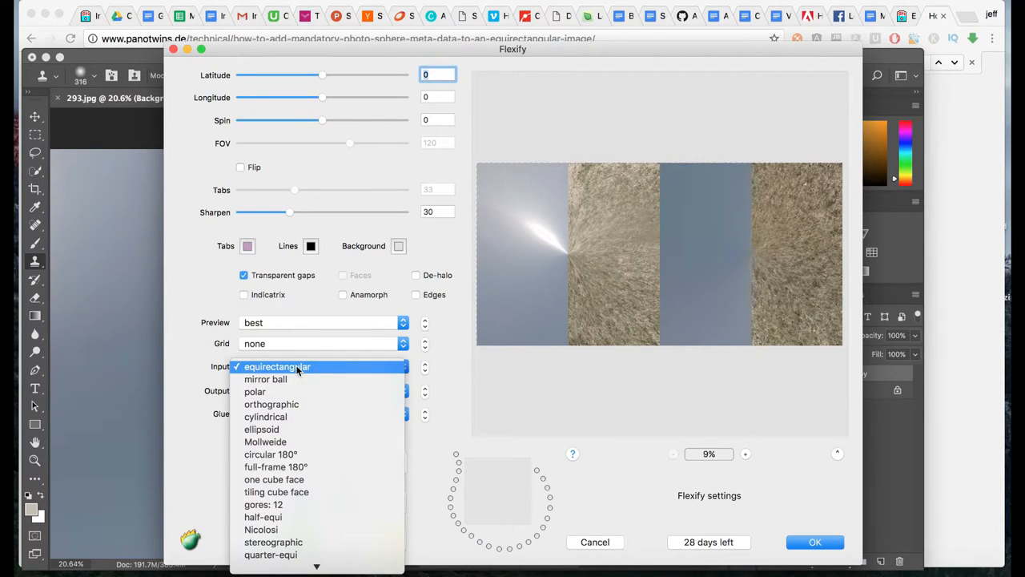
click(273, 390)
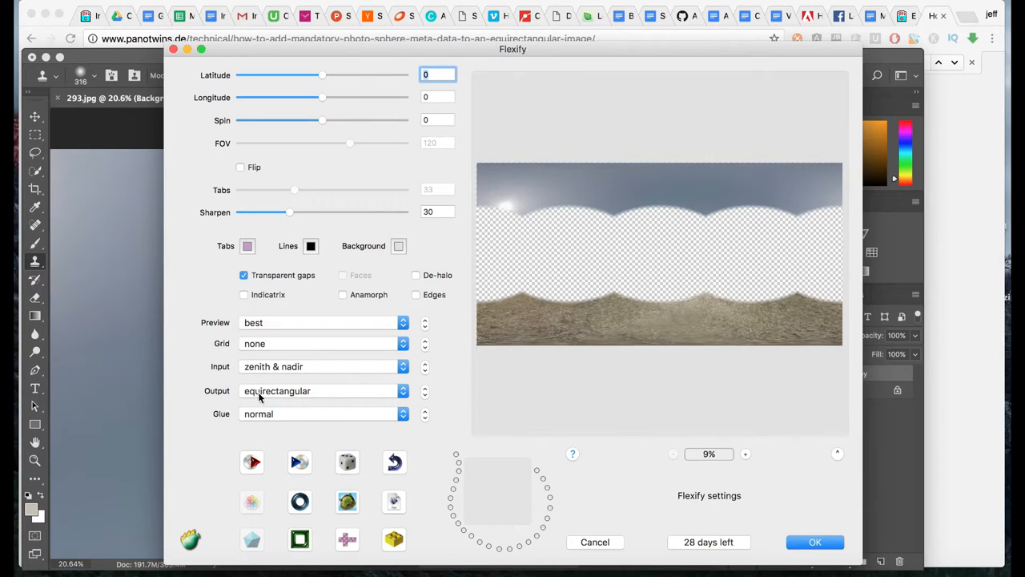
click(815, 542)
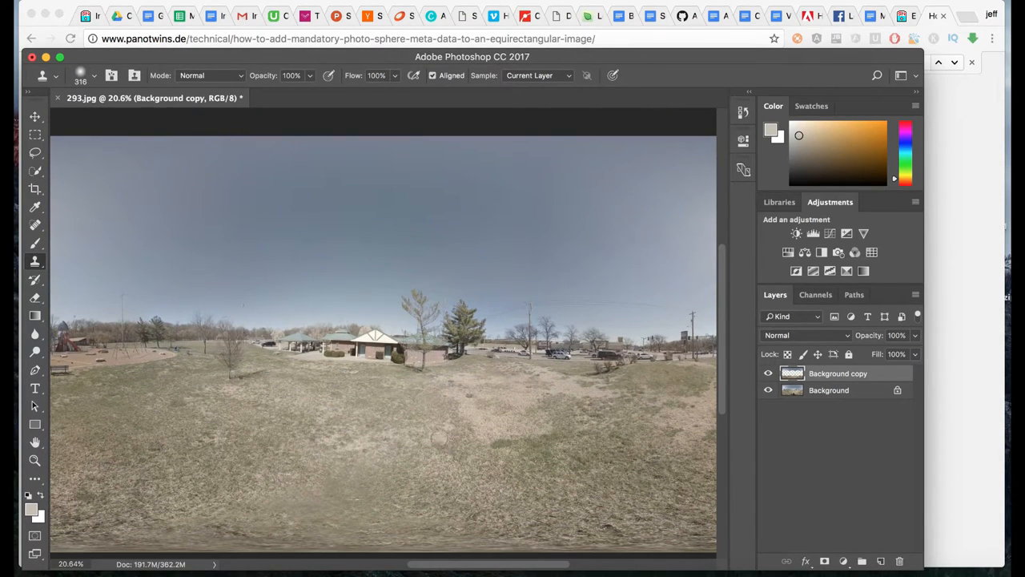
Fit the panorama in the window and right-click the Background layer for its commands.
key(cmd+-)
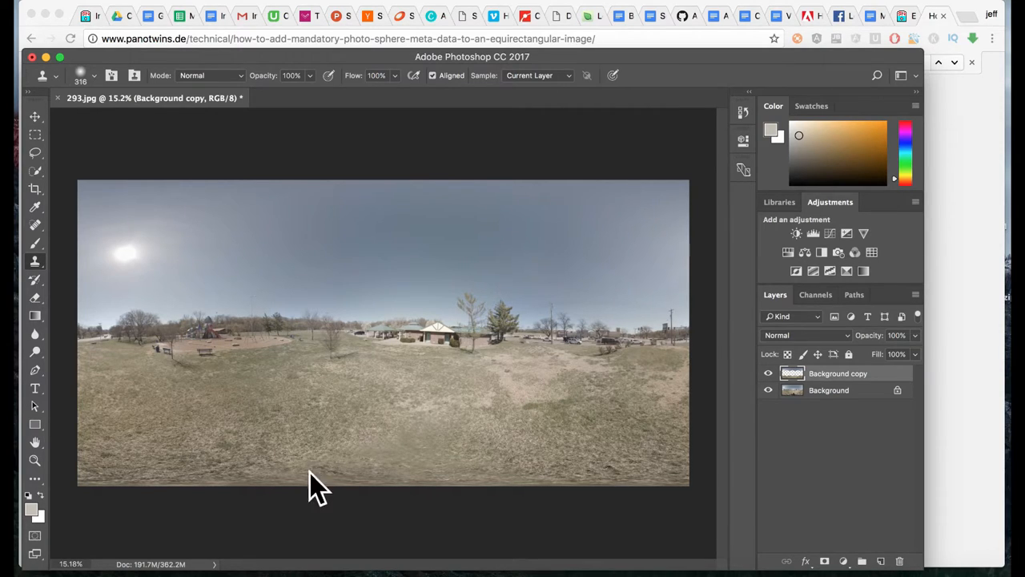
click(833, 390)
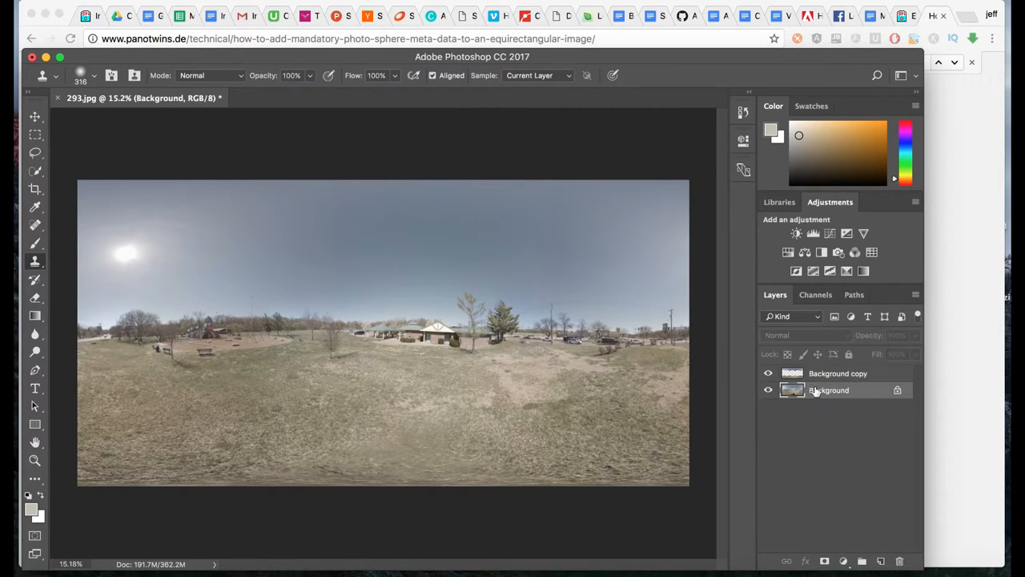
right_click(829, 390)
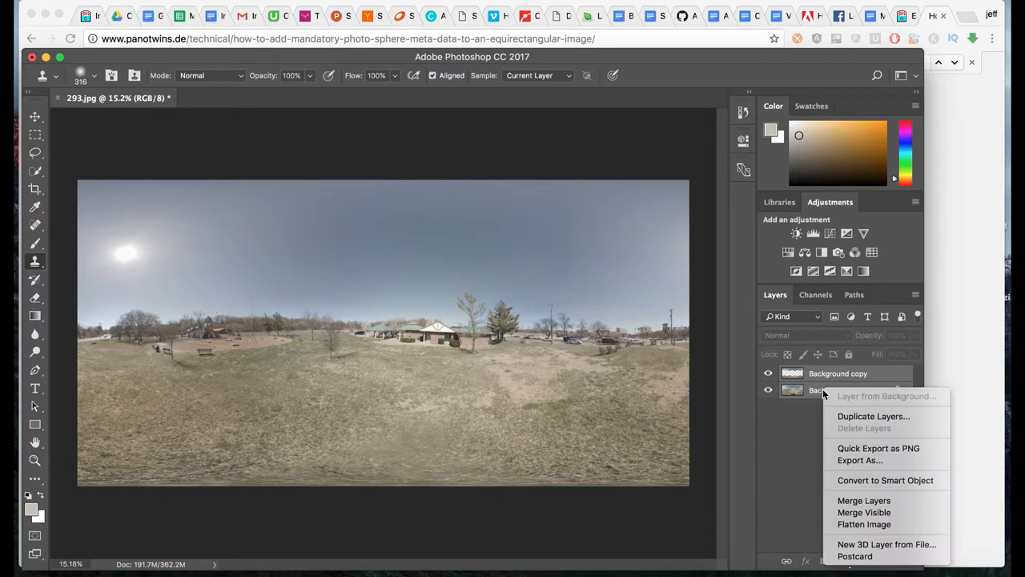
mouse_move(864, 512)
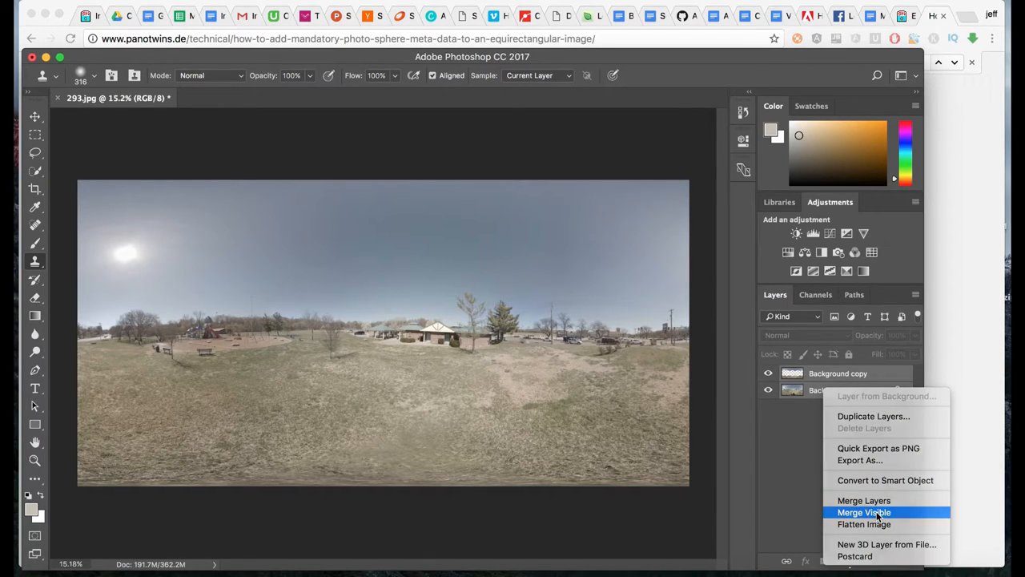
Merge the visible layers and add a Hue/Saturation adjustment layer.
click(864, 523)
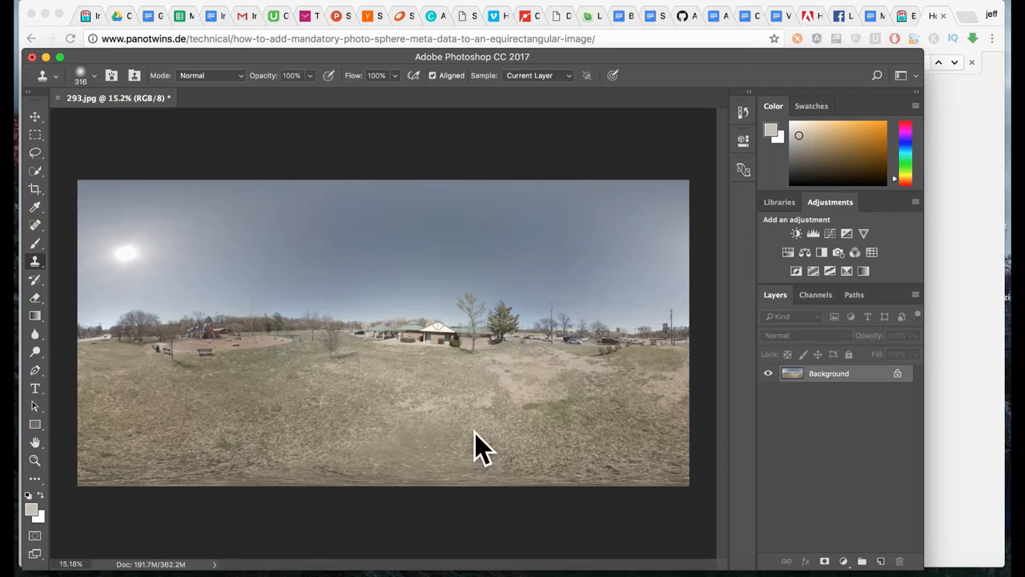
click(348, 38)
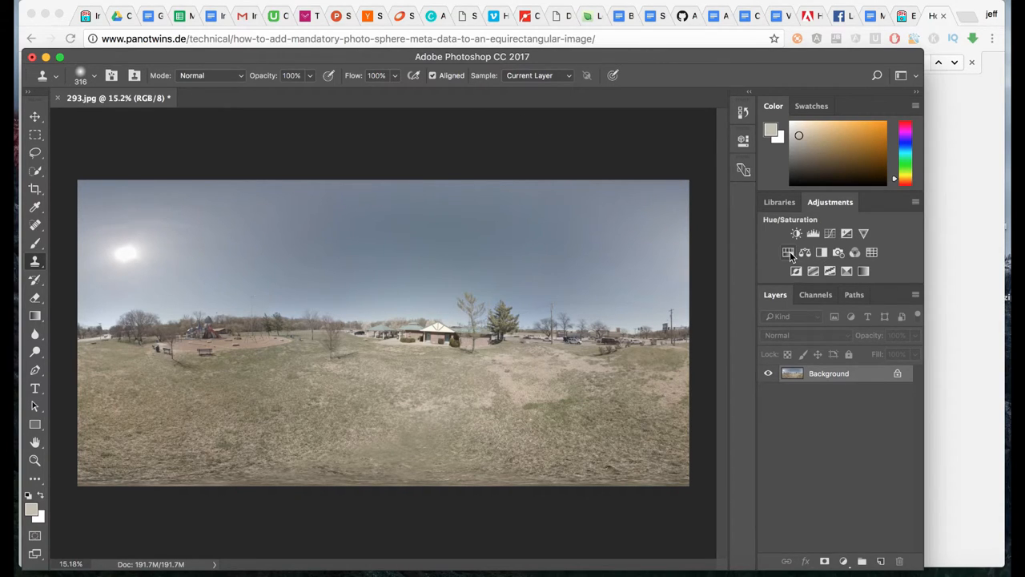
click(787, 252)
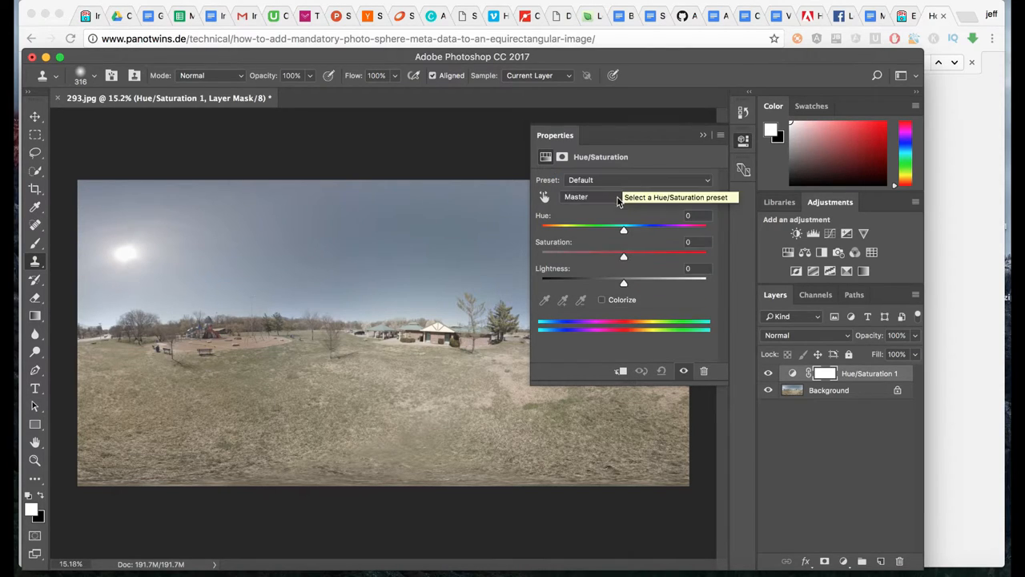
mouse_move(632, 268)
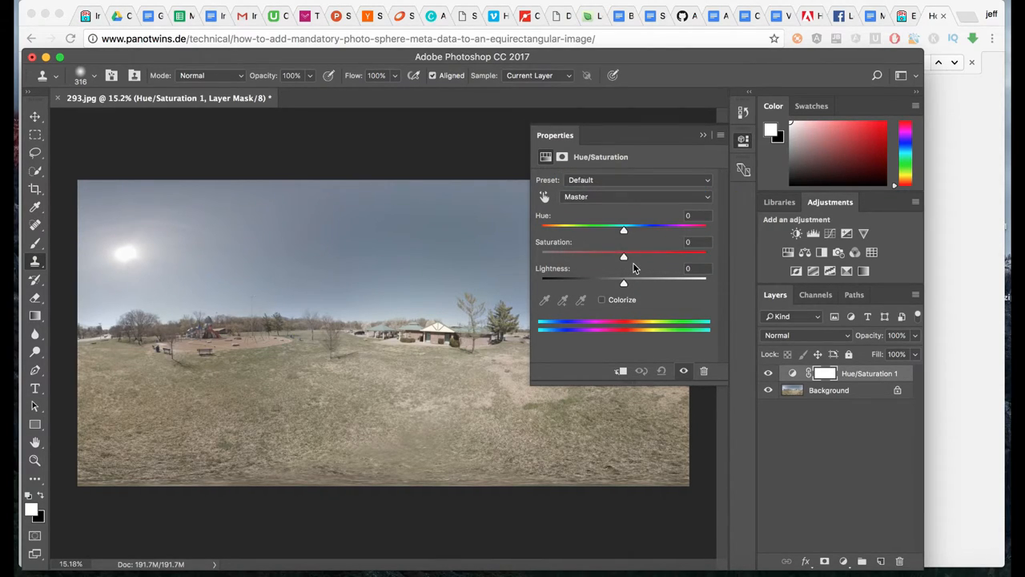
Try different Saturation slider values, finally setting Saturation to 35.
drag(623, 257, 655, 256)
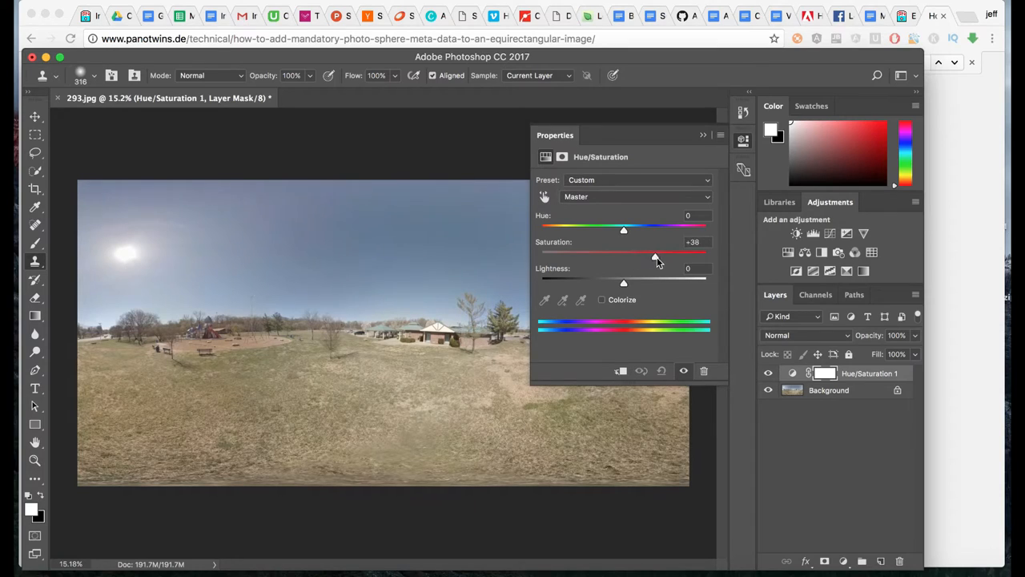
drag(644, 253, 657, 253)
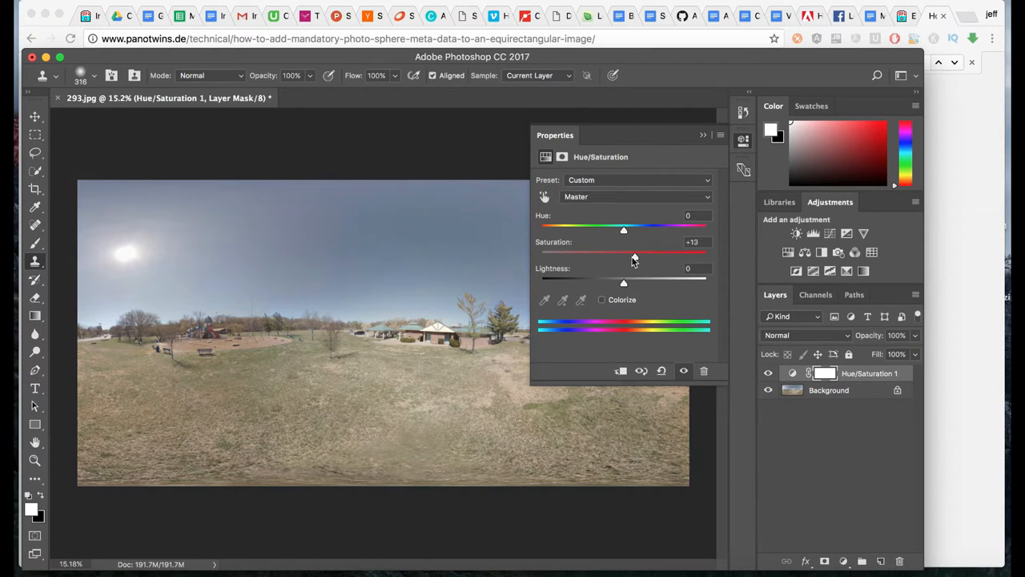
drag(635, 252, 623, 251)
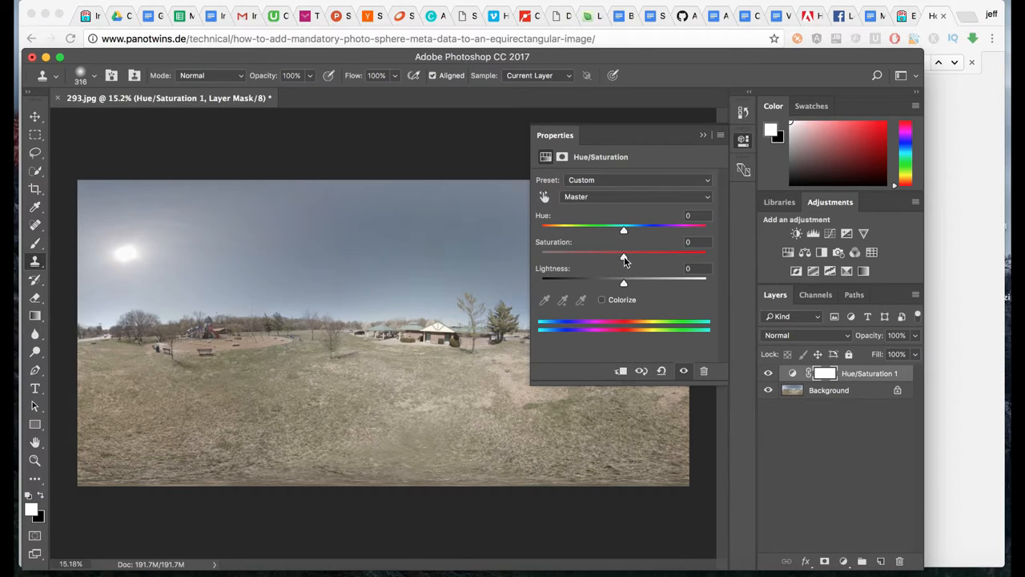
drag(624, 253, 643, 252)
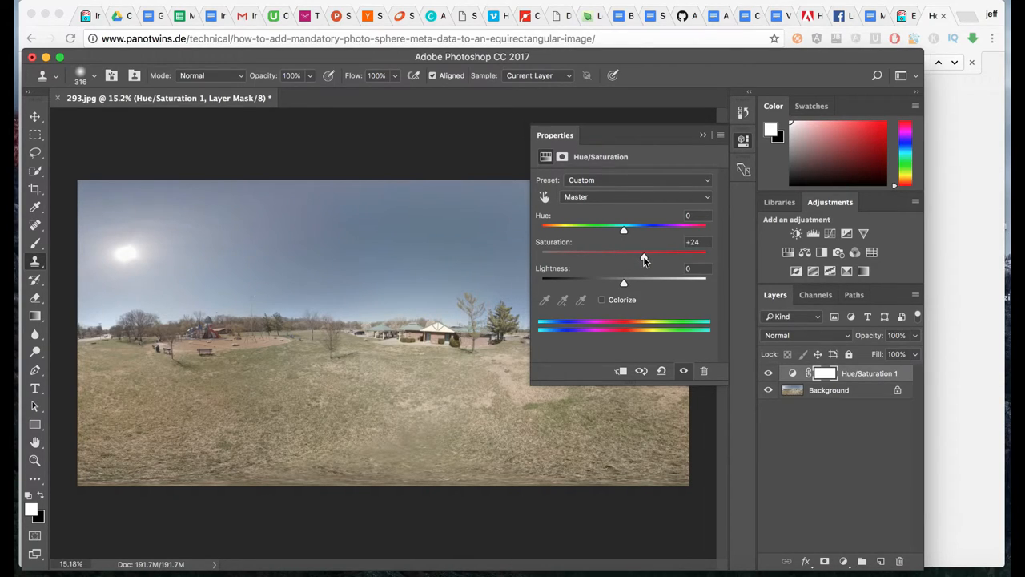
drag(624, 252, 685, 251)
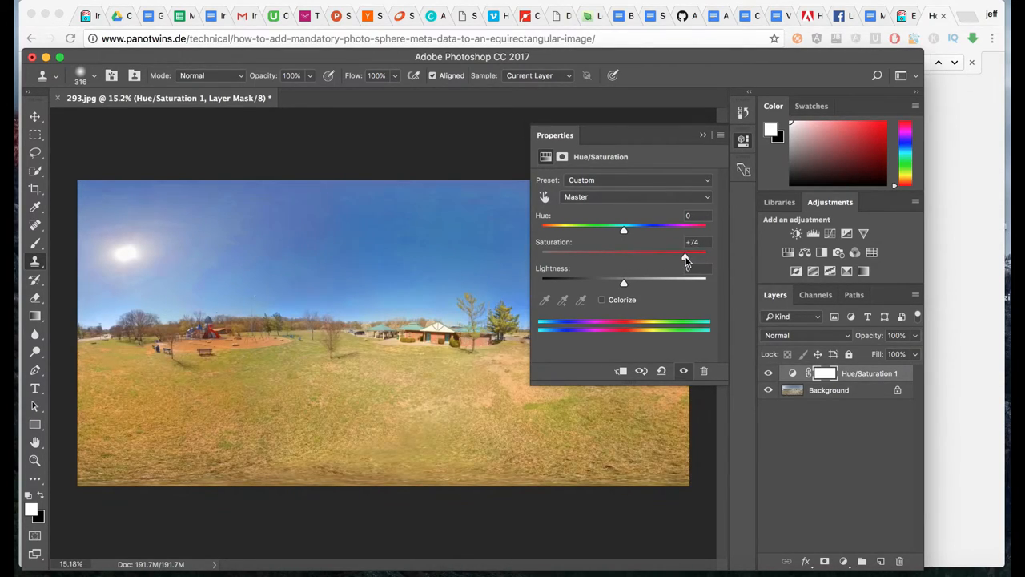
drag(685, 252, 624, 252)
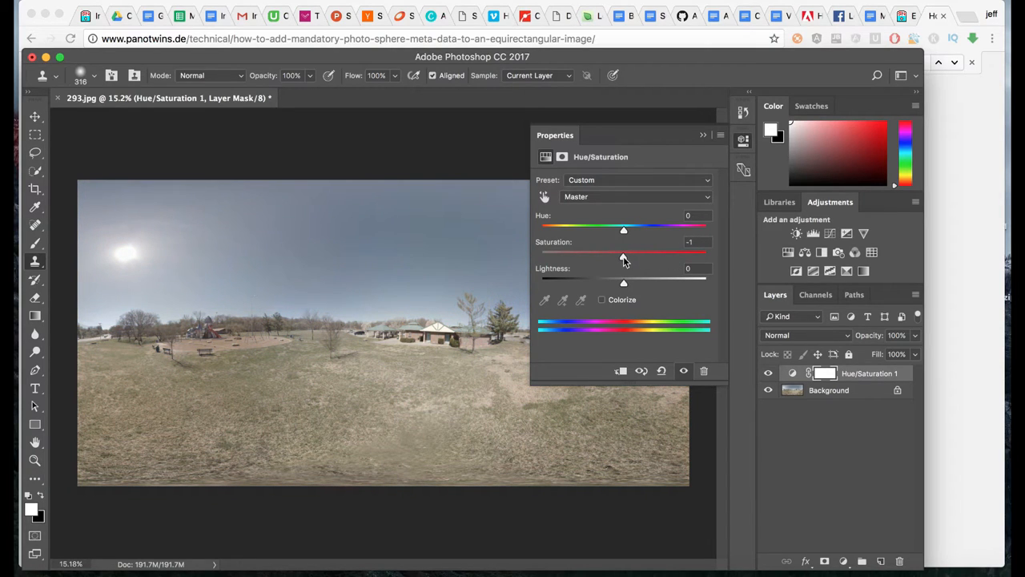
drag(624, 252, 626, 252)
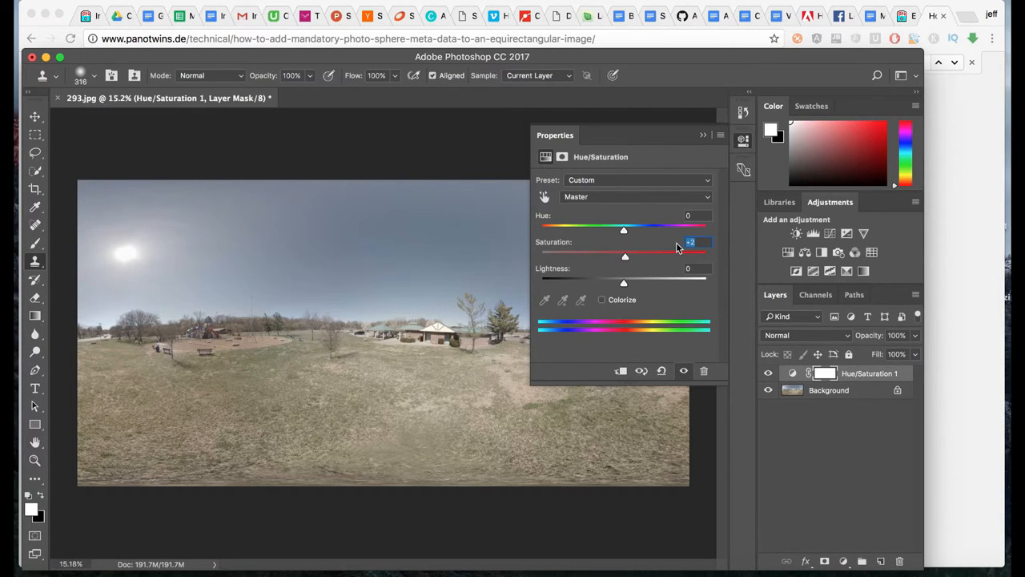
drag(625, 256, 652, 256)
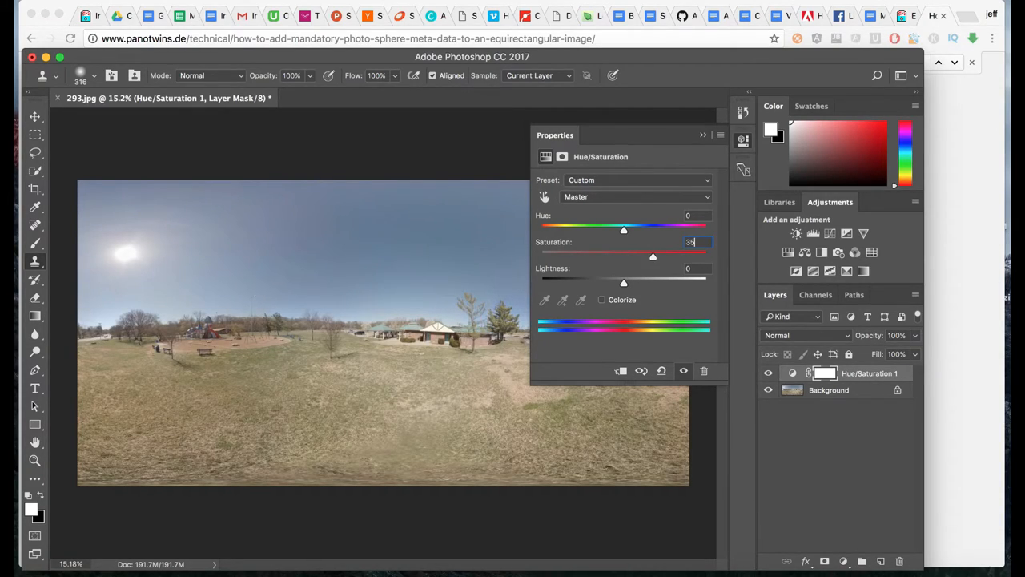
drag(653, 255, 657, 255)
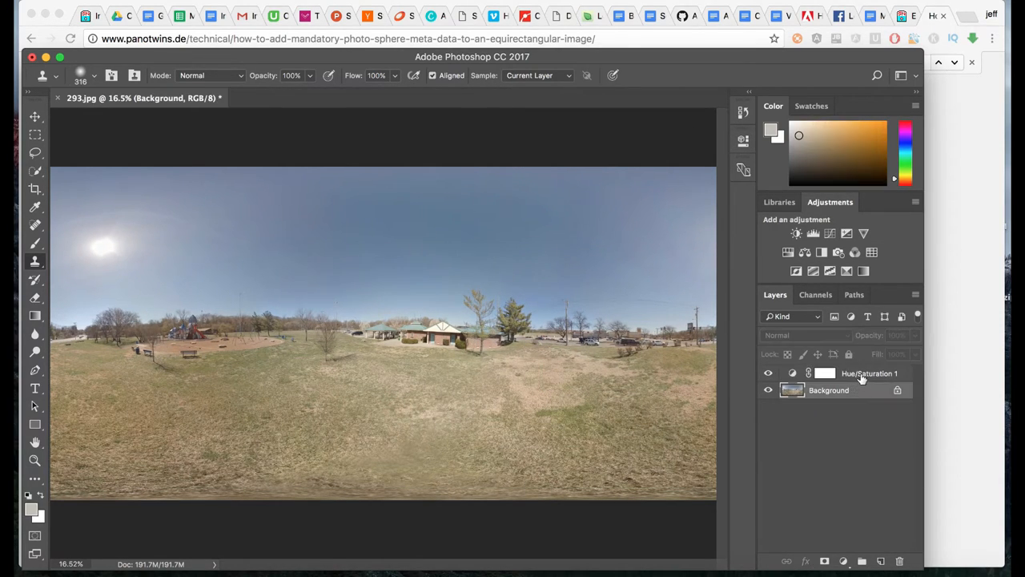
Flatten the image and save it as 293_c.jpg in Deer_Creek_Park at JPEG quality 12.
right_click(870, 373)
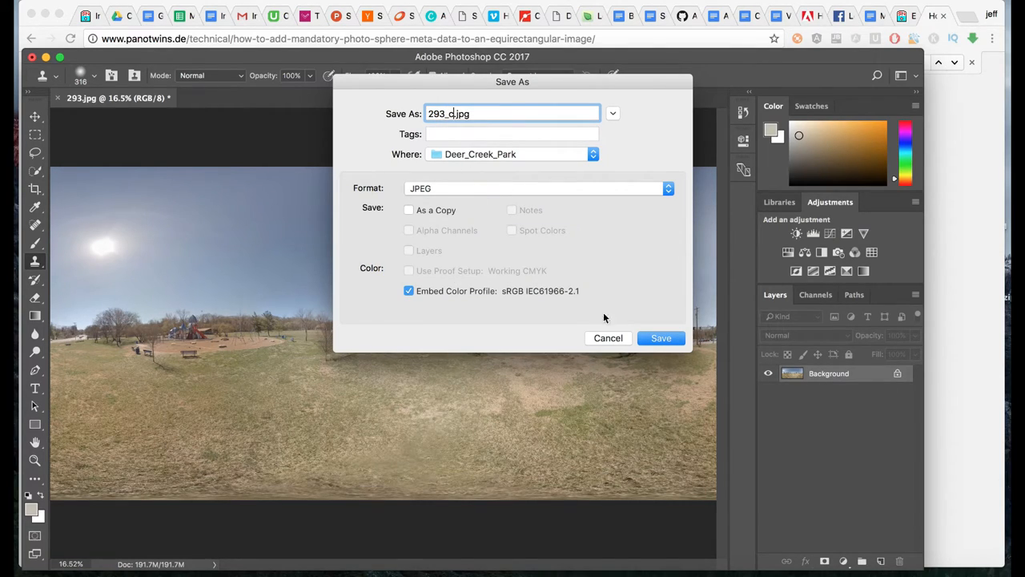
click(661, 337)
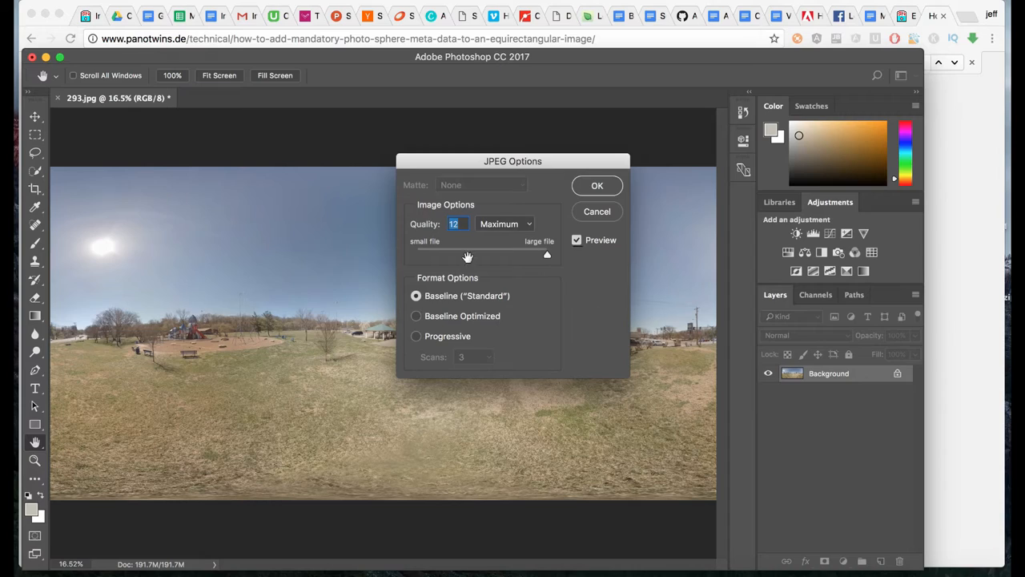
mouse_move(575, 262)
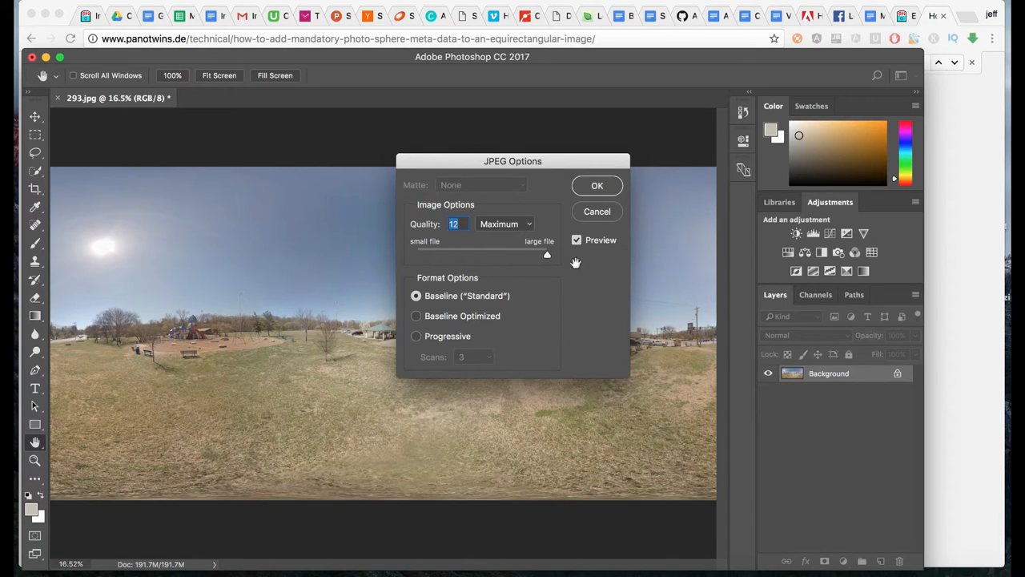
click(597, 185)
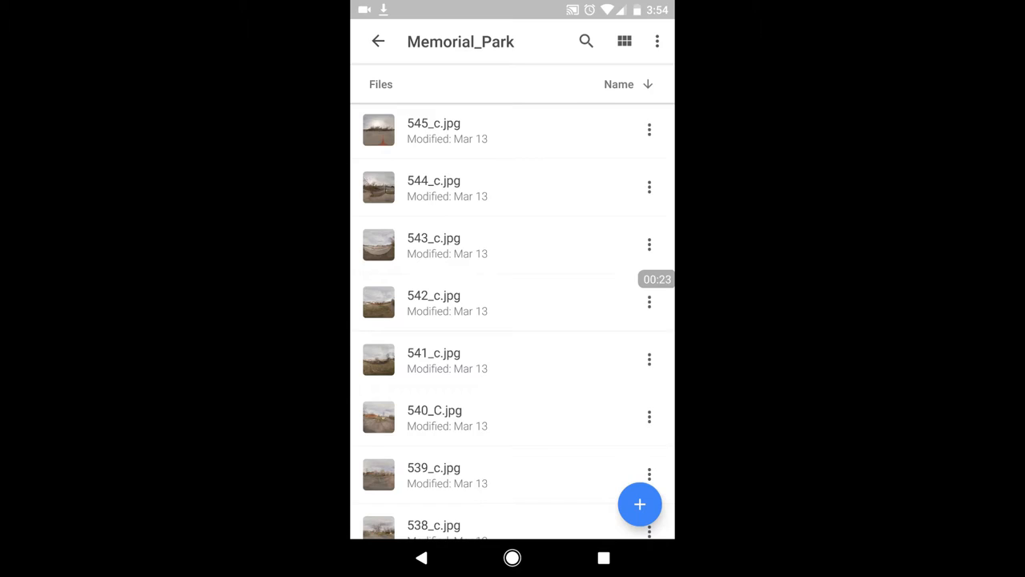
Select panoramas 543_c to 545_c.jpg in Google Drive and share them to Street View.
click(657, 41)
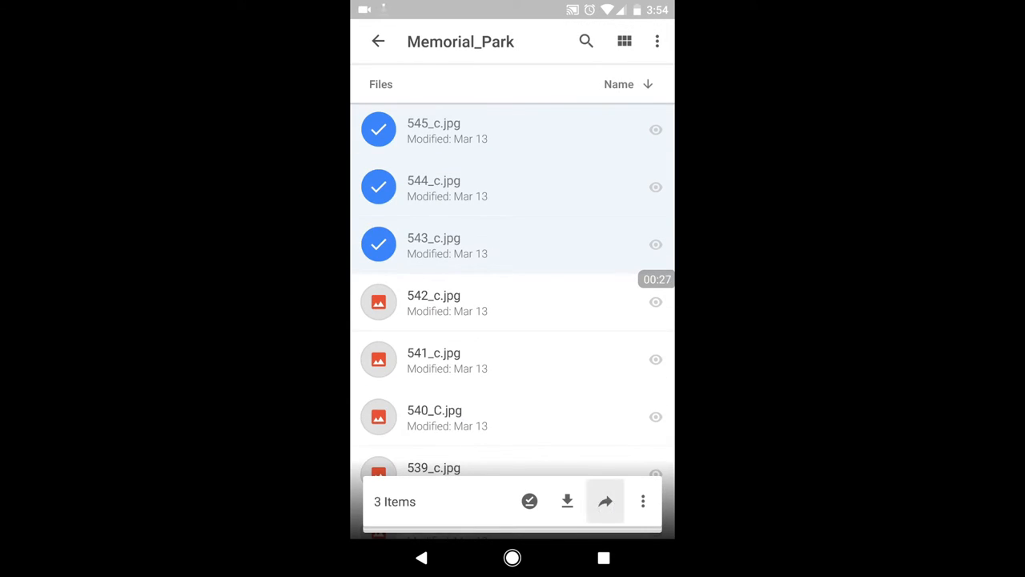
click(604, 500)
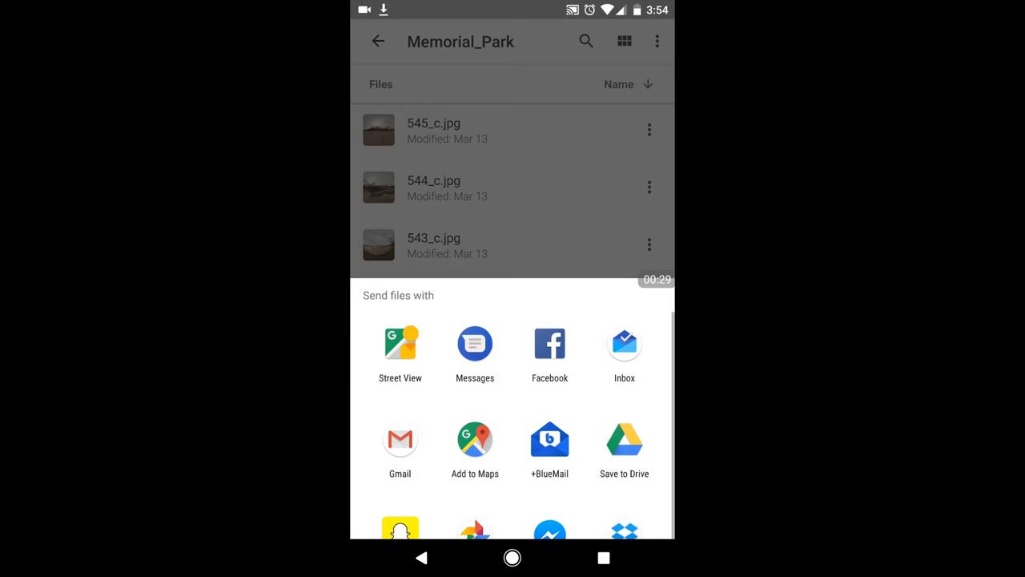
click(400, 343)
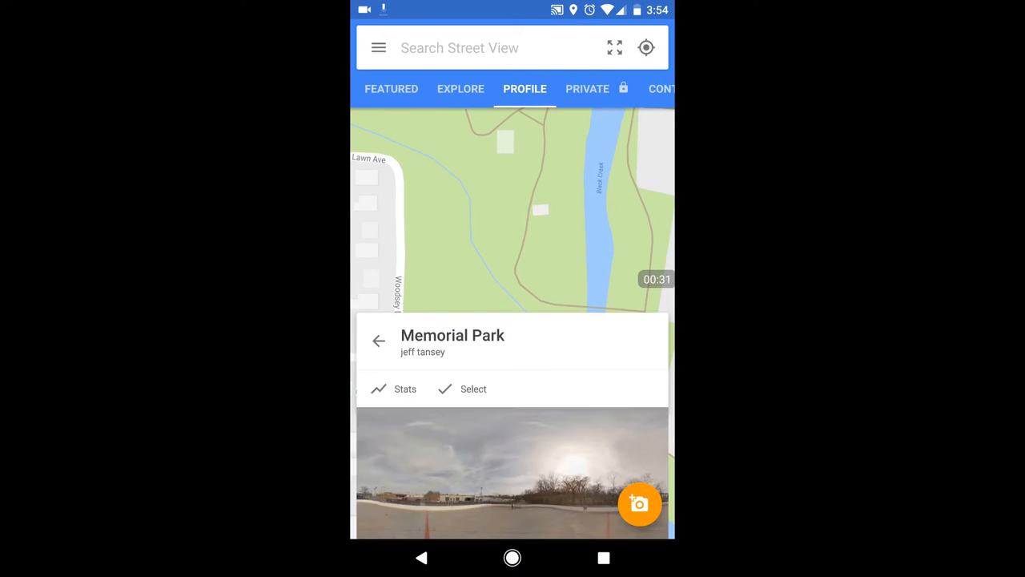
Tag the three photos with the Memorial Park listing, publish them, and view the collection.
scroll(down, 3)
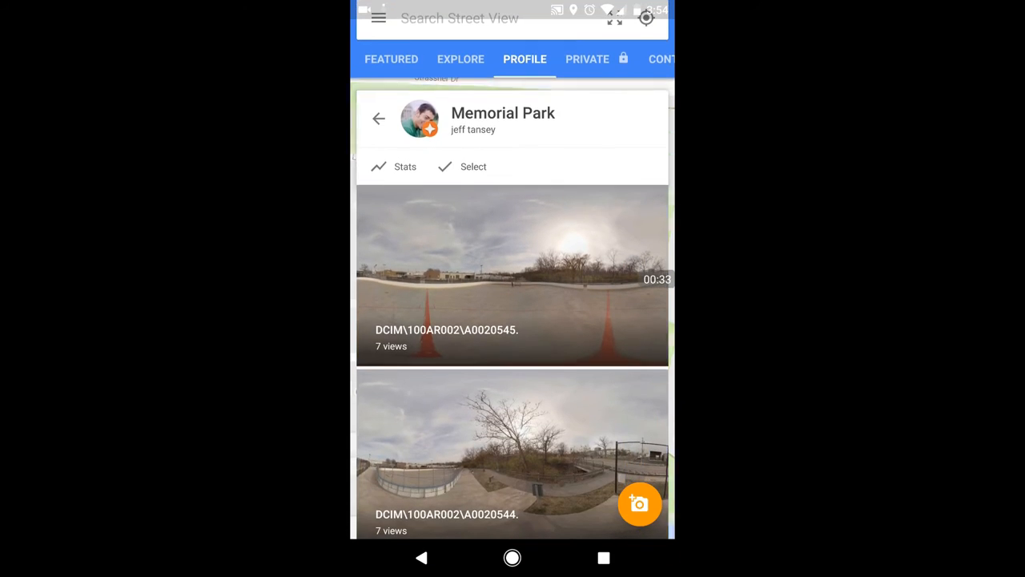
scroll(down, 3)
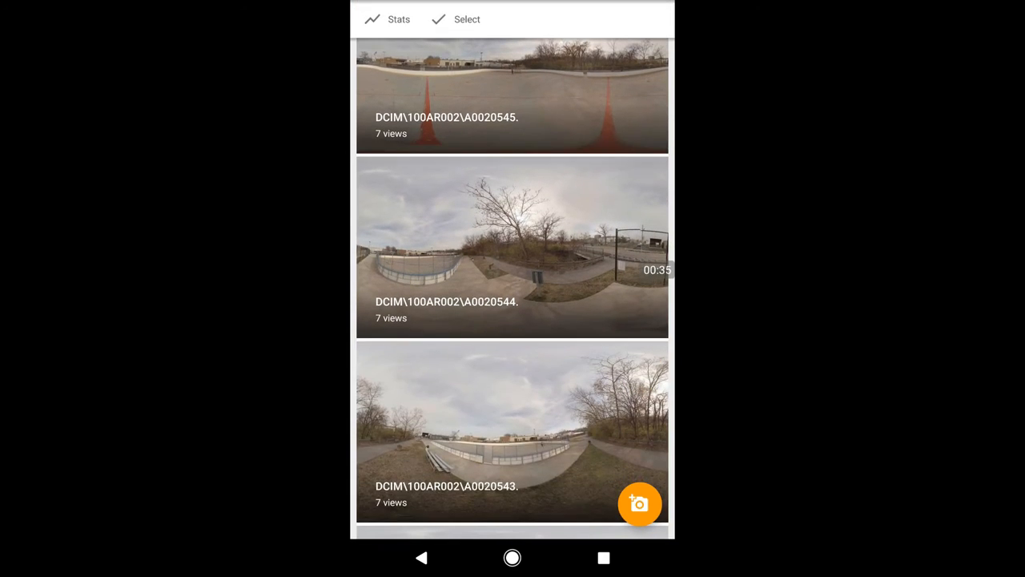
scroll(down, 3)
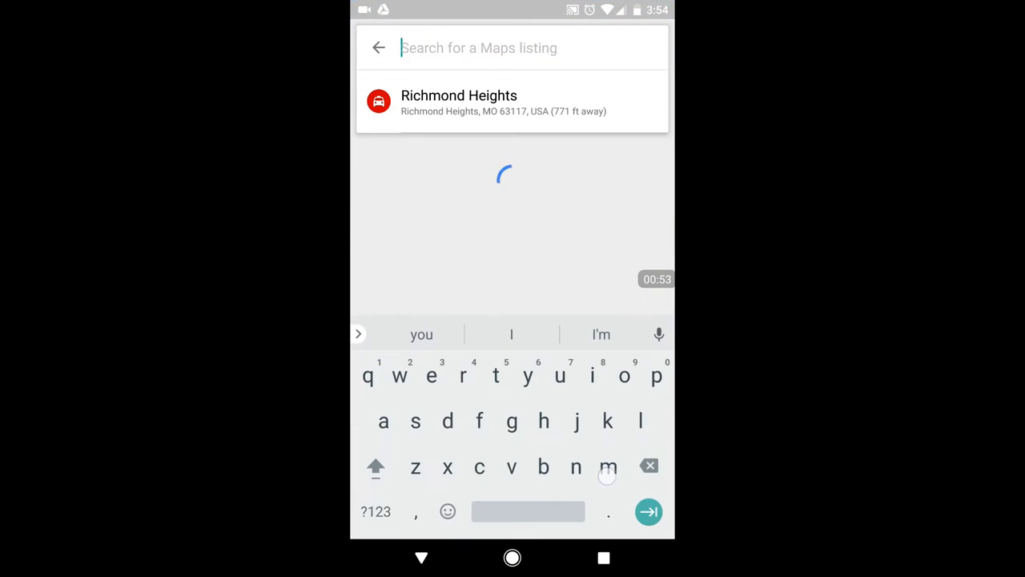
text(memor)
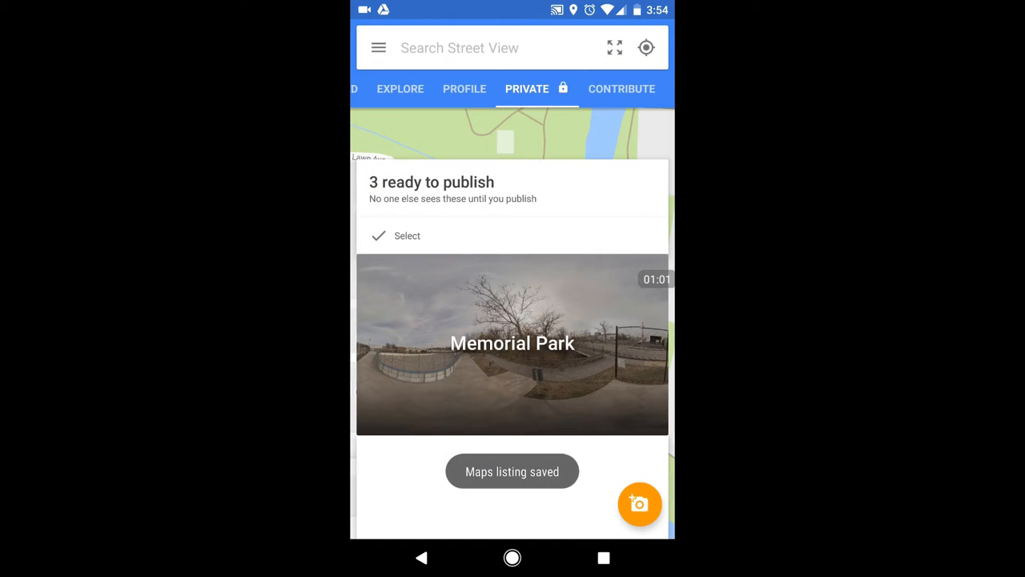
click(512, 344)
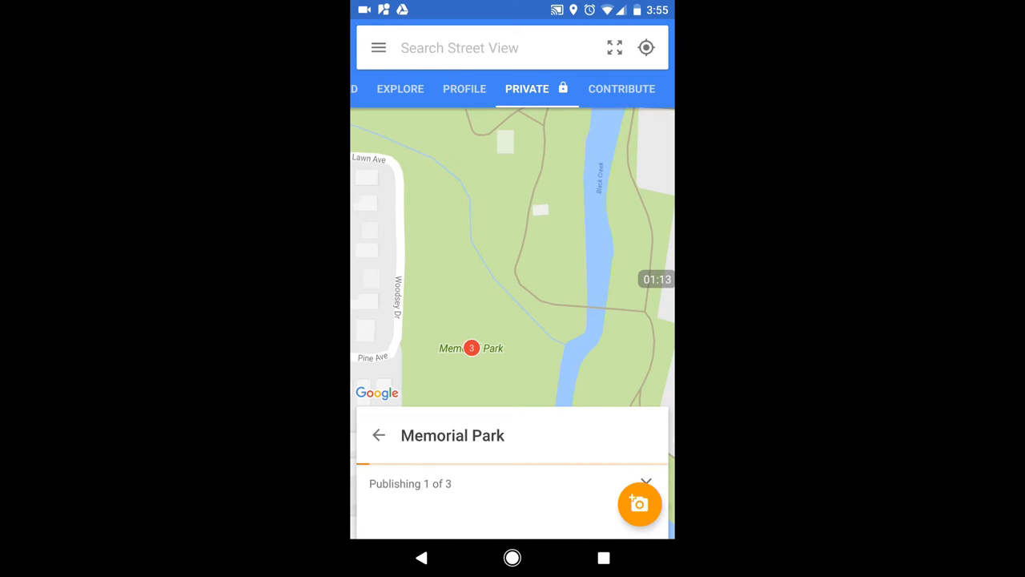
click(465, 89)
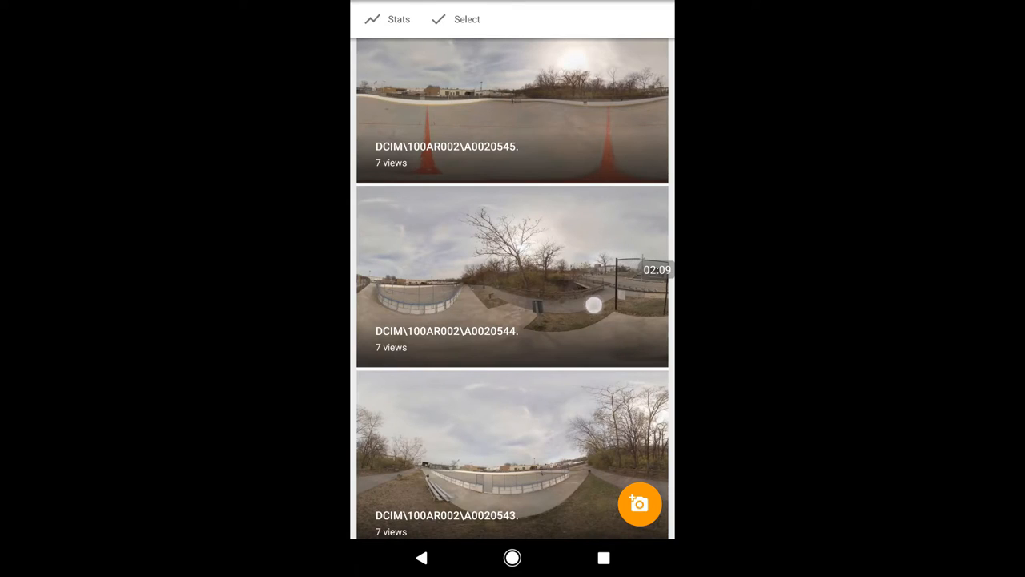
scroll(down, 3)
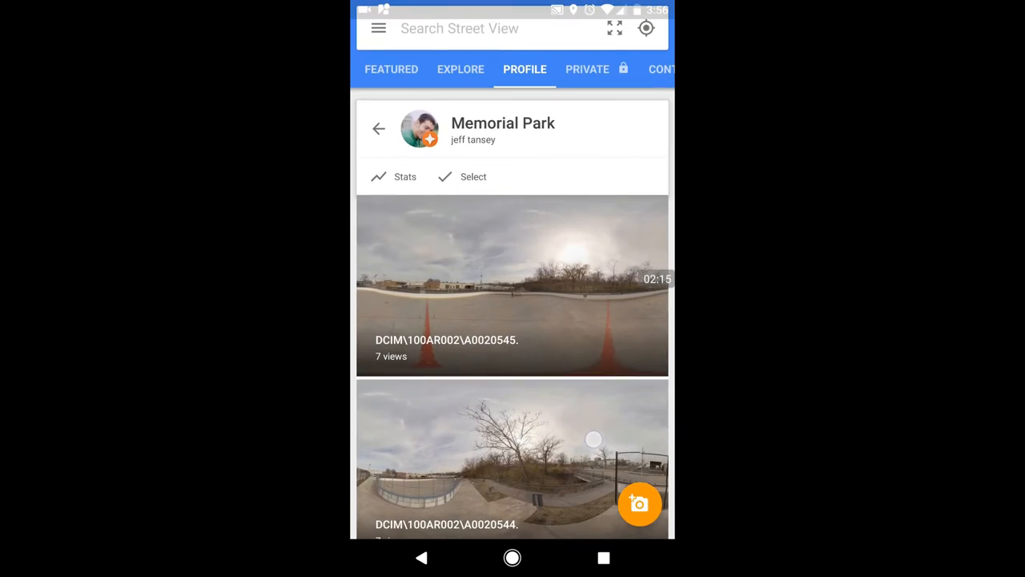
Open all 25 Memorial Park photos in Move and connect photos, with satellite imagery around photo 1.
click(472, 177)
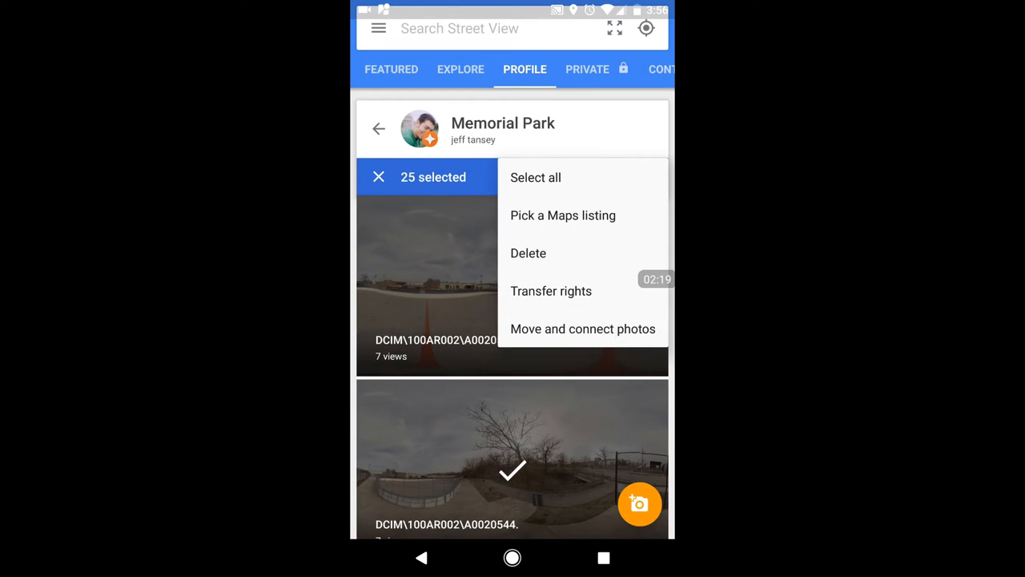
click(582, 329)
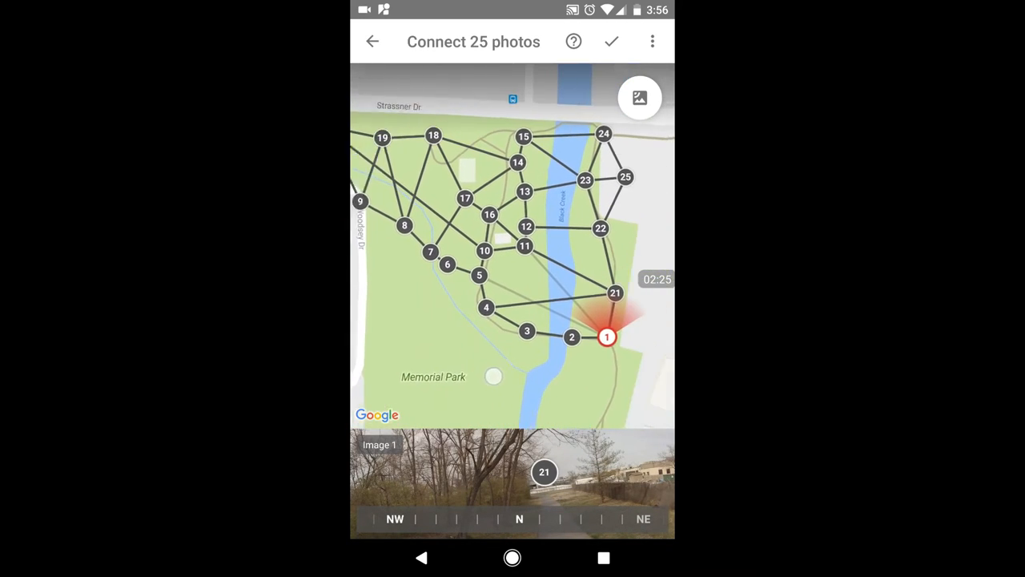
click(640, 97)
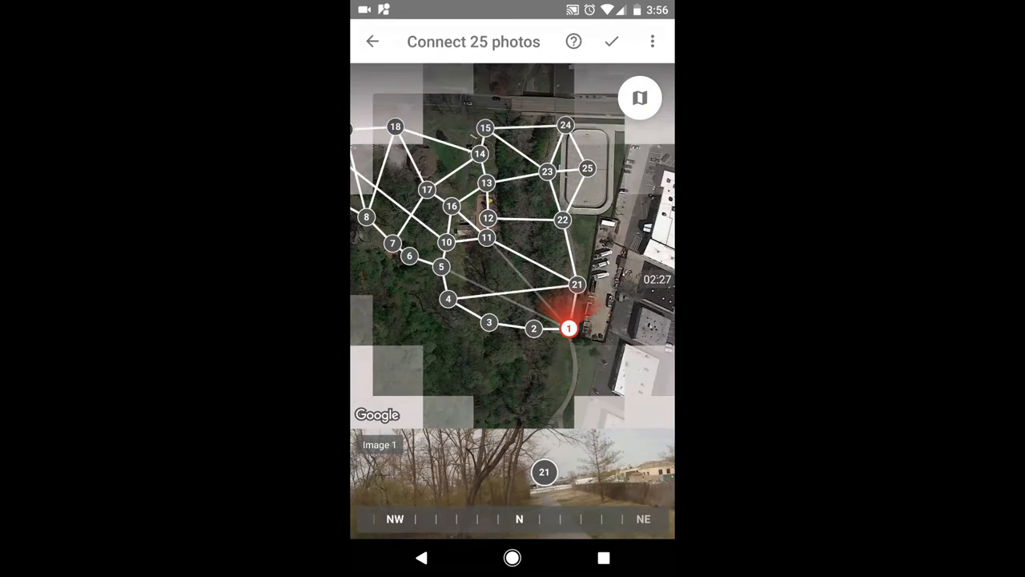
click(639, 96)
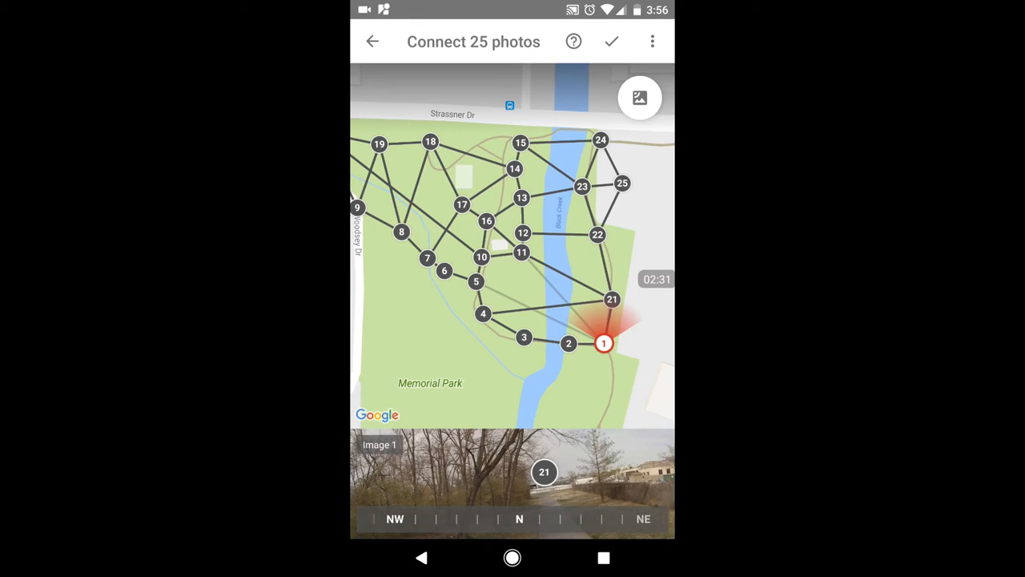
click(639, 97)
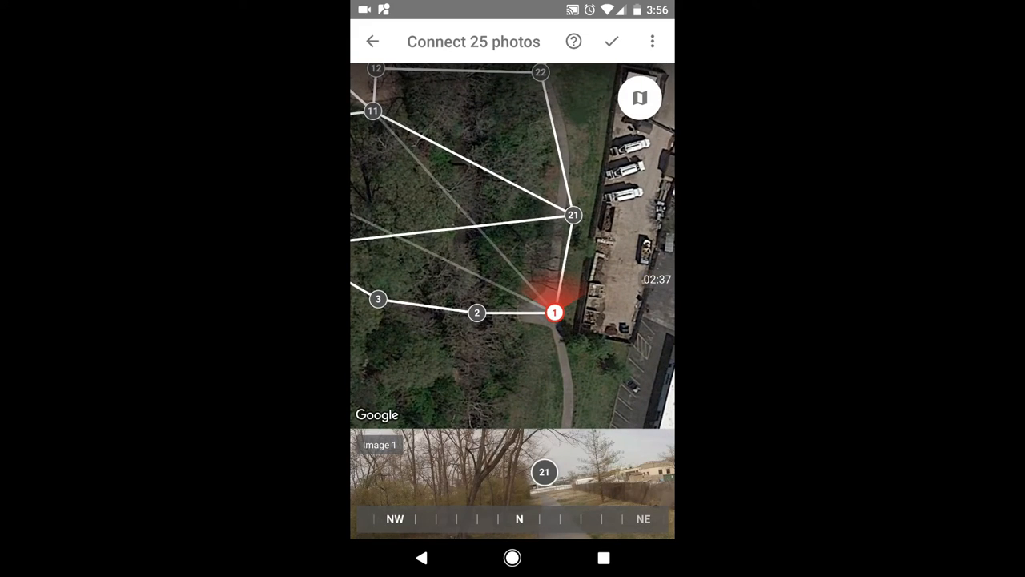
Check photo 2, then rotate photo 1's compass heading to face photo 2.
click(477, 313)
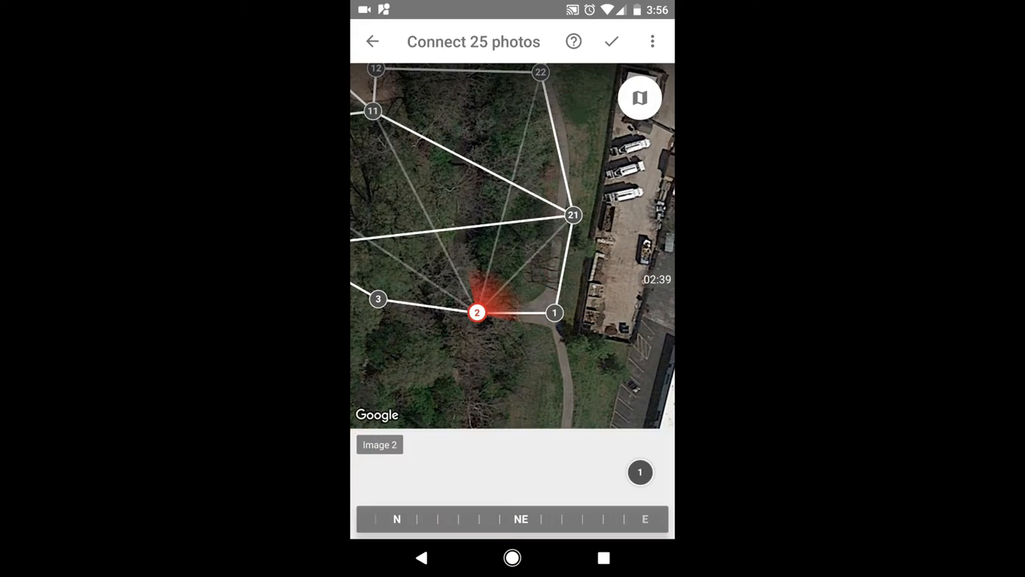
click(554, 312)
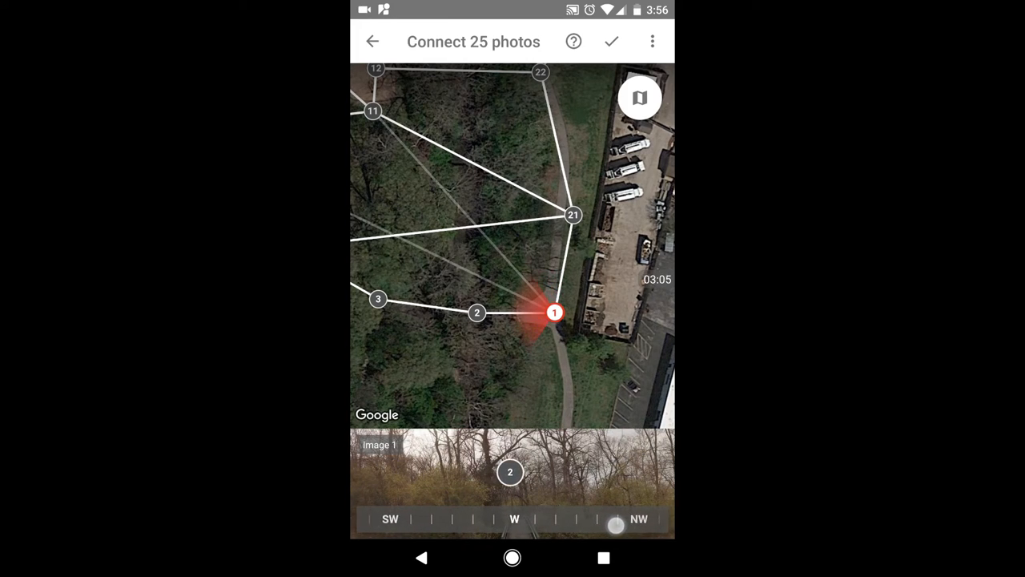
drag(616, 524, 601, 518)
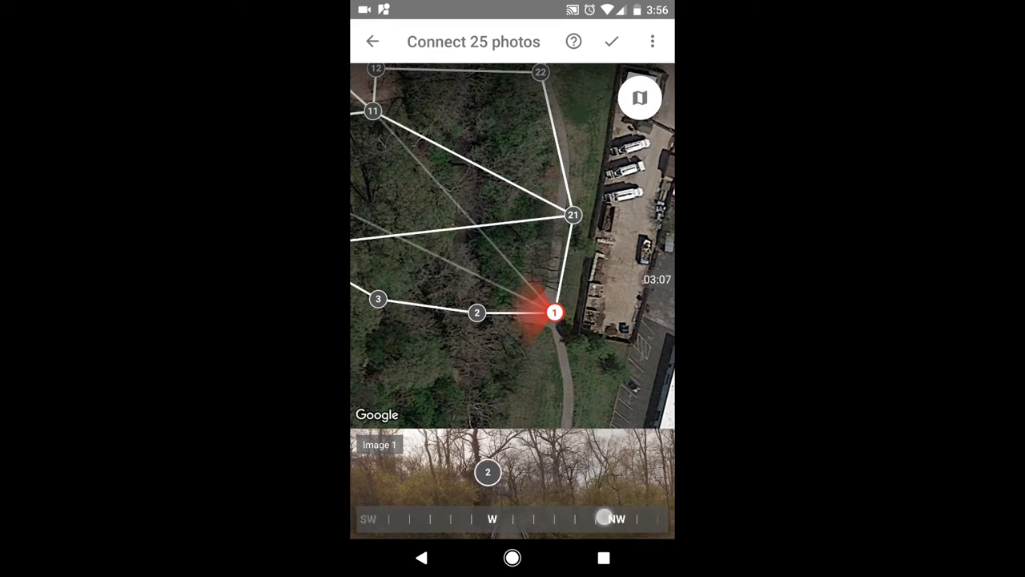
drag(603, 518, 492, 502)
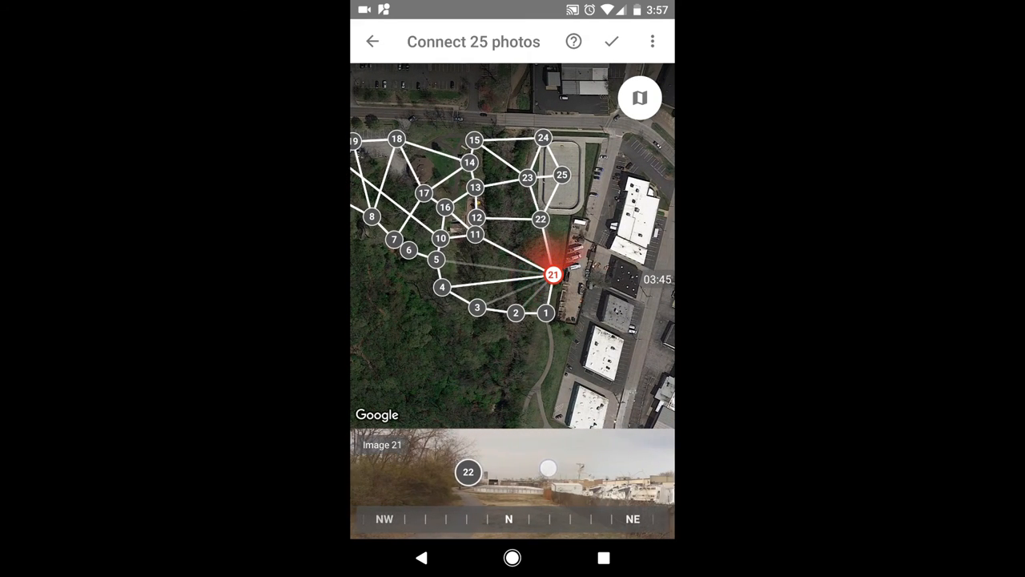
Preview the views of photos 22, 25, 24, 1 and 3, then save the connections.
click(540, 220)
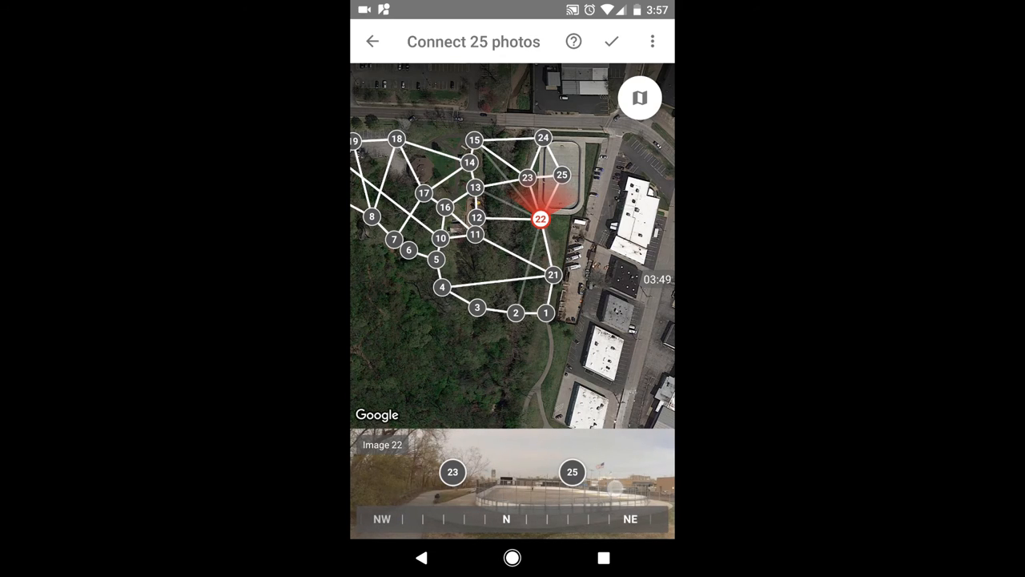
click(562, 174)
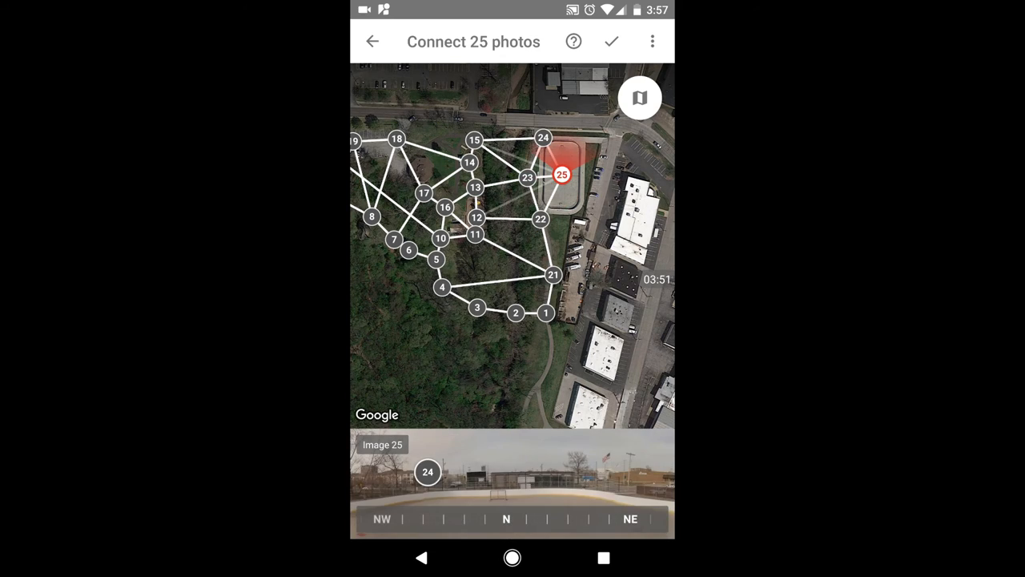
click(543, 138)
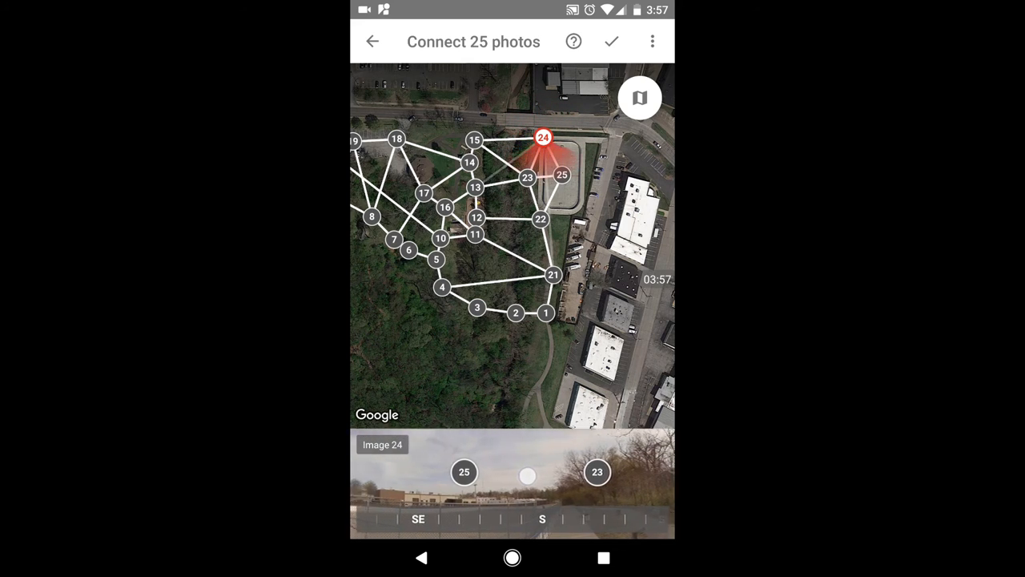
click(527, 177)
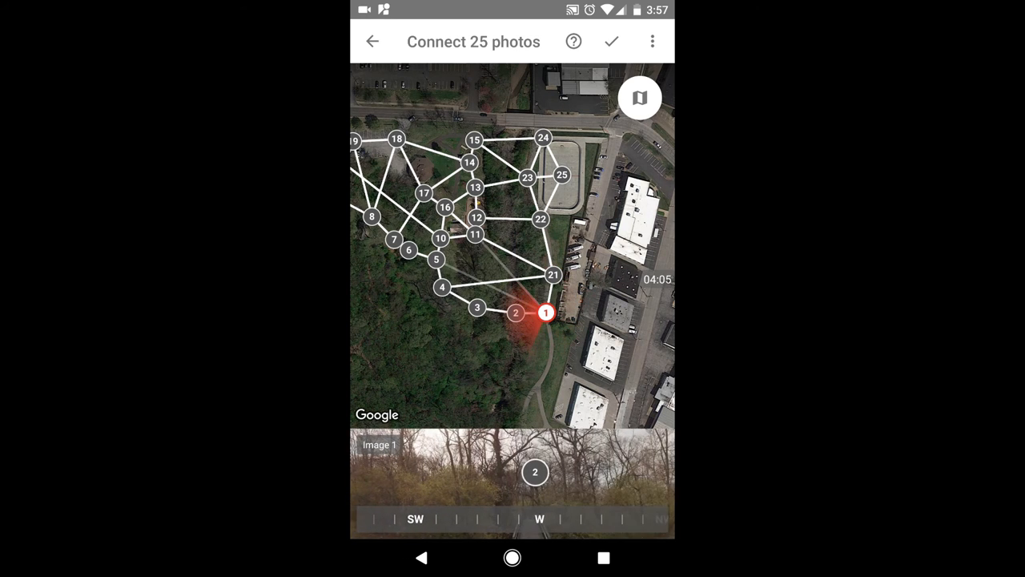
click(514, 312)
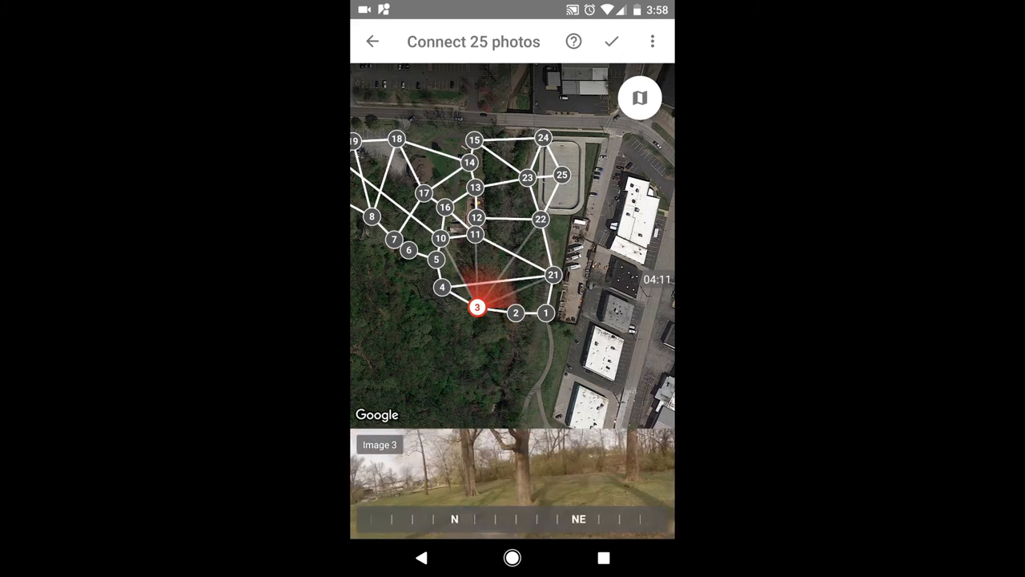
click(443, 286)
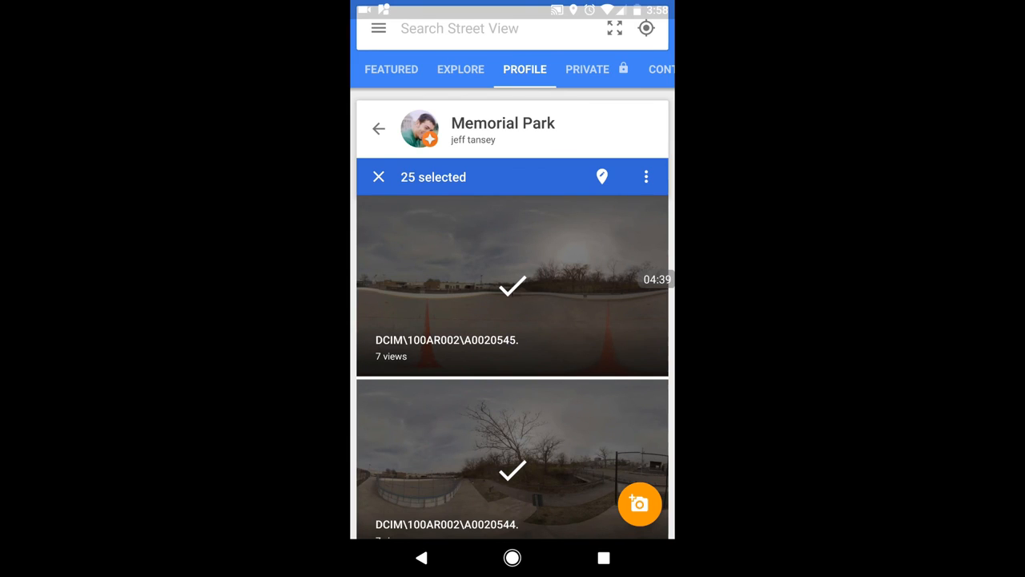
Leave the Memorial Park collection and return to the main Profile overview.
click(378, 177)
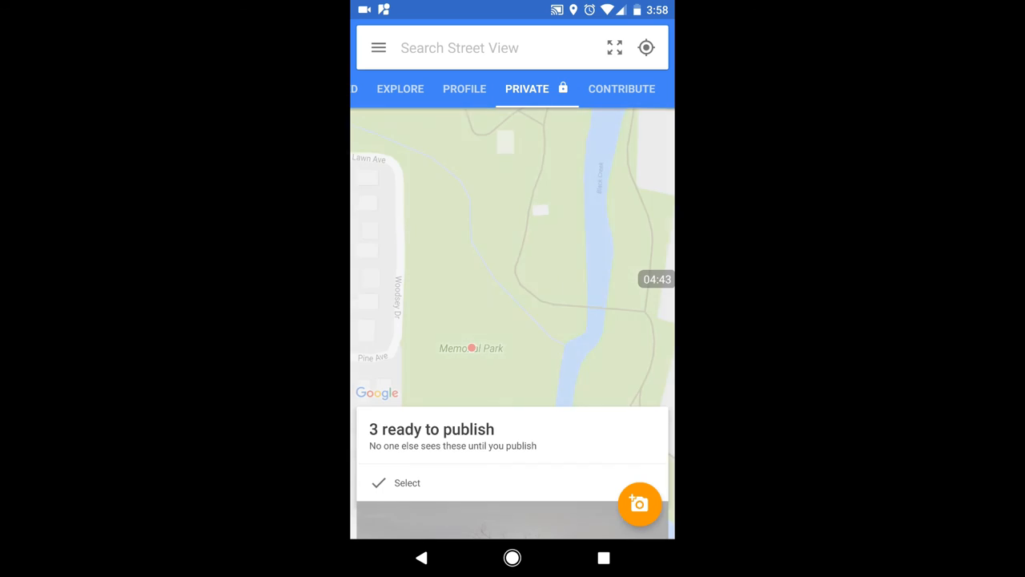
click(463, 89)
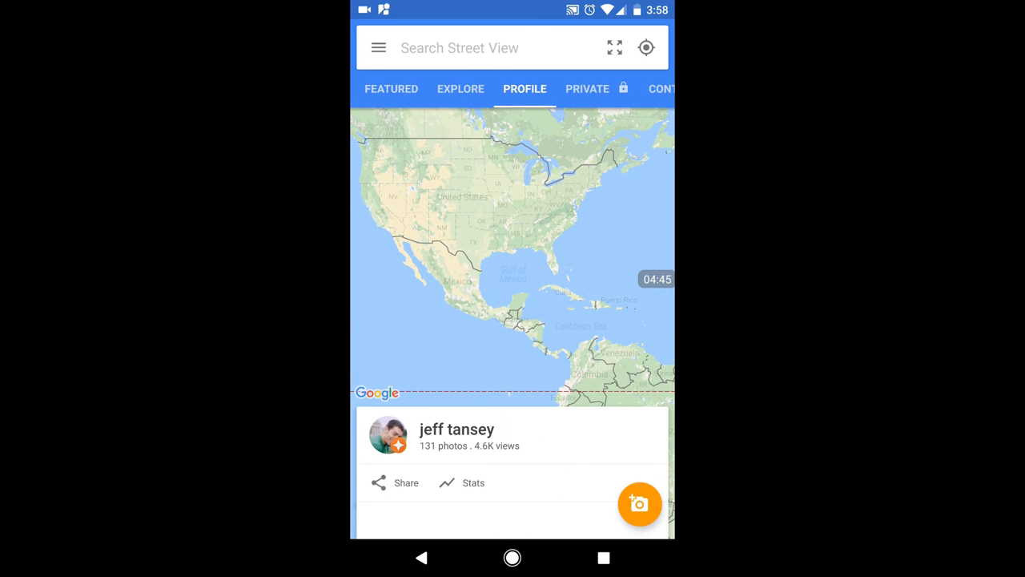